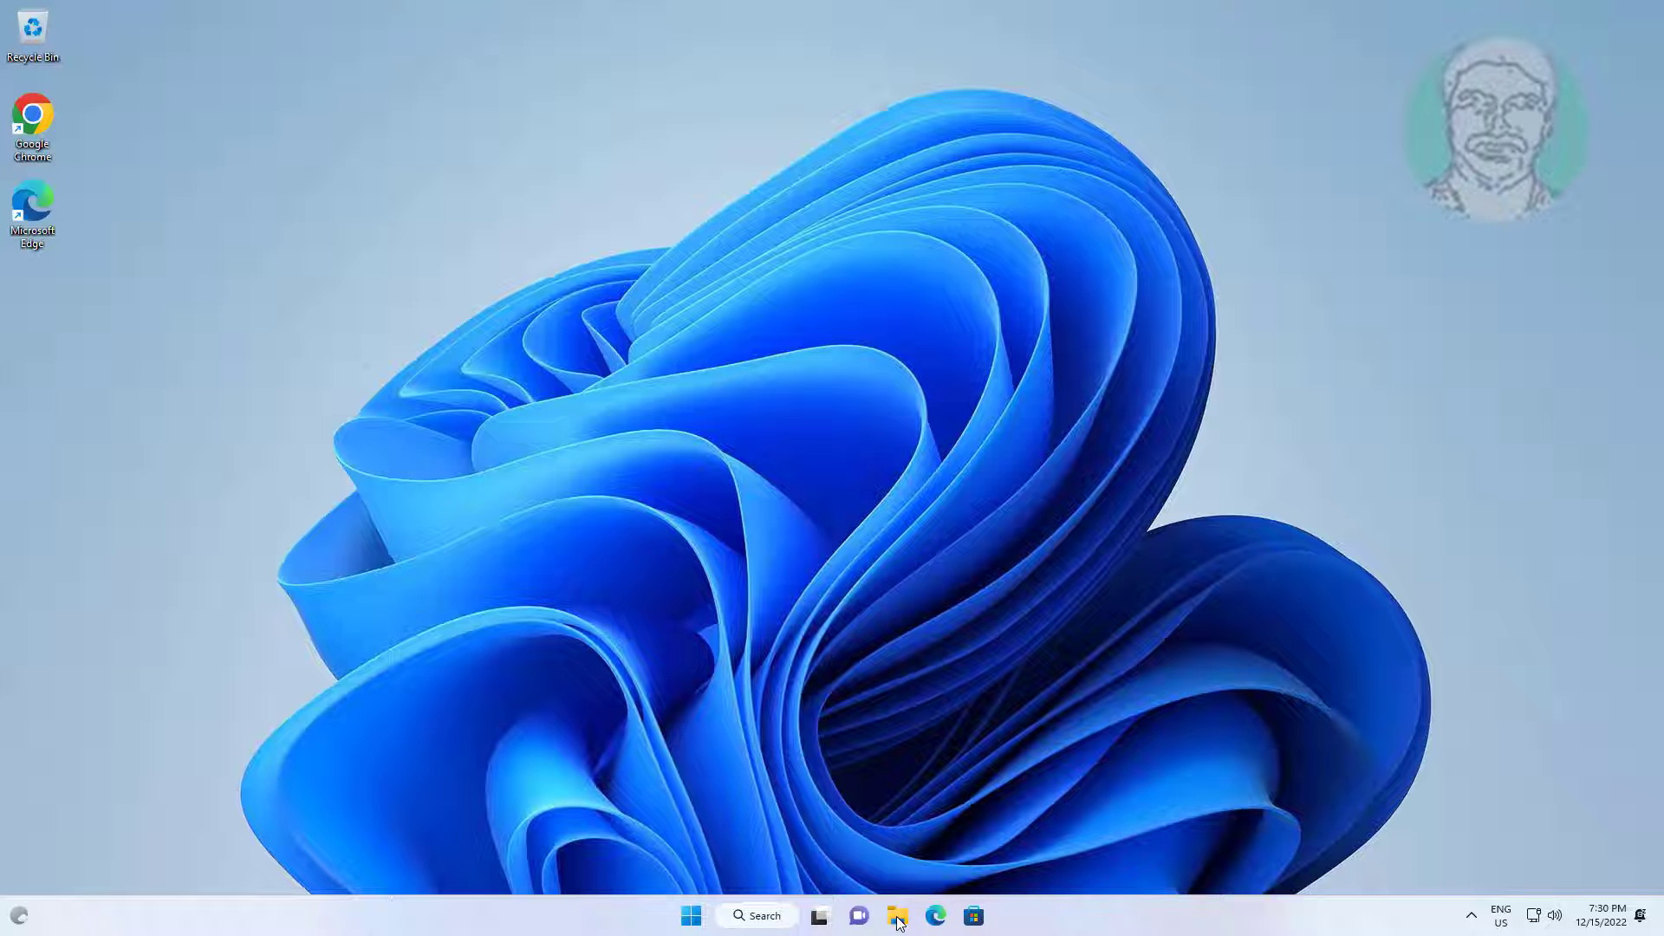
# Launch File Explorer from the taskbar and browse into Local Disk (C:).
pyautogui.click(896, 915)
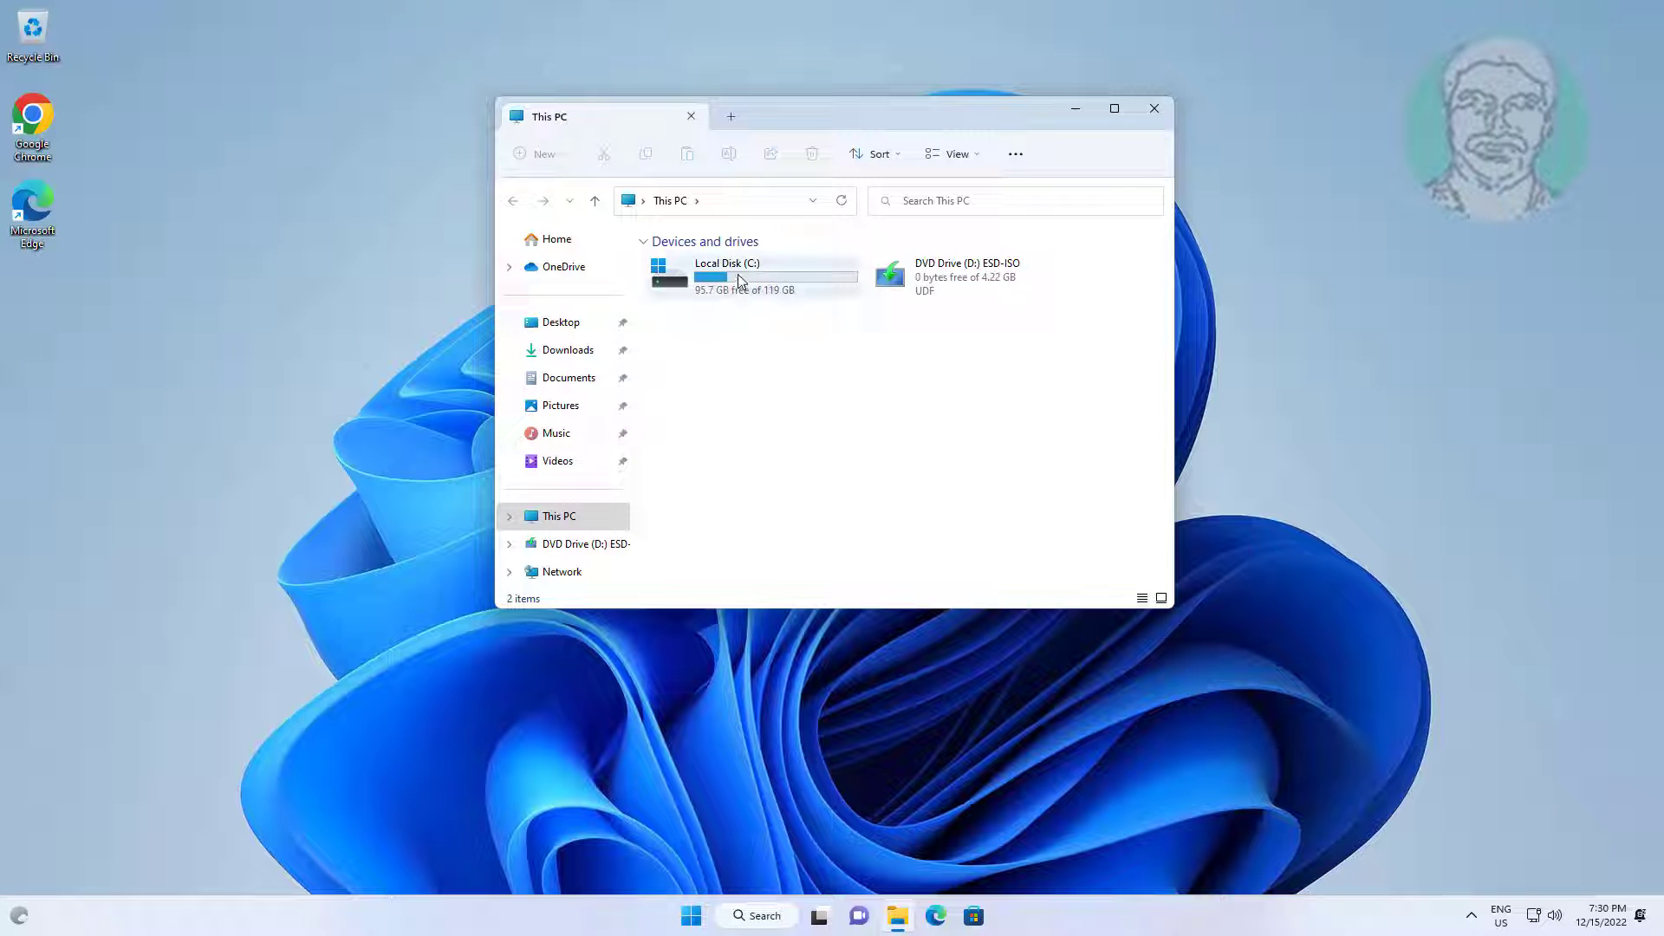
pyautogui.doubleClick(728, 275)
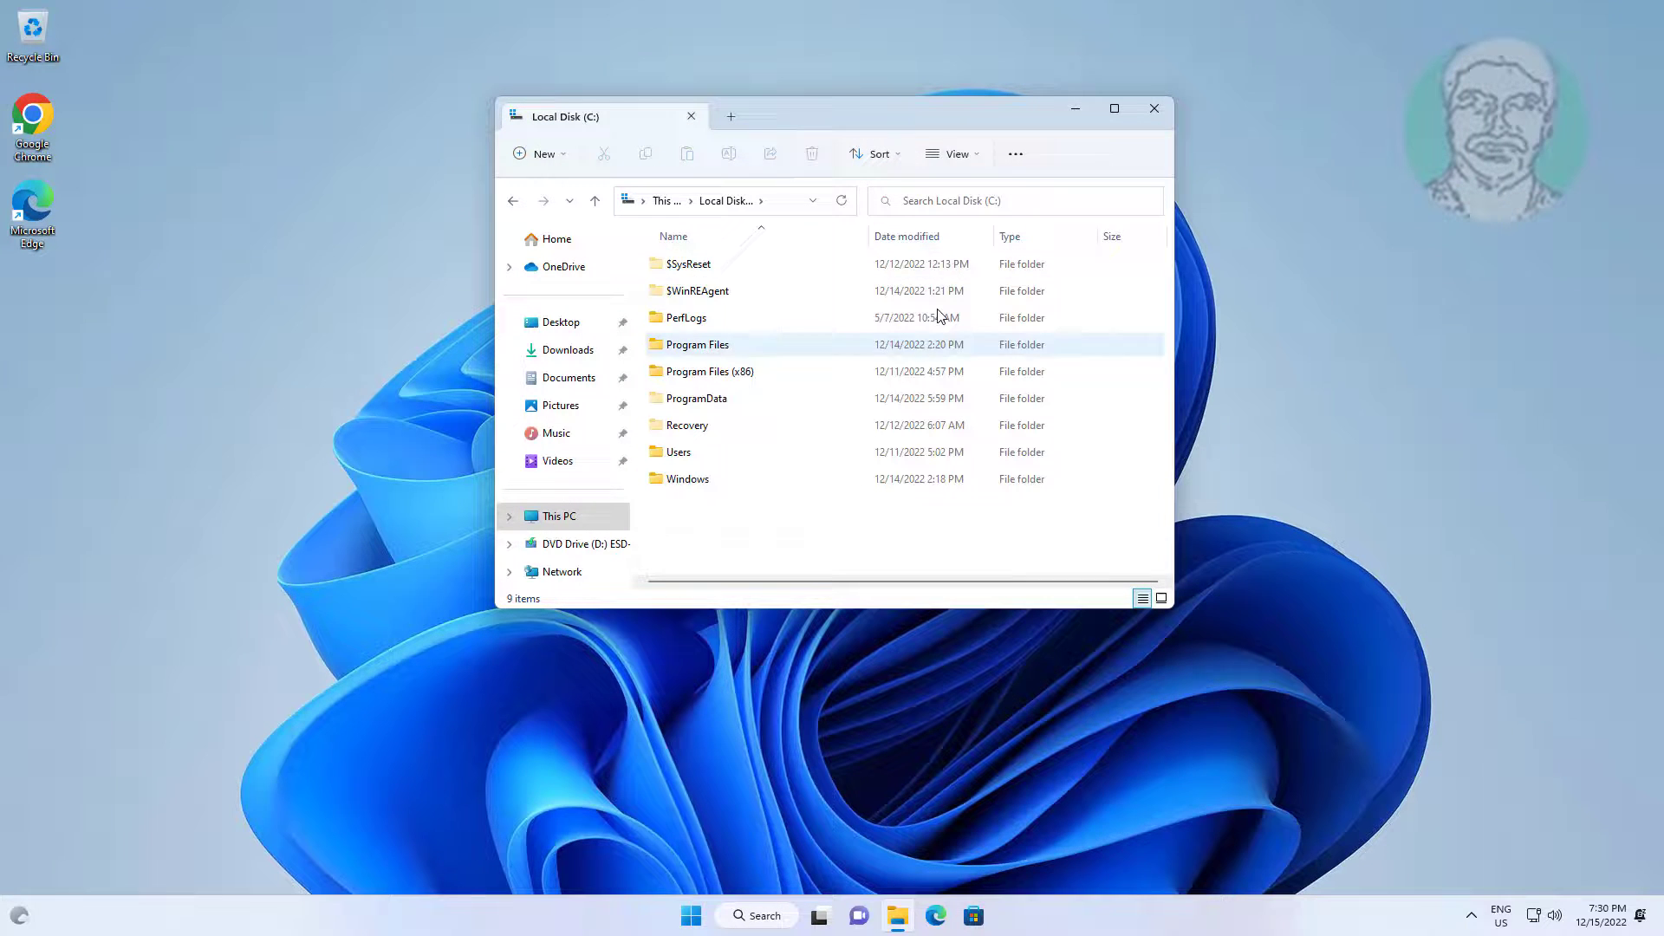
pyautogui.click(953, 154)
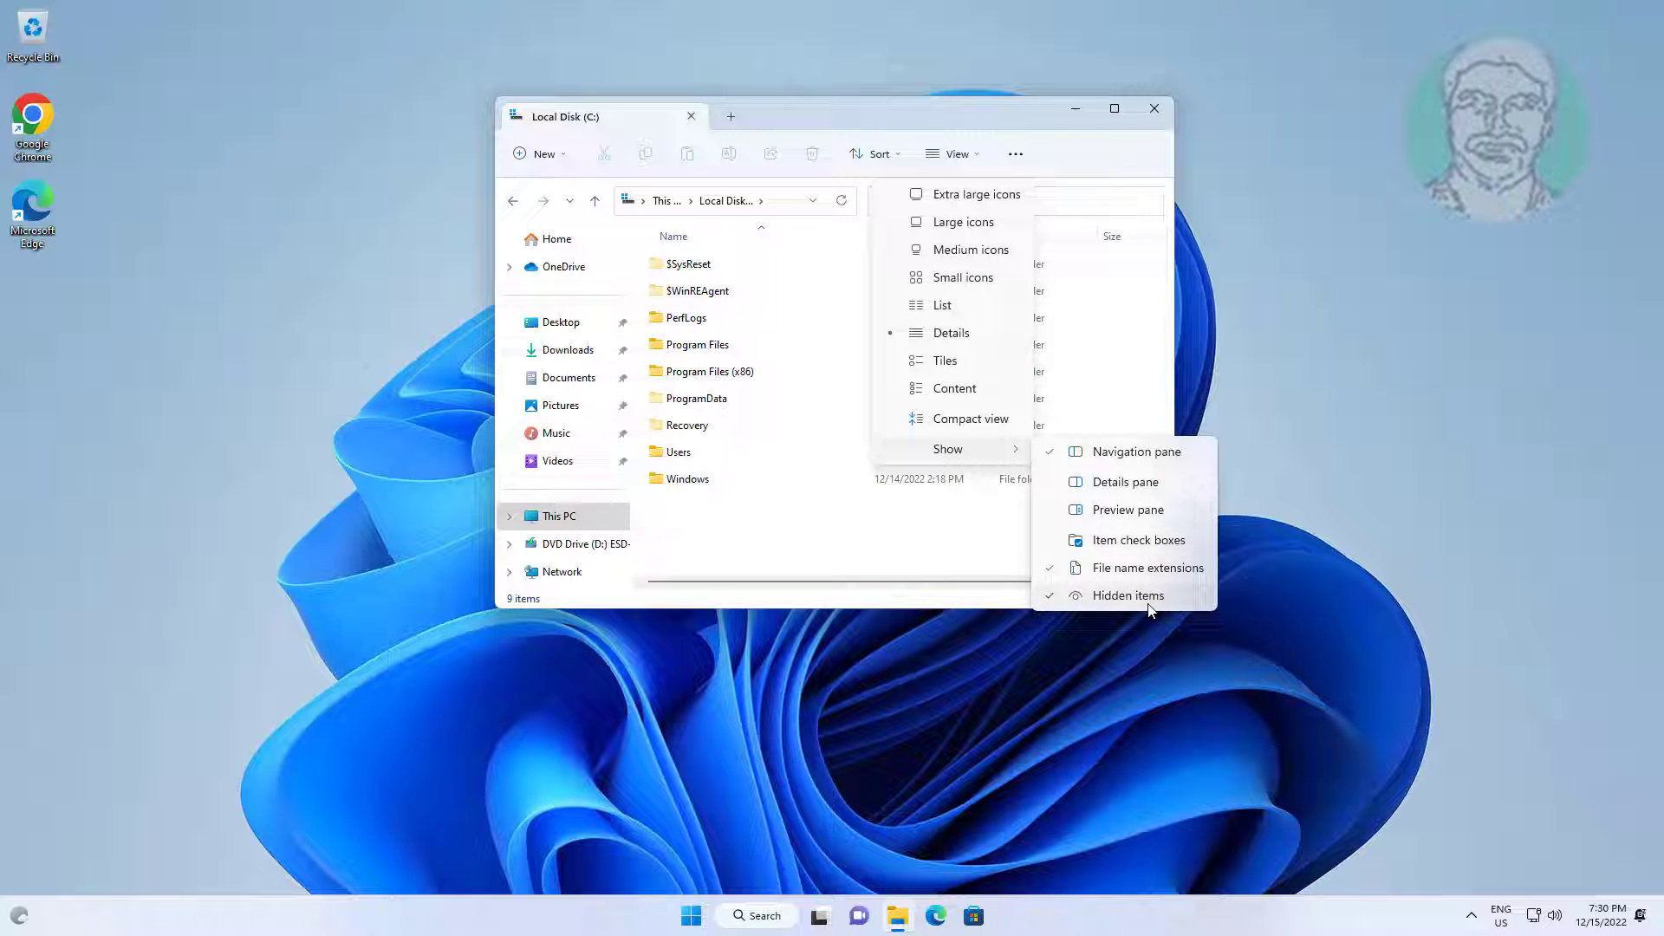
pyautogui.click(1128, 595)
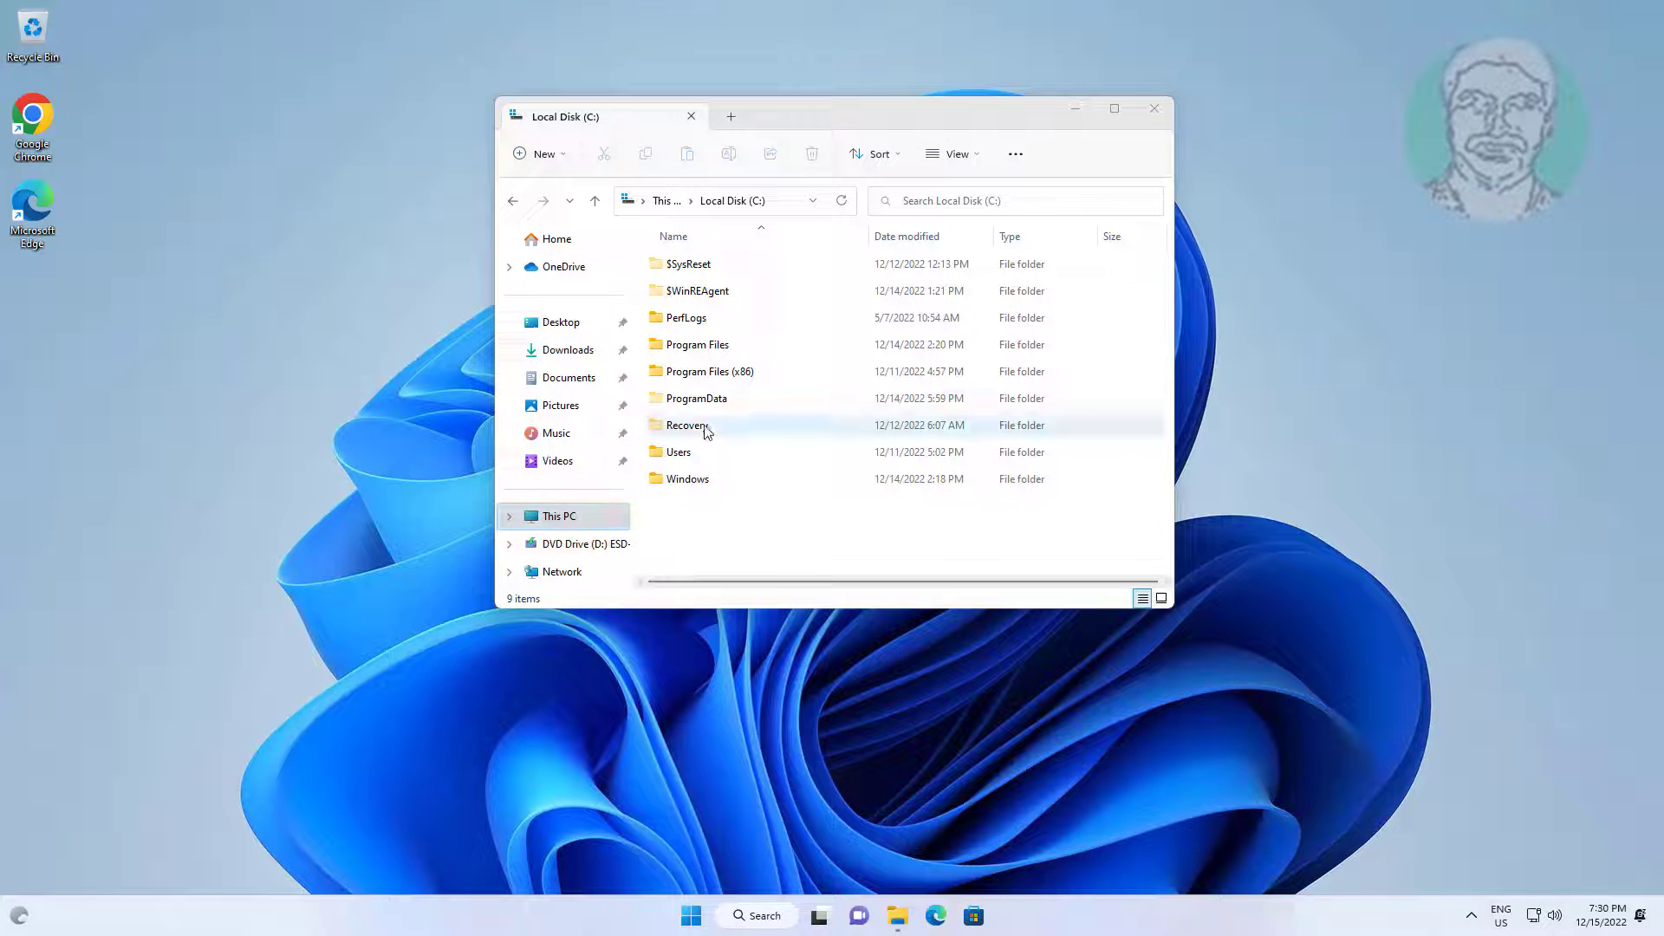
pyautogui.click(686, 478)
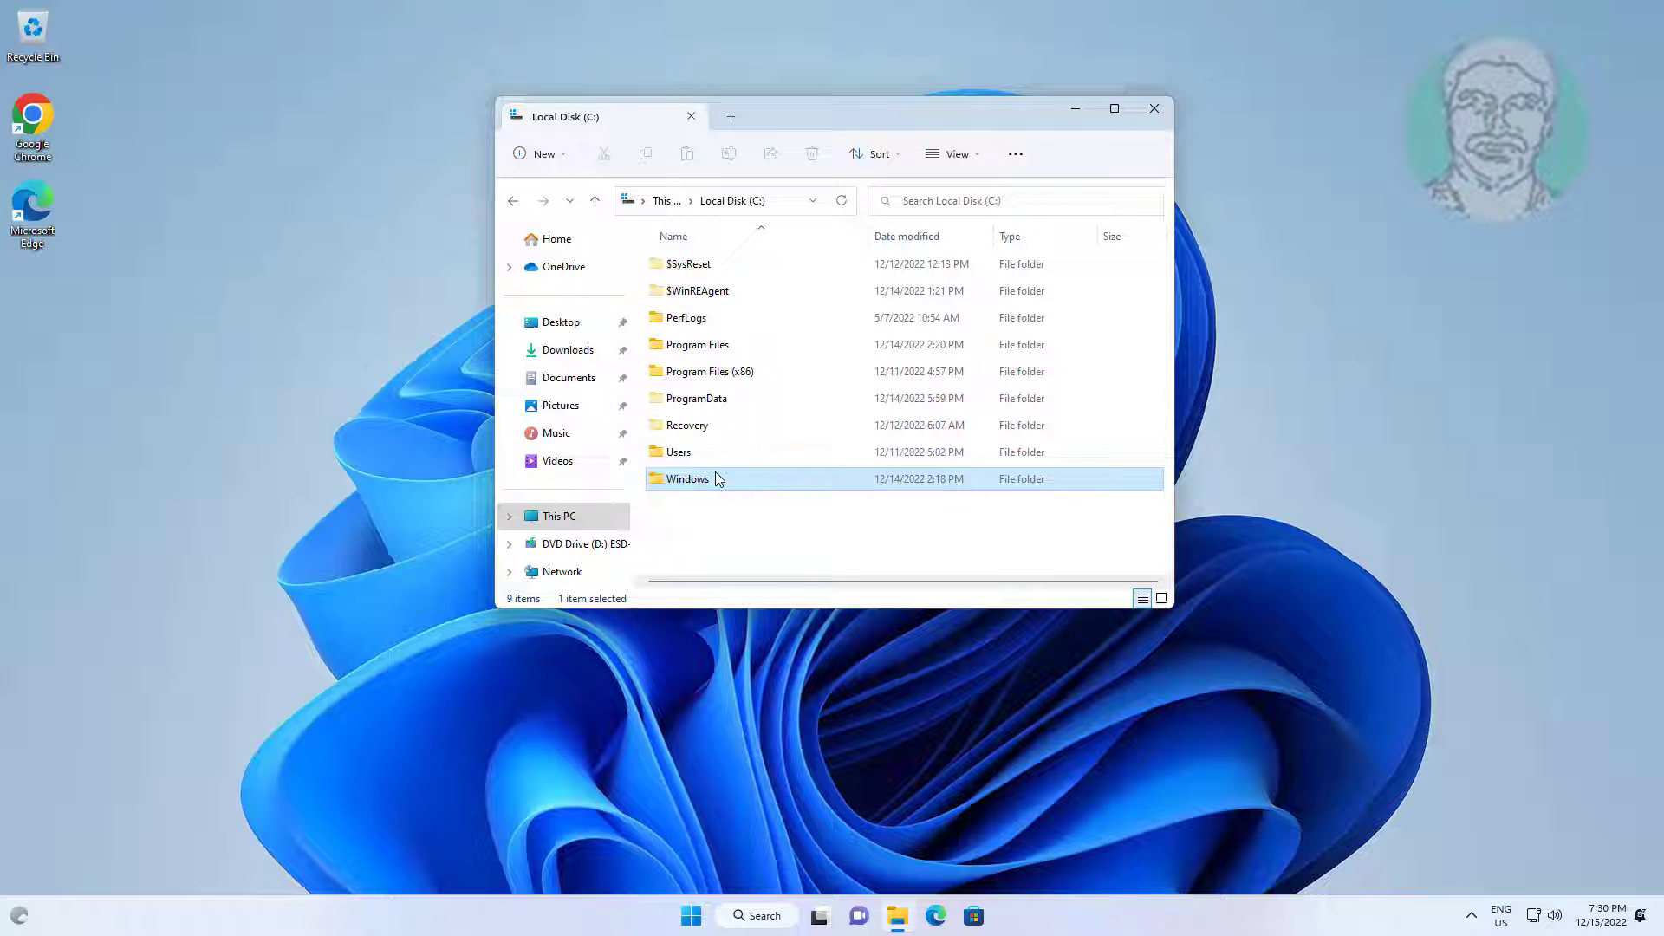
# Browse into Windows\ServiceProfiles\LocalService.
pyautogui.doubleClick(688, 478)
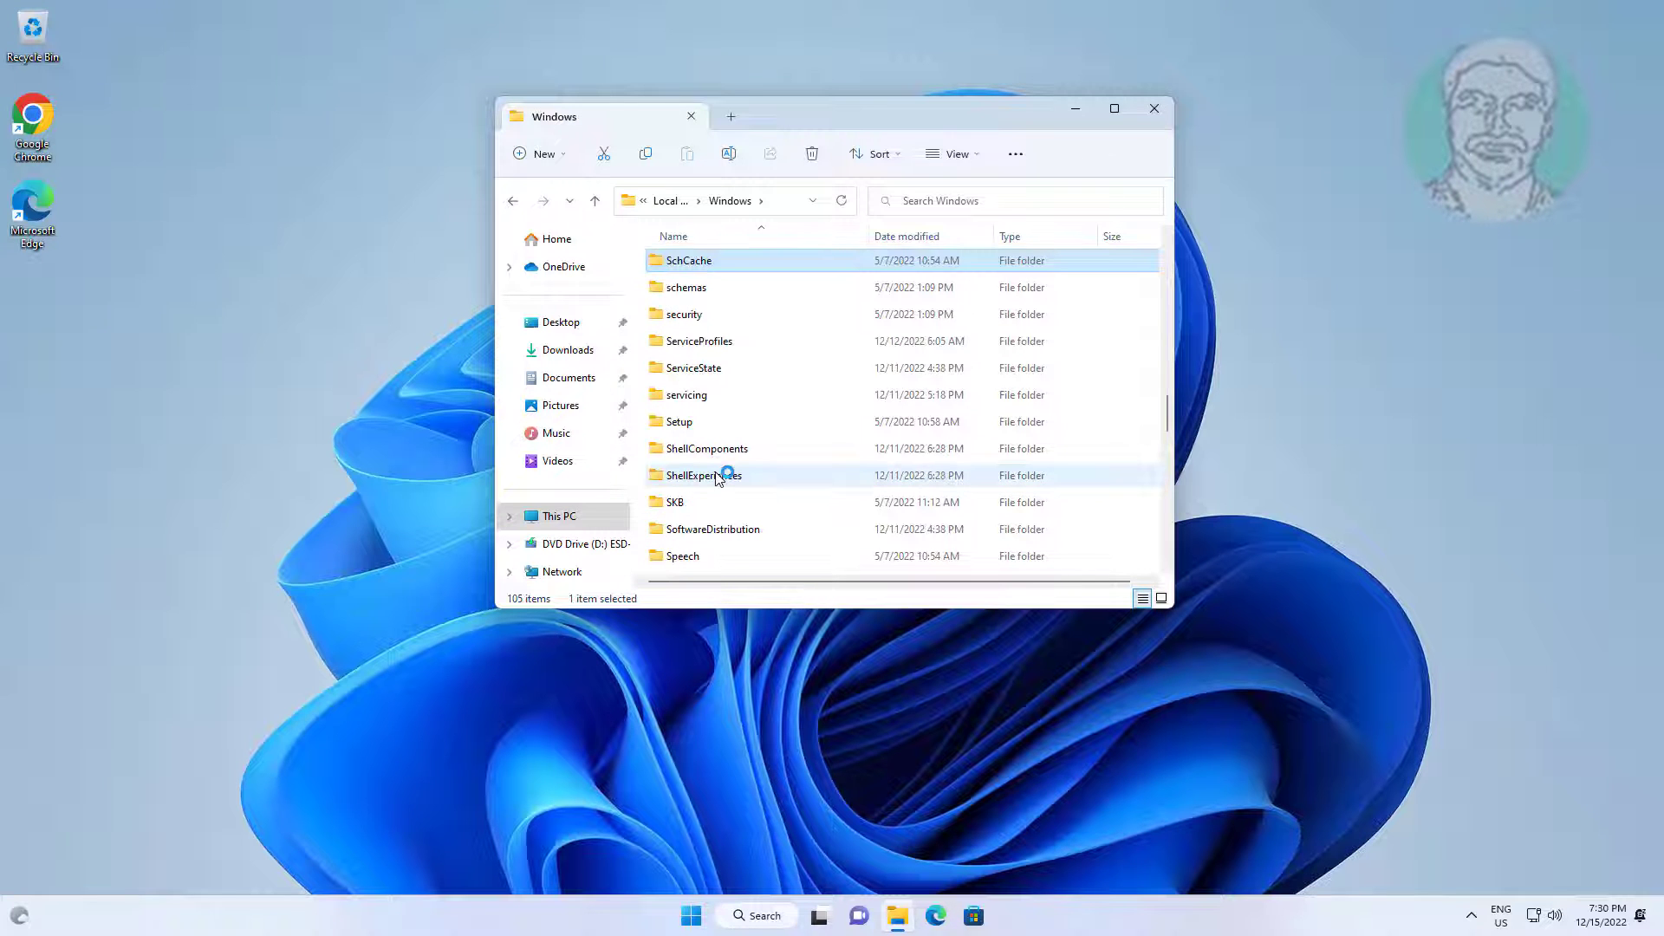
pyautogui.click(697, 341)
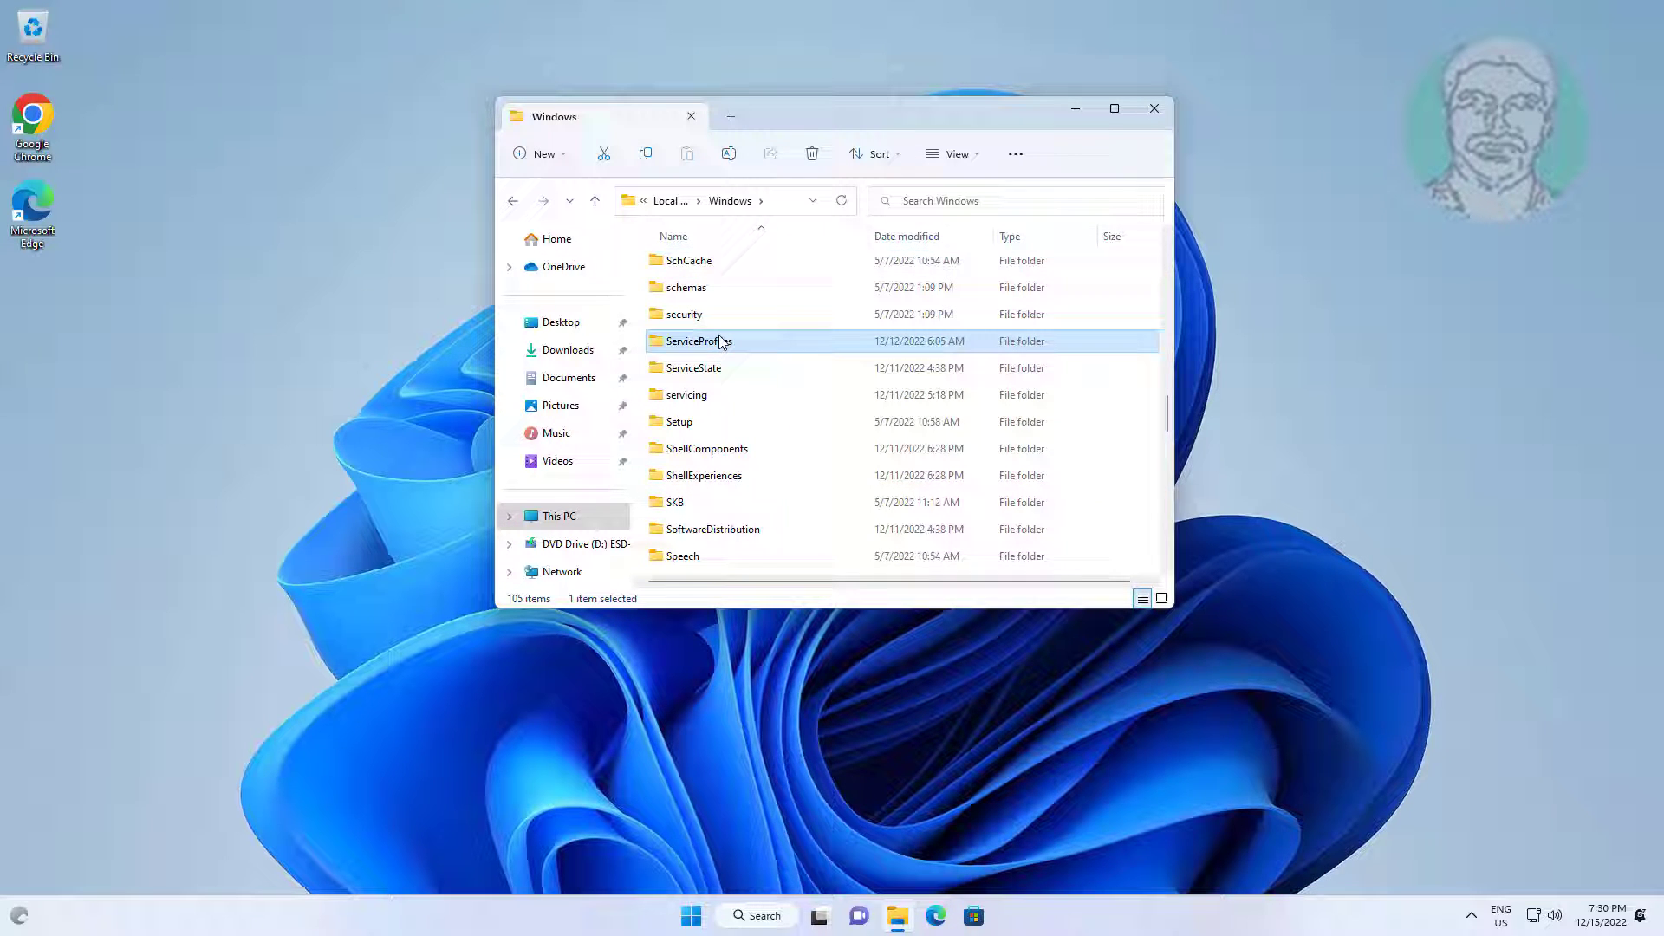
pyautogui.doubleClick(696, 342)
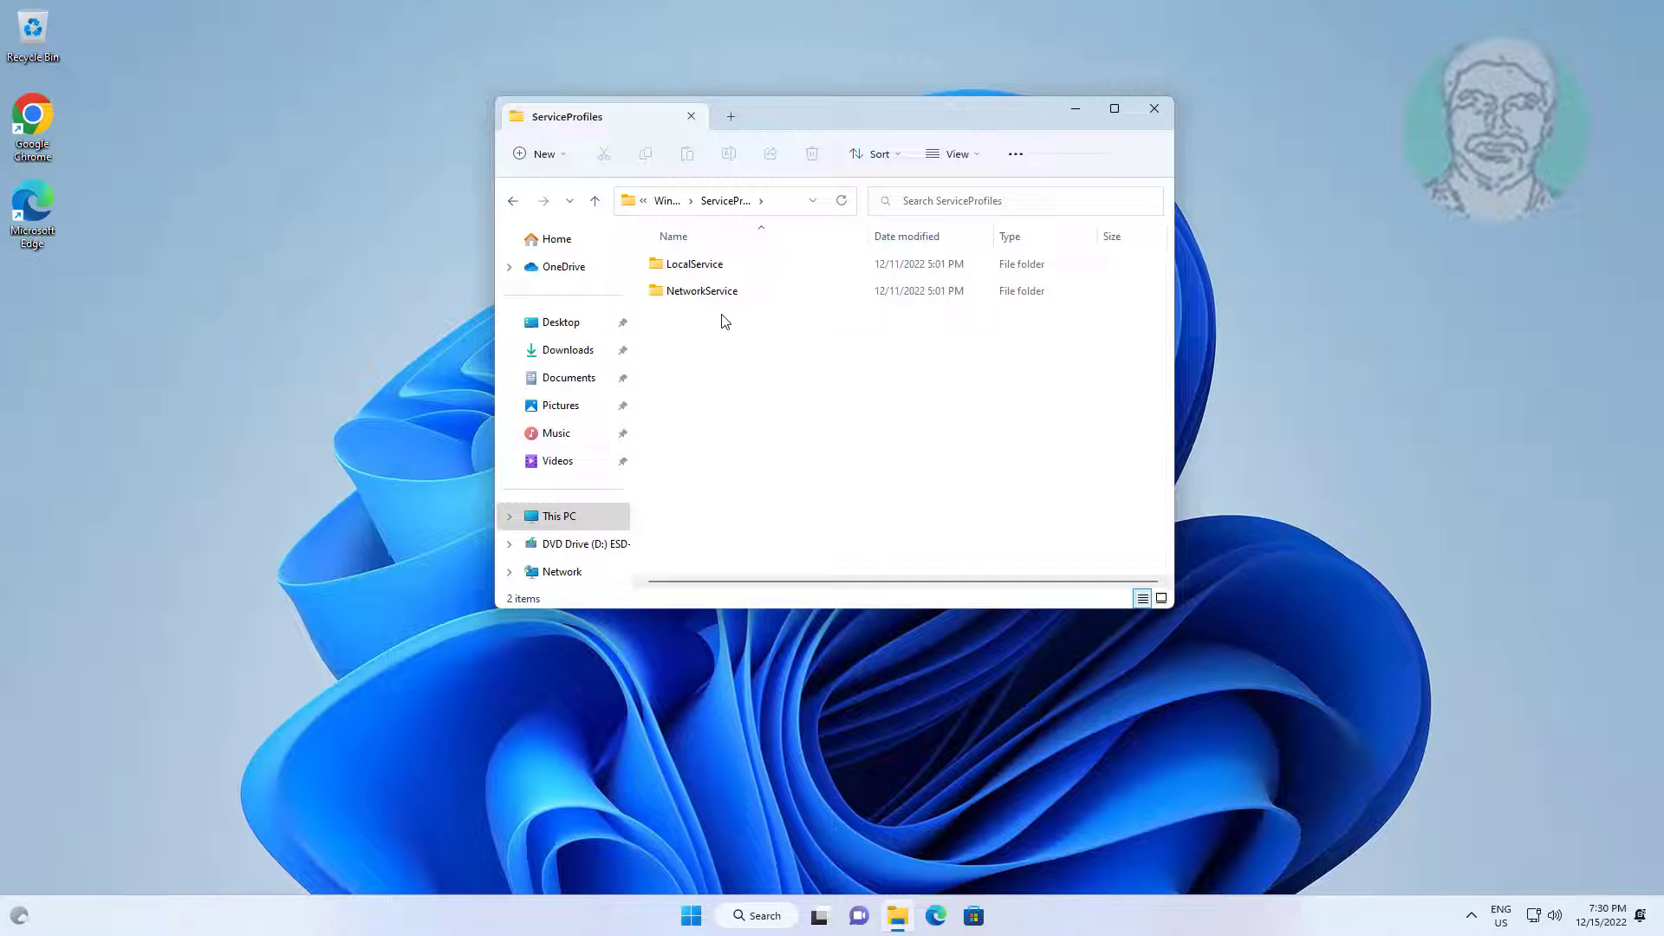
pyautogui.click(693, 263)
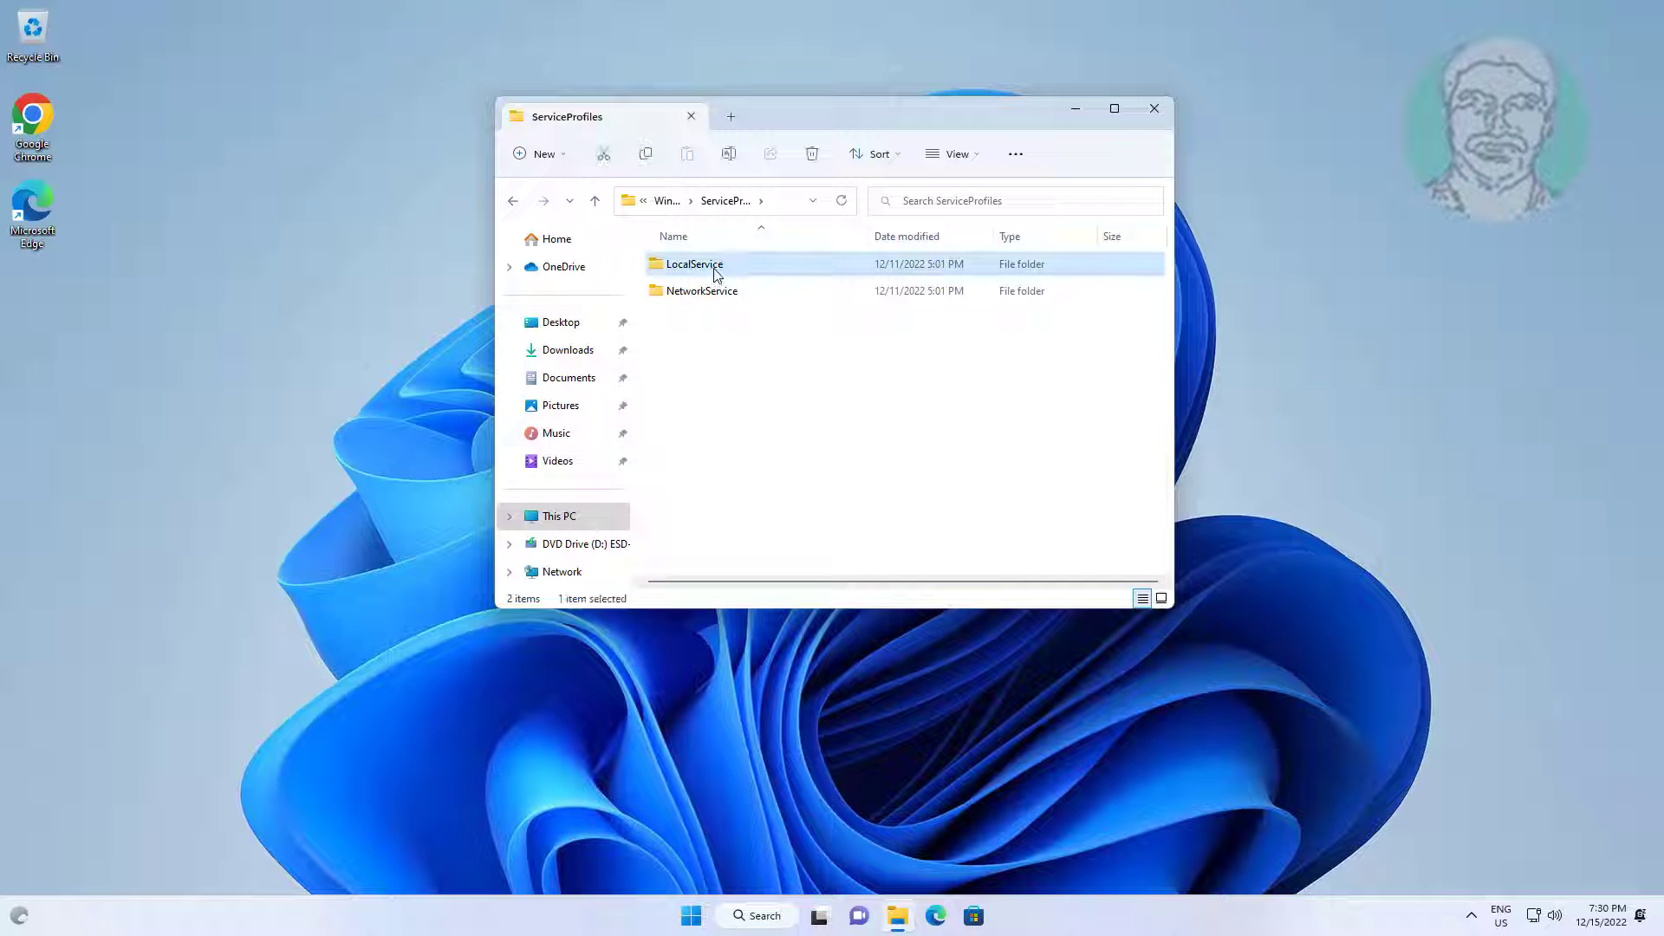
pyautogui.doubleClick(694, 264)
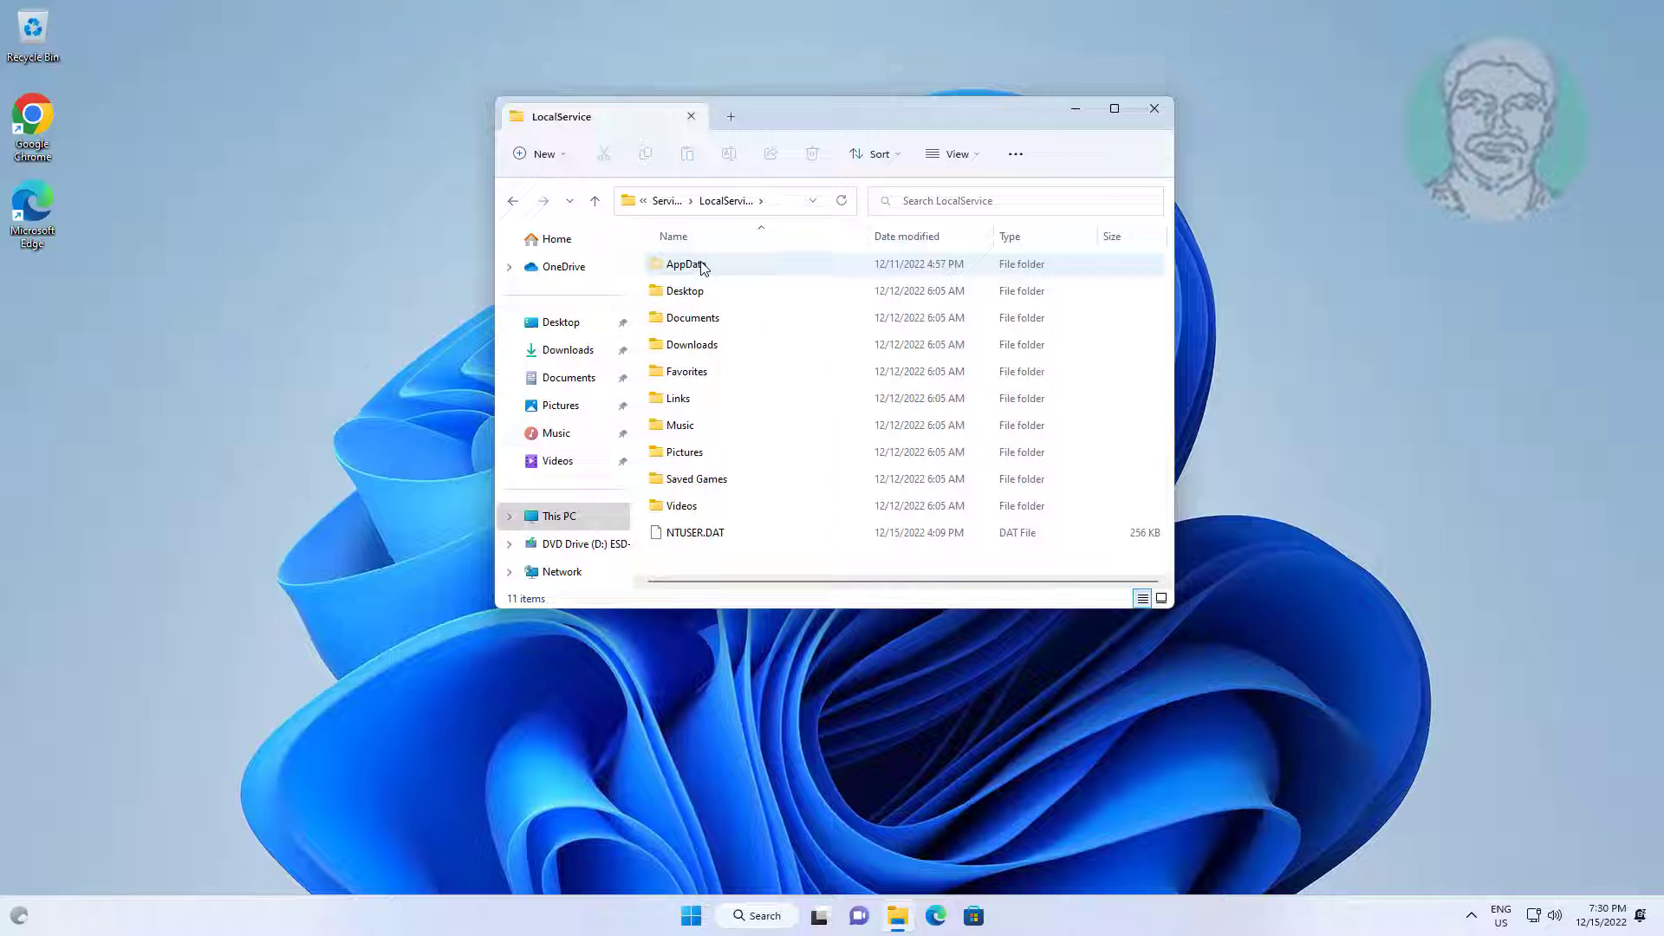
# Continue into AppData\Local\Microsoft, where the Ngc folder is listed.
pyautogui.doubleClick(684, 264)
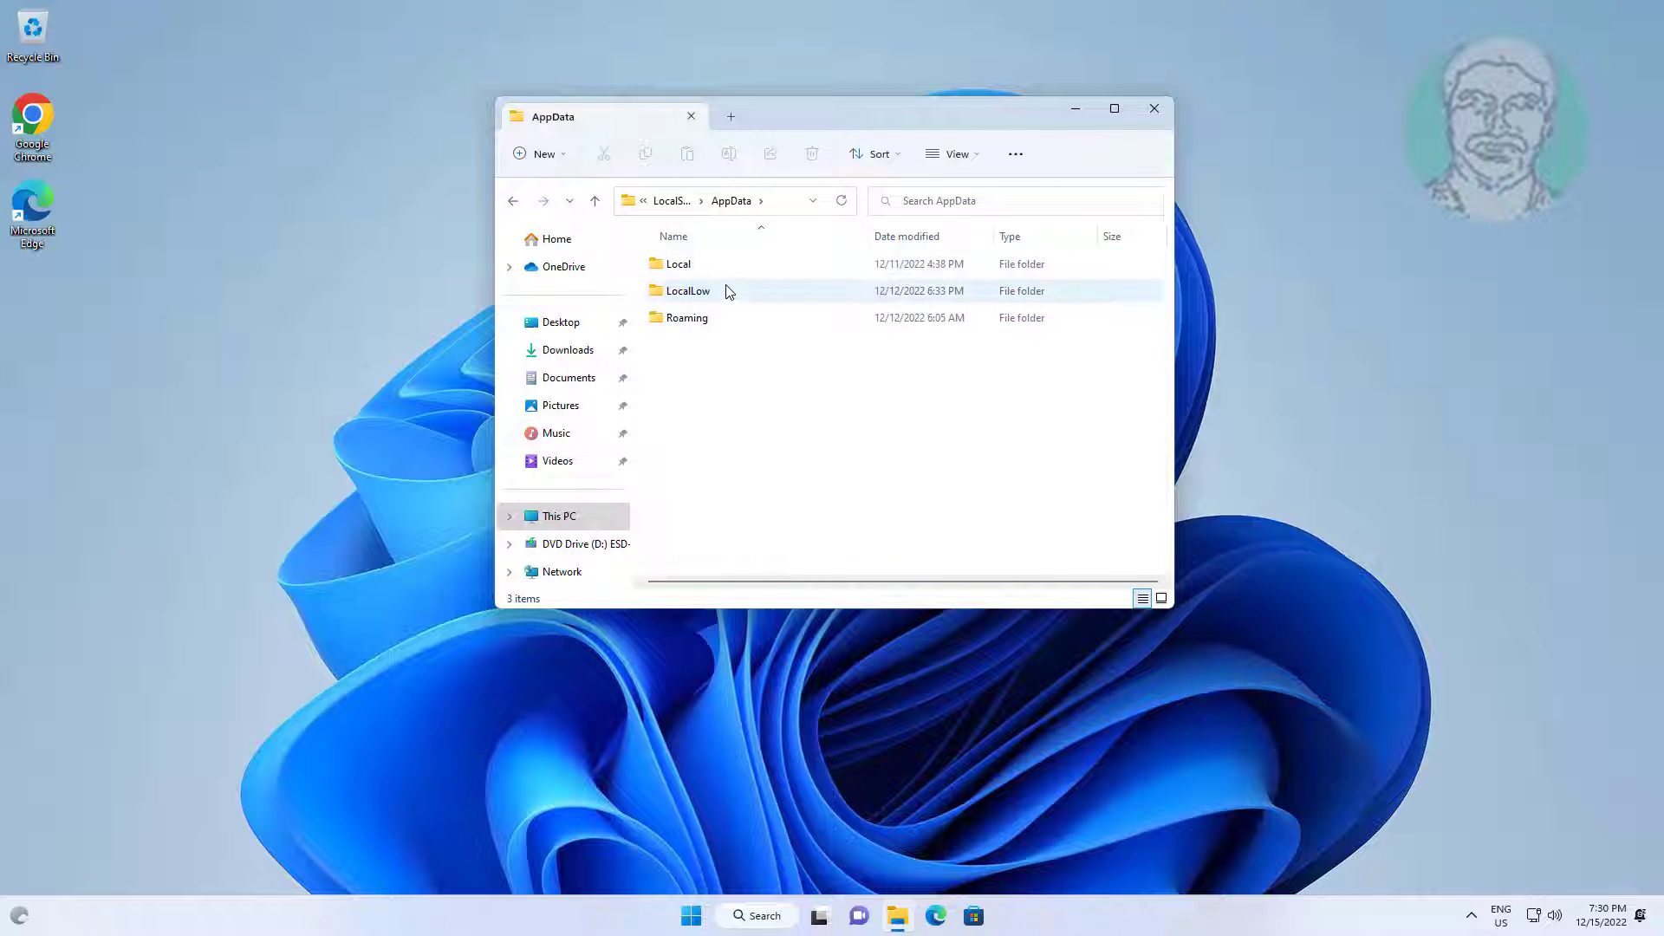
pyautogui.moveTo(688, 291)
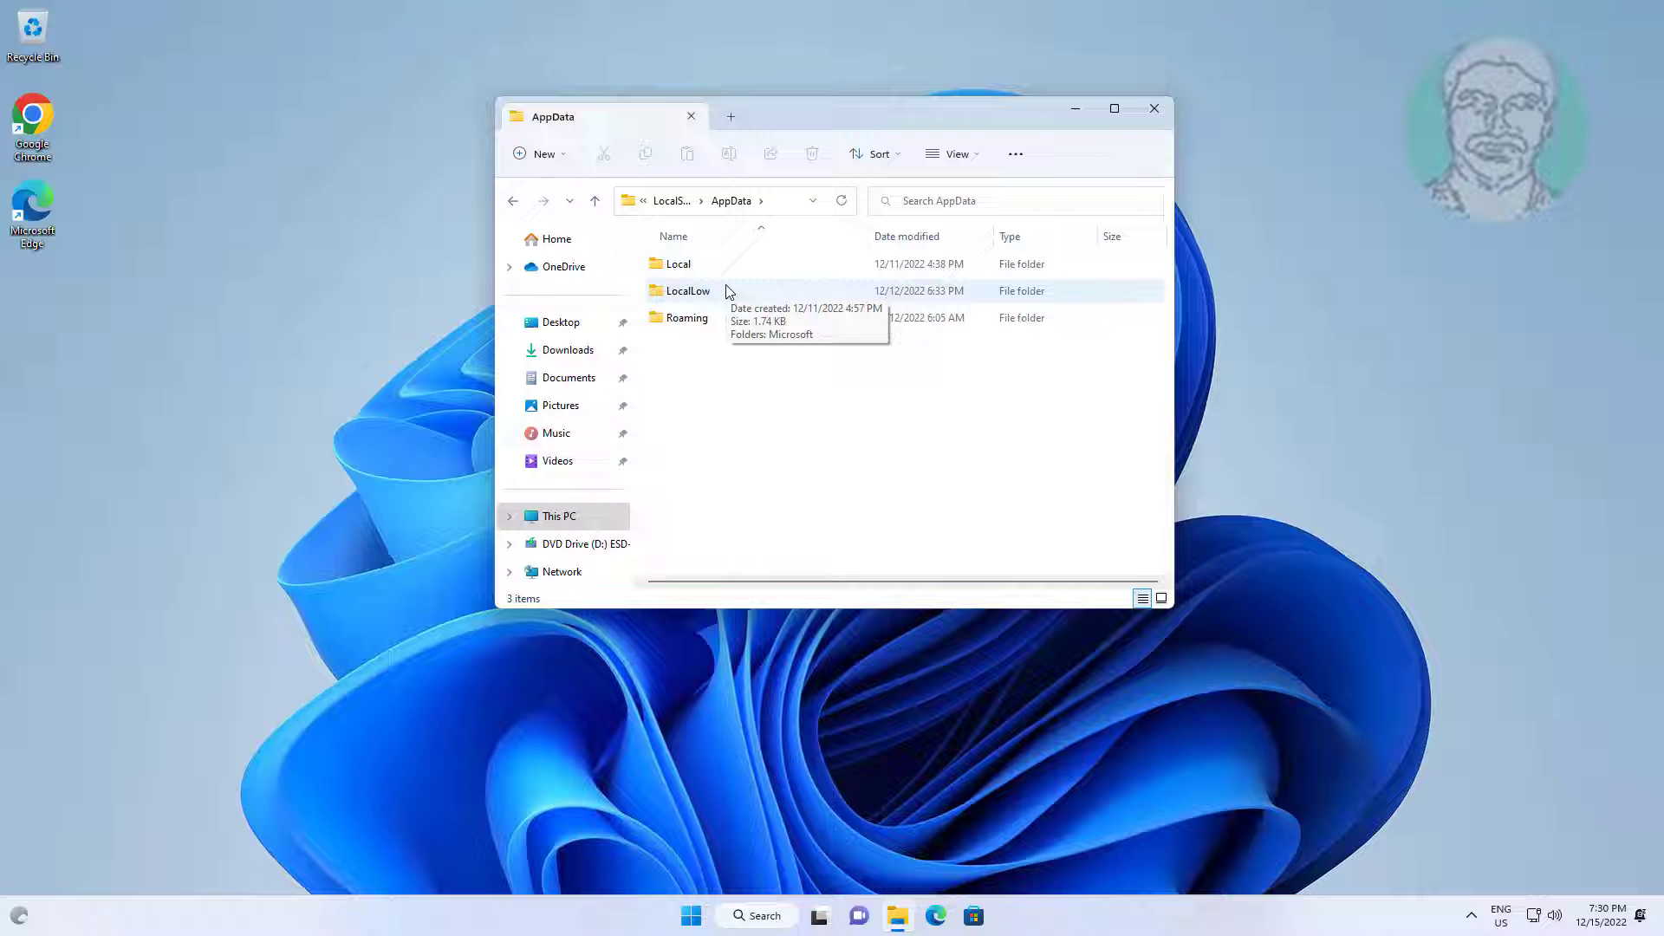
pyautogui.click(677, 263)
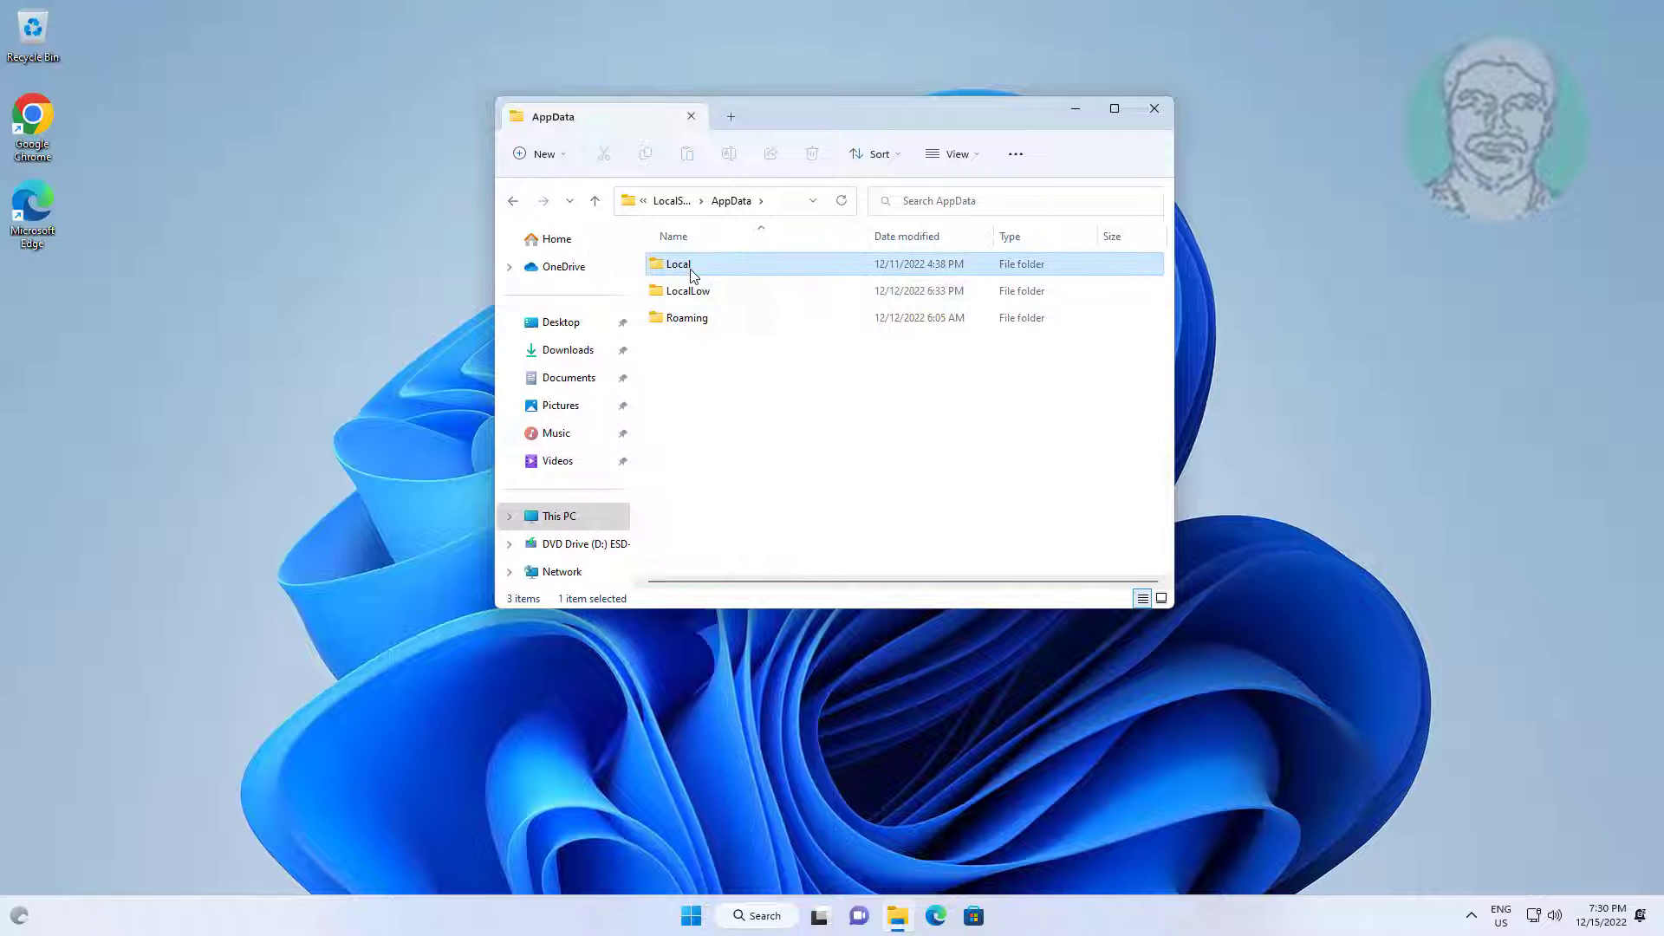
pyautogui.doubleClick(678, 264)
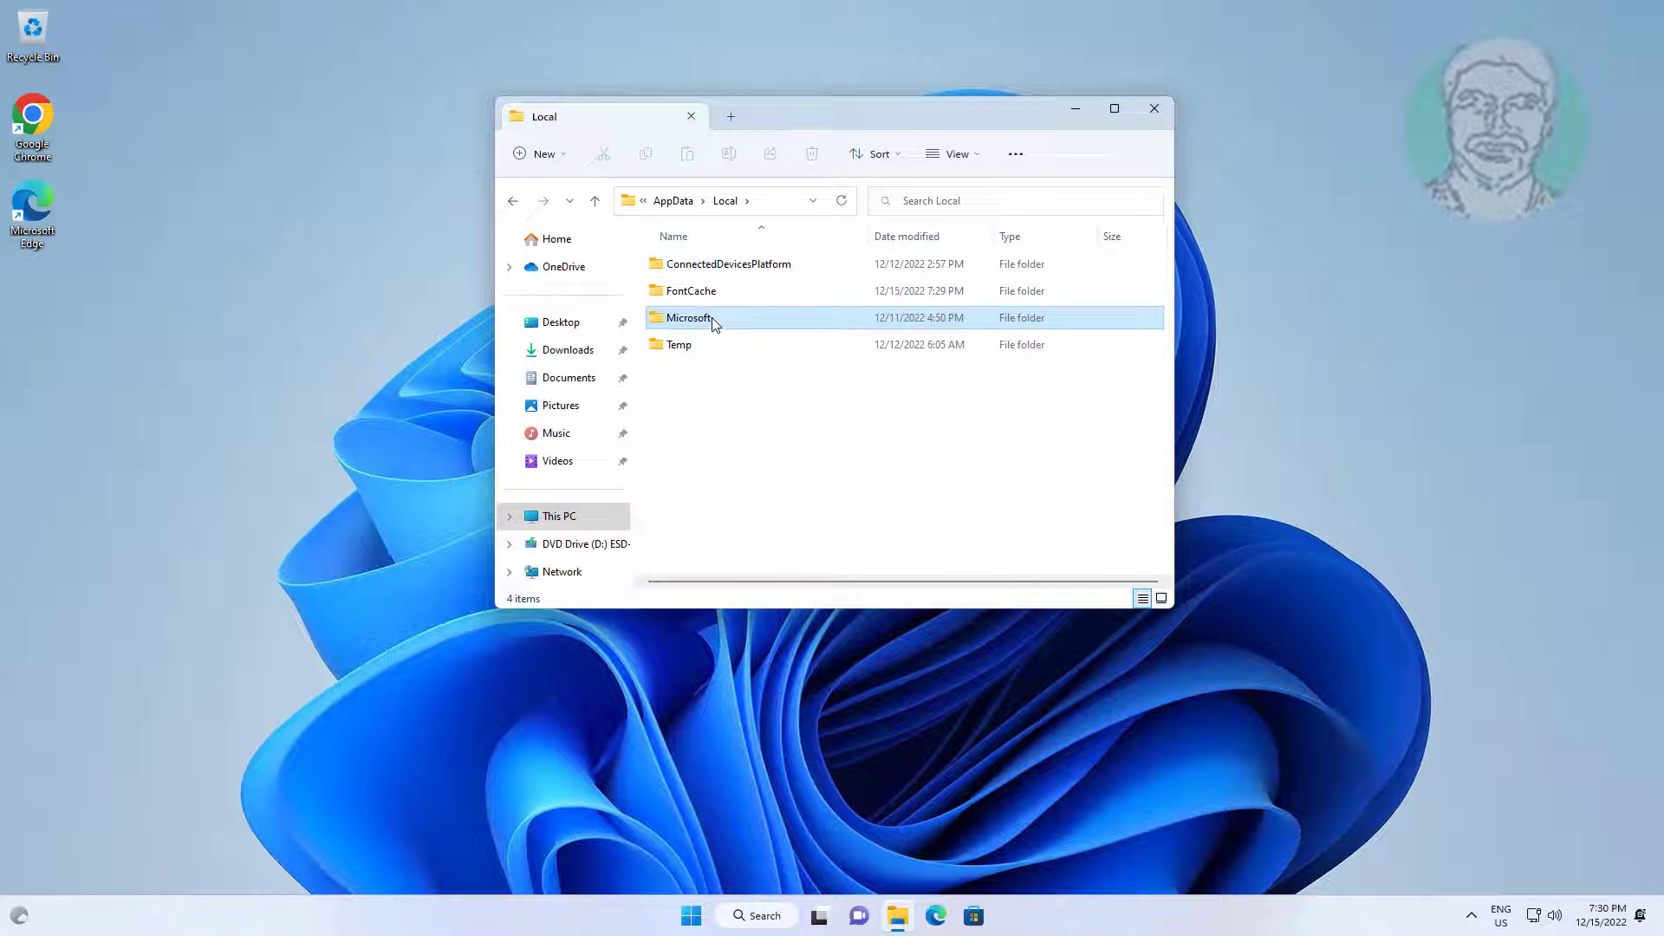
pyautogui.doubleClick(688, 318)
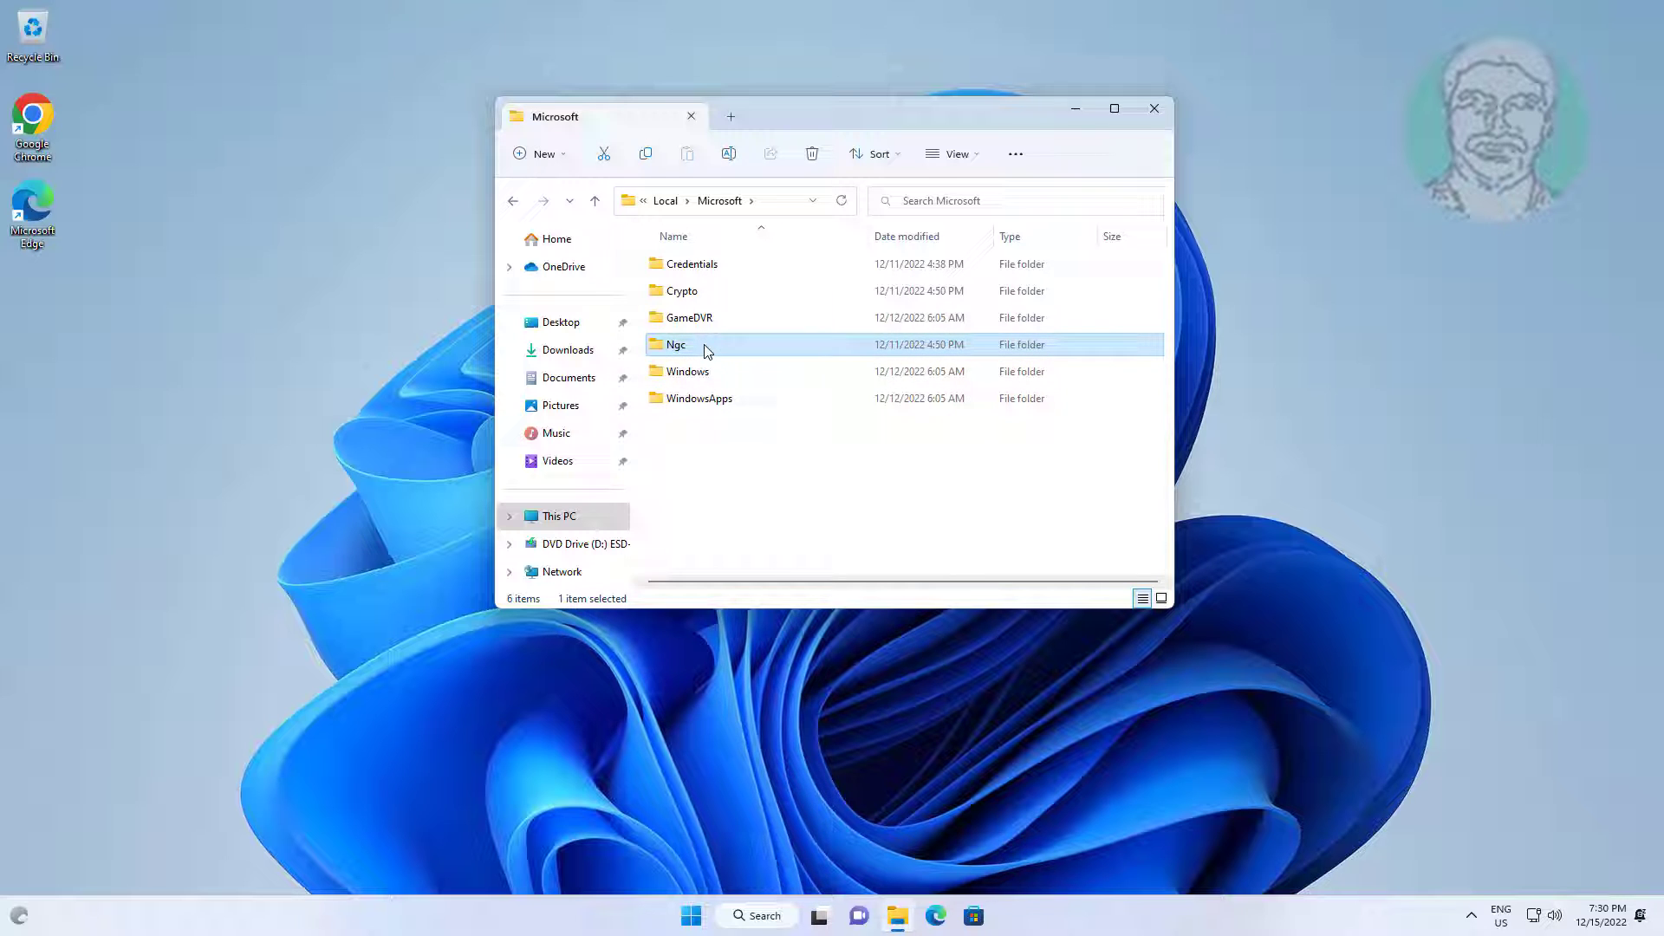
pyautogui.rightClick(676, 343)
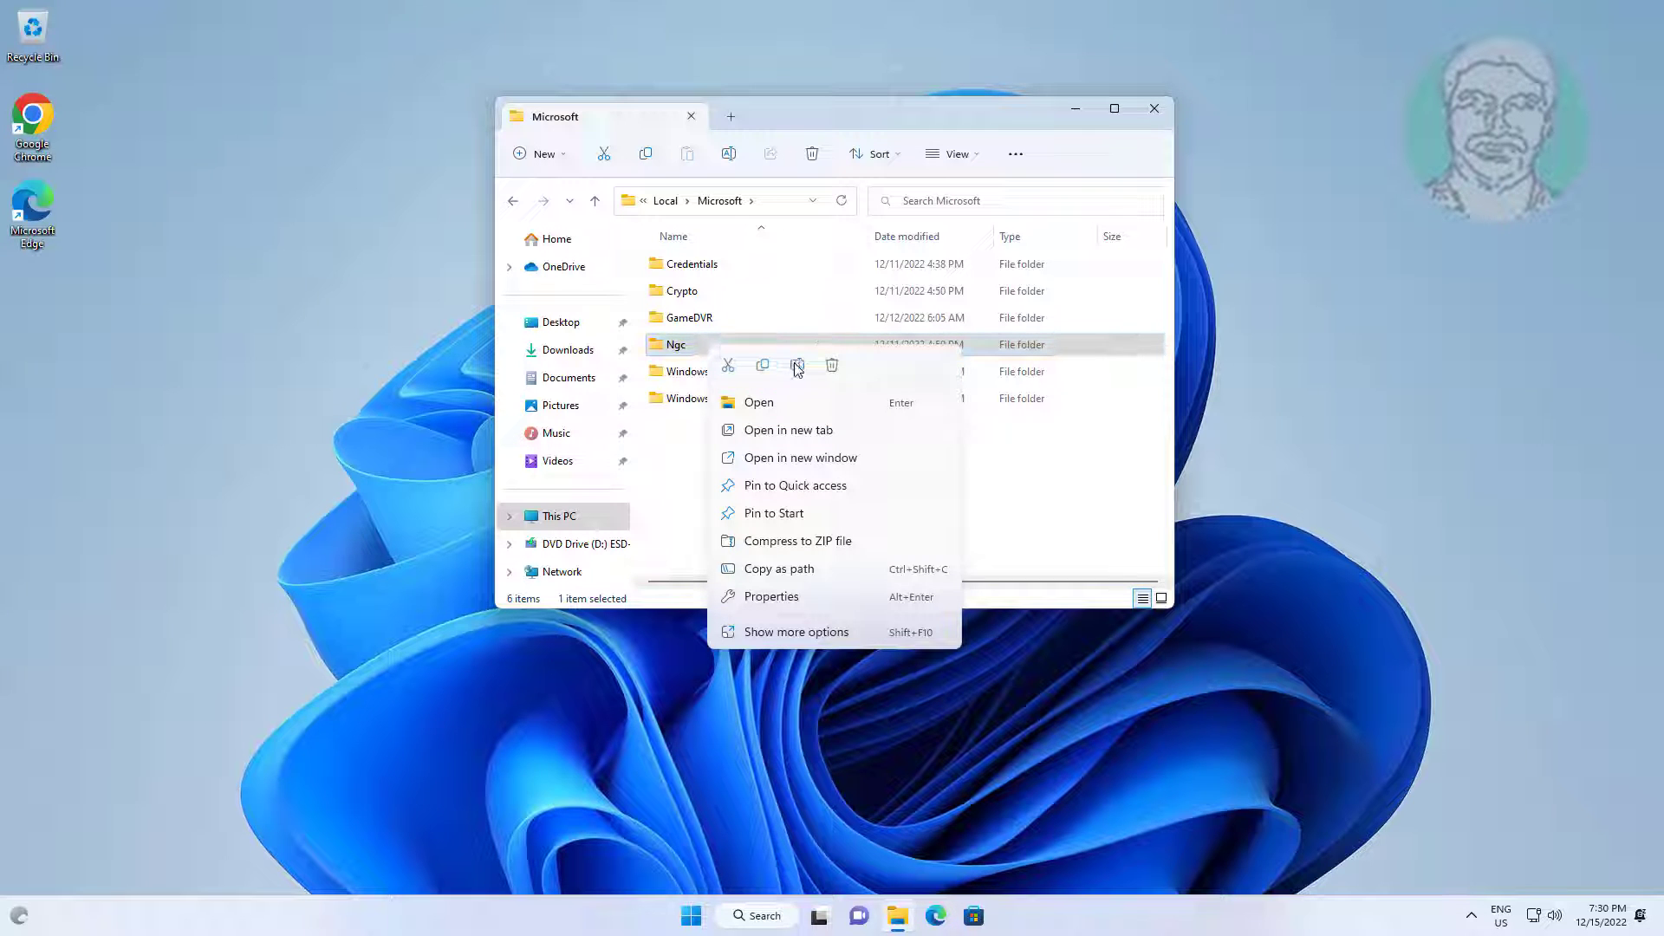
pyautogui.click(832, 366)
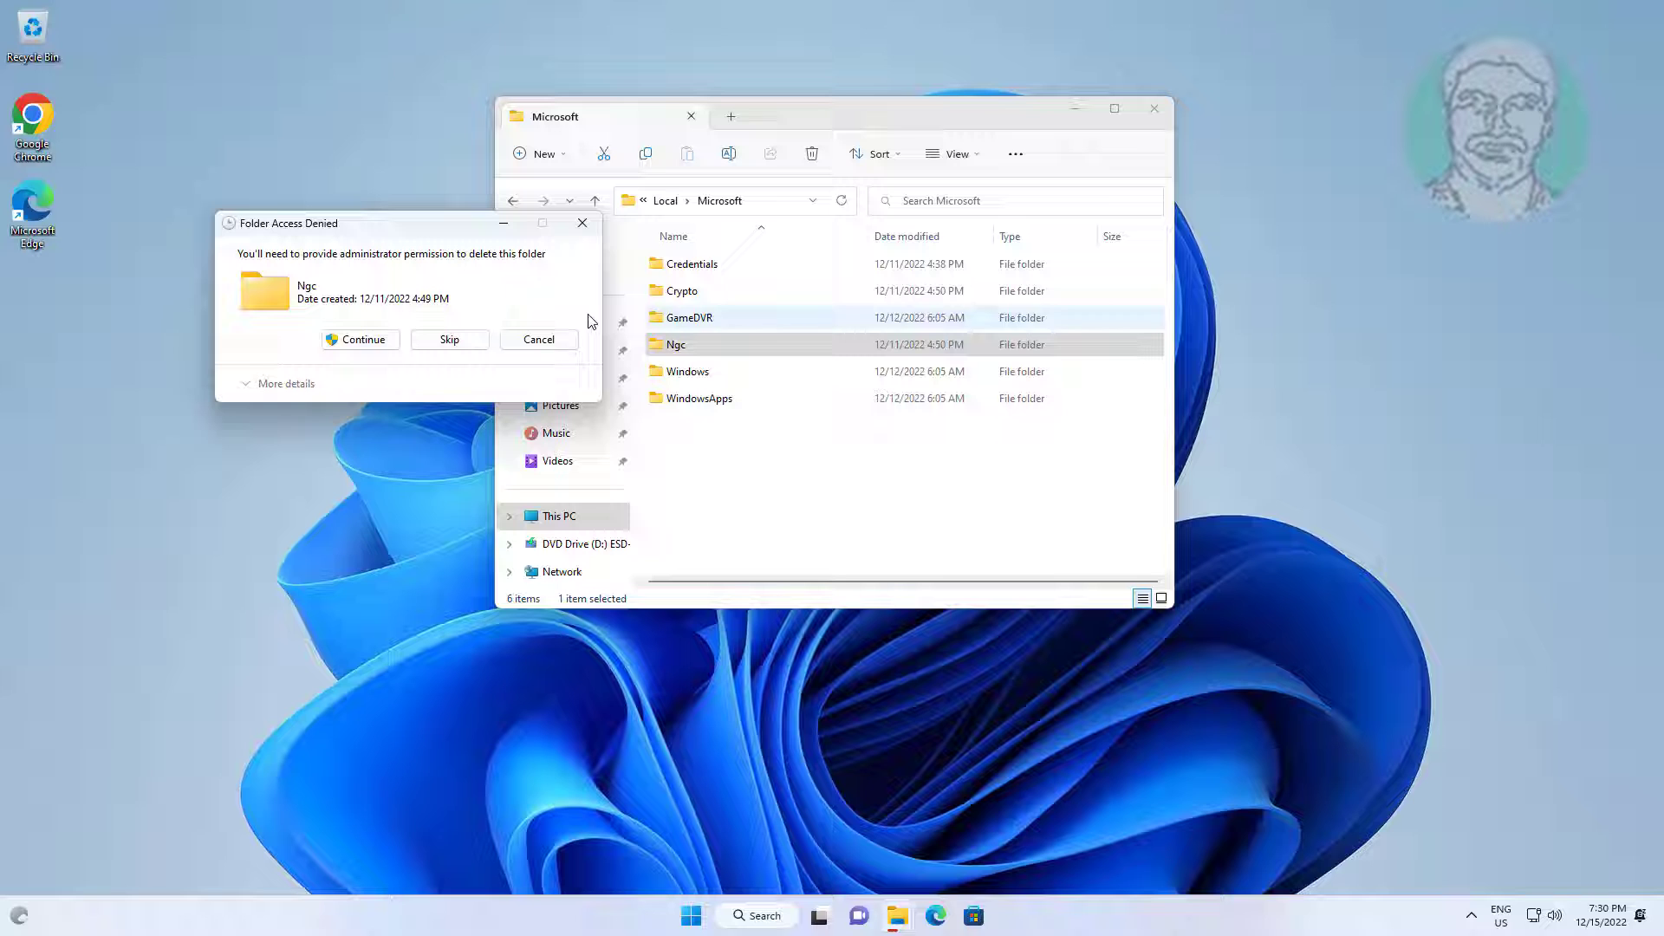
pyautogui.click(361, 340)
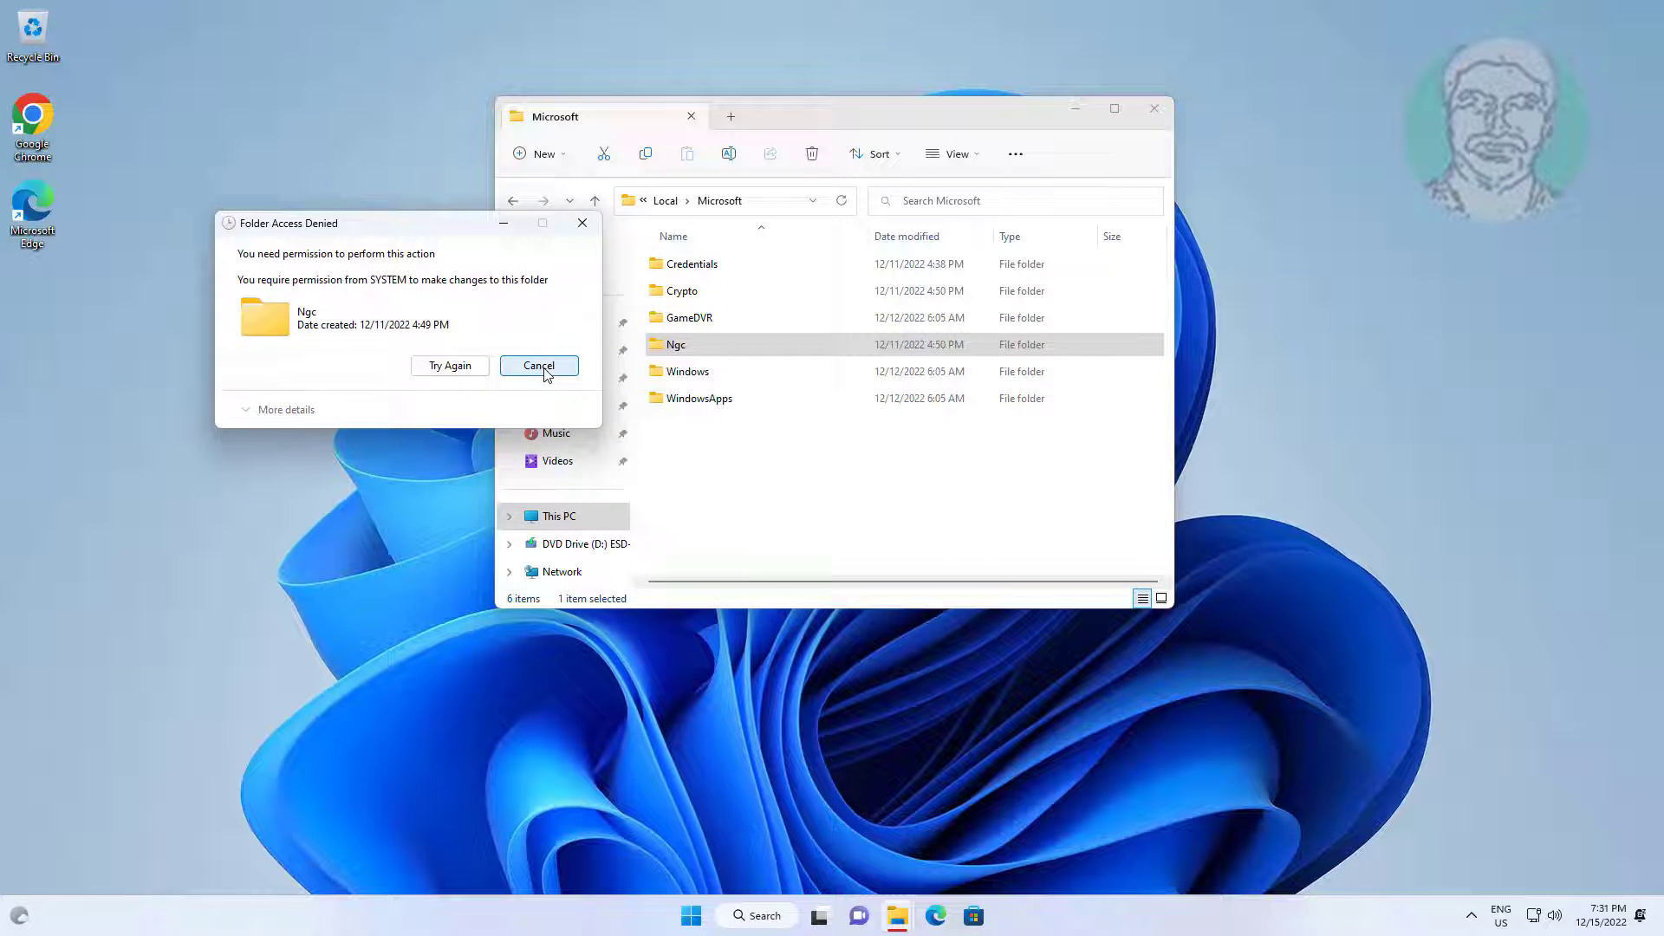
pyautogui.click(538, 366)
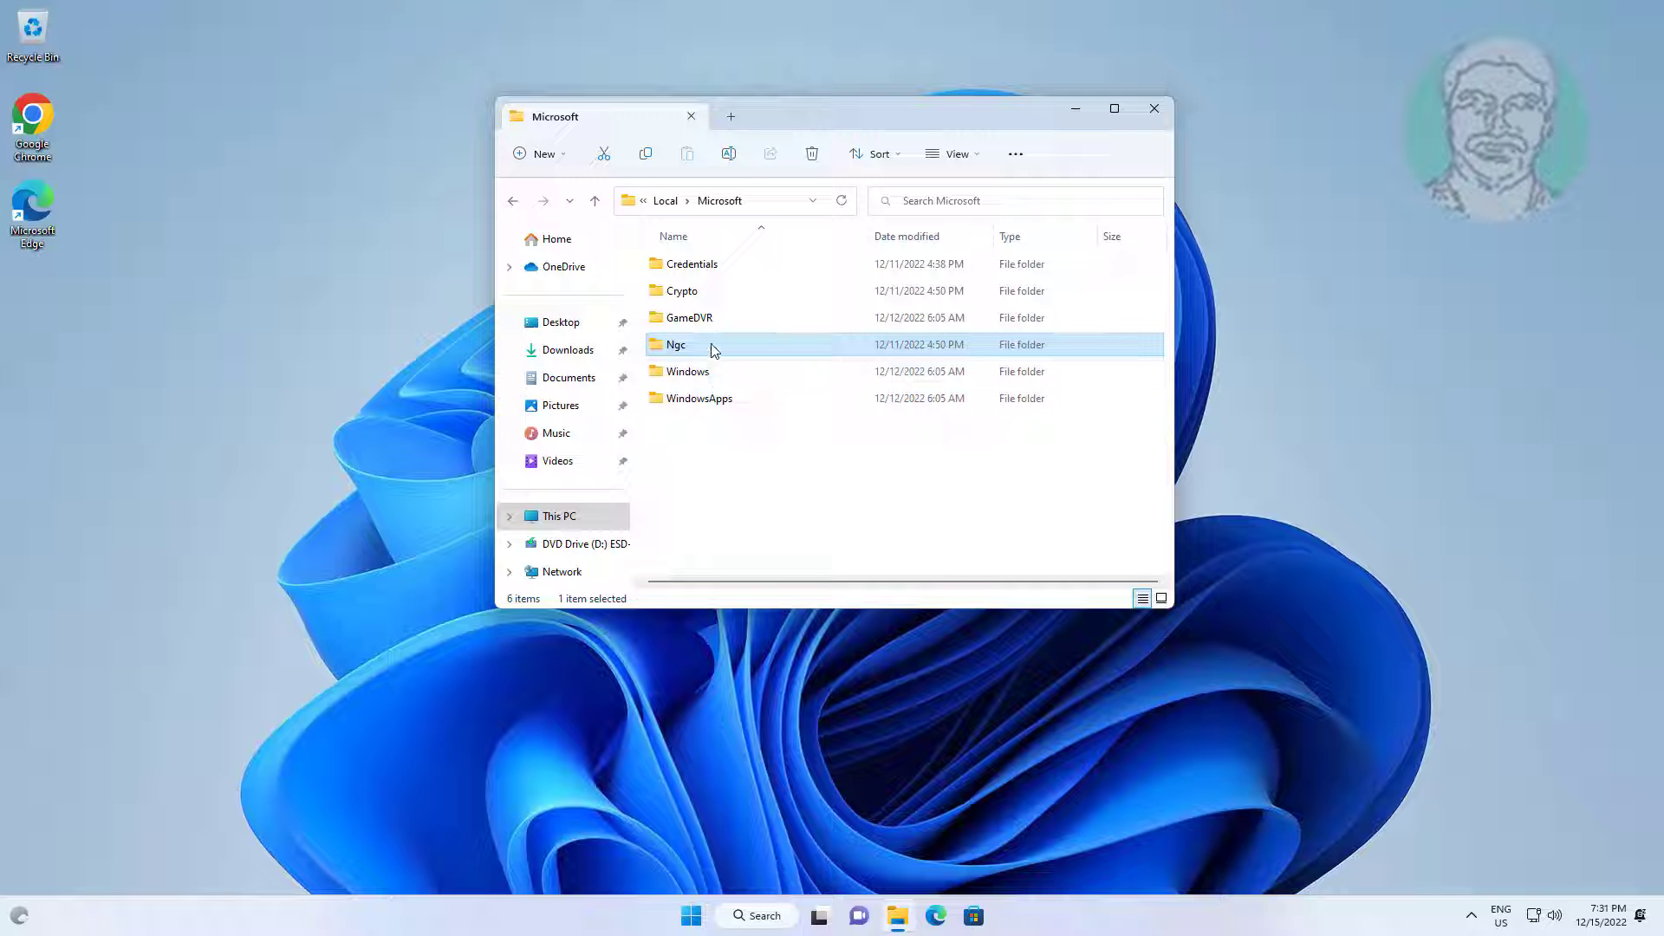
# Bring up Ngc's Properties, clear its Read-only attribute and view its Security permissions.
pyautogui.rightClick(676, 343)
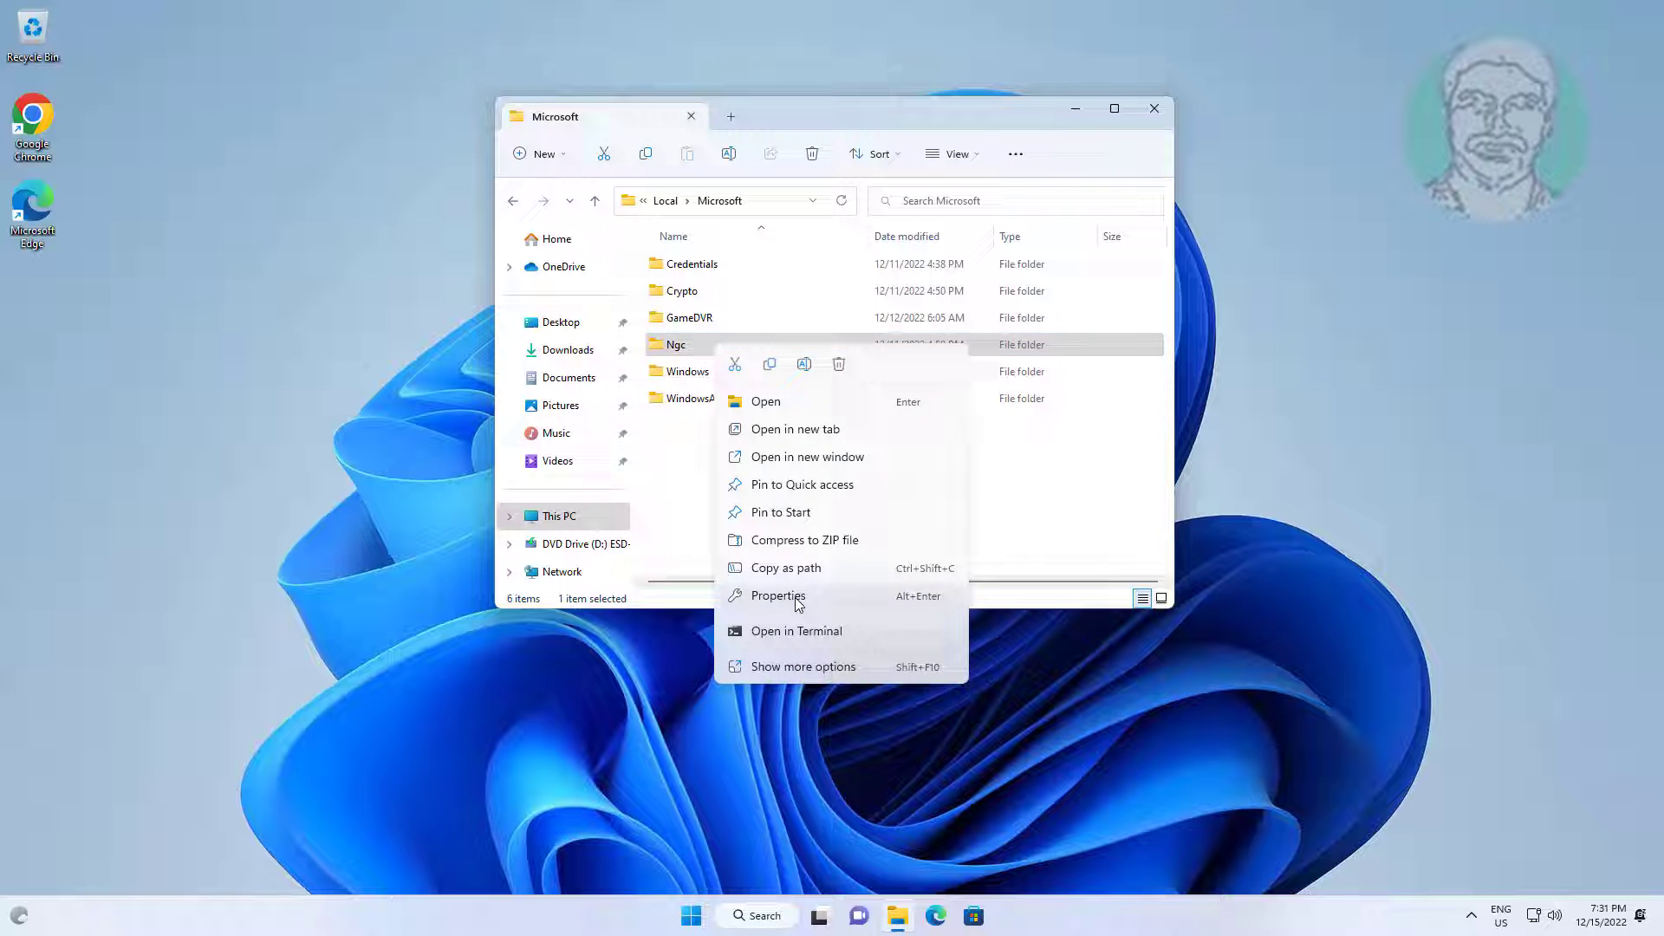
pyautogui.click(778, 594)
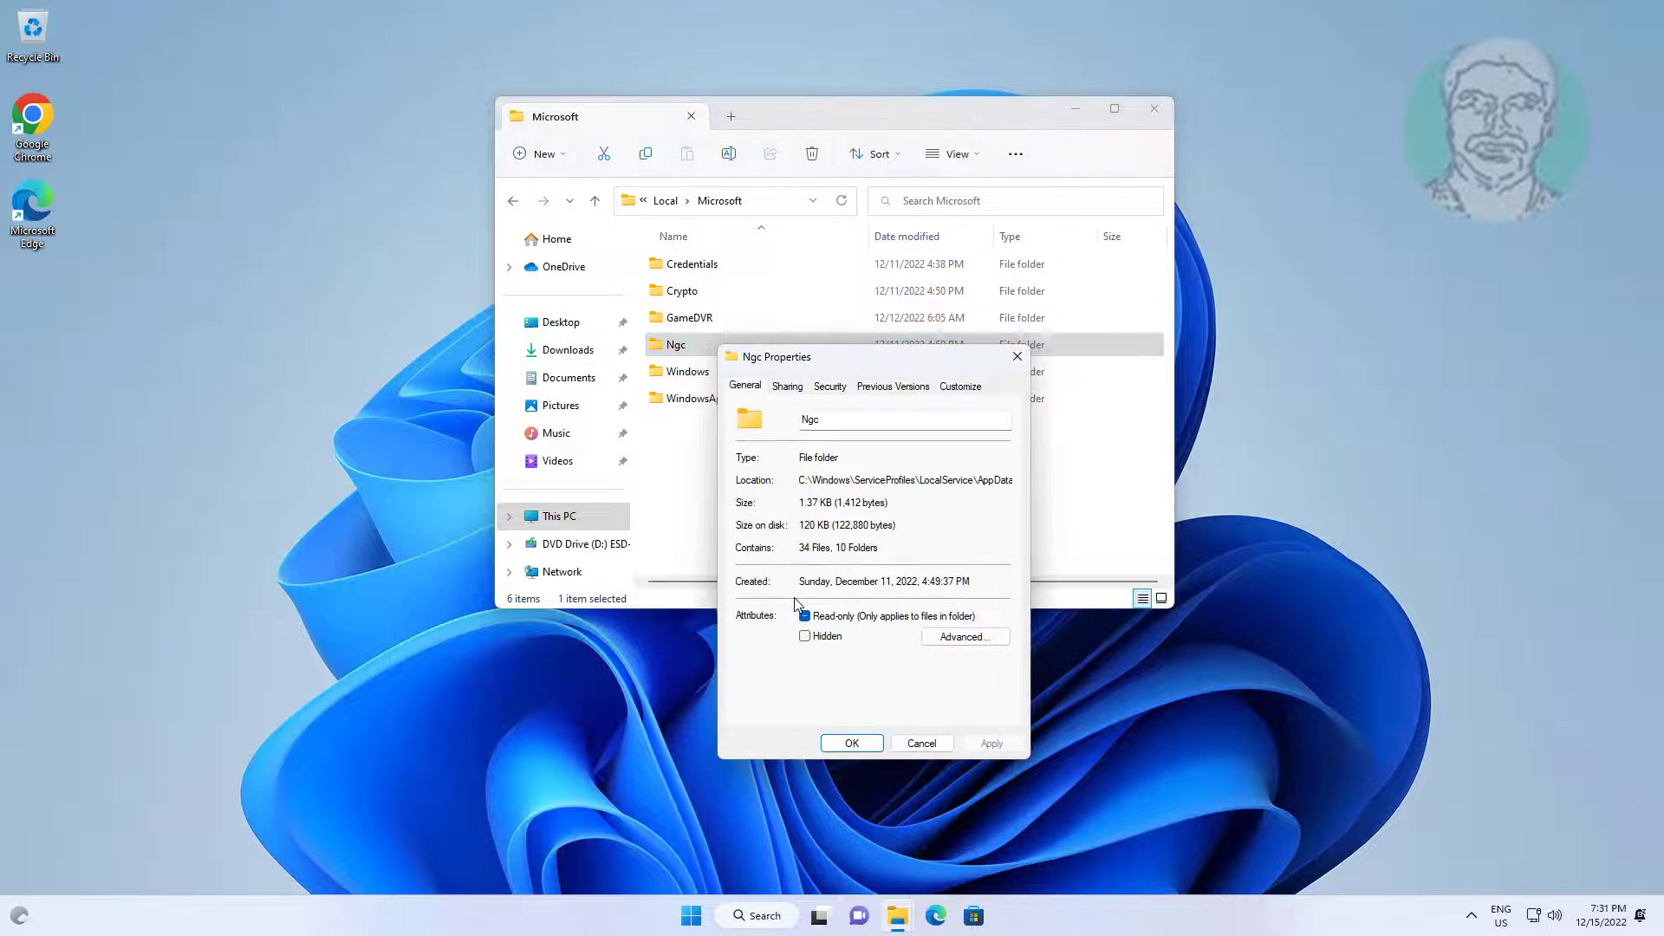
pyautogui.click(806, 615)
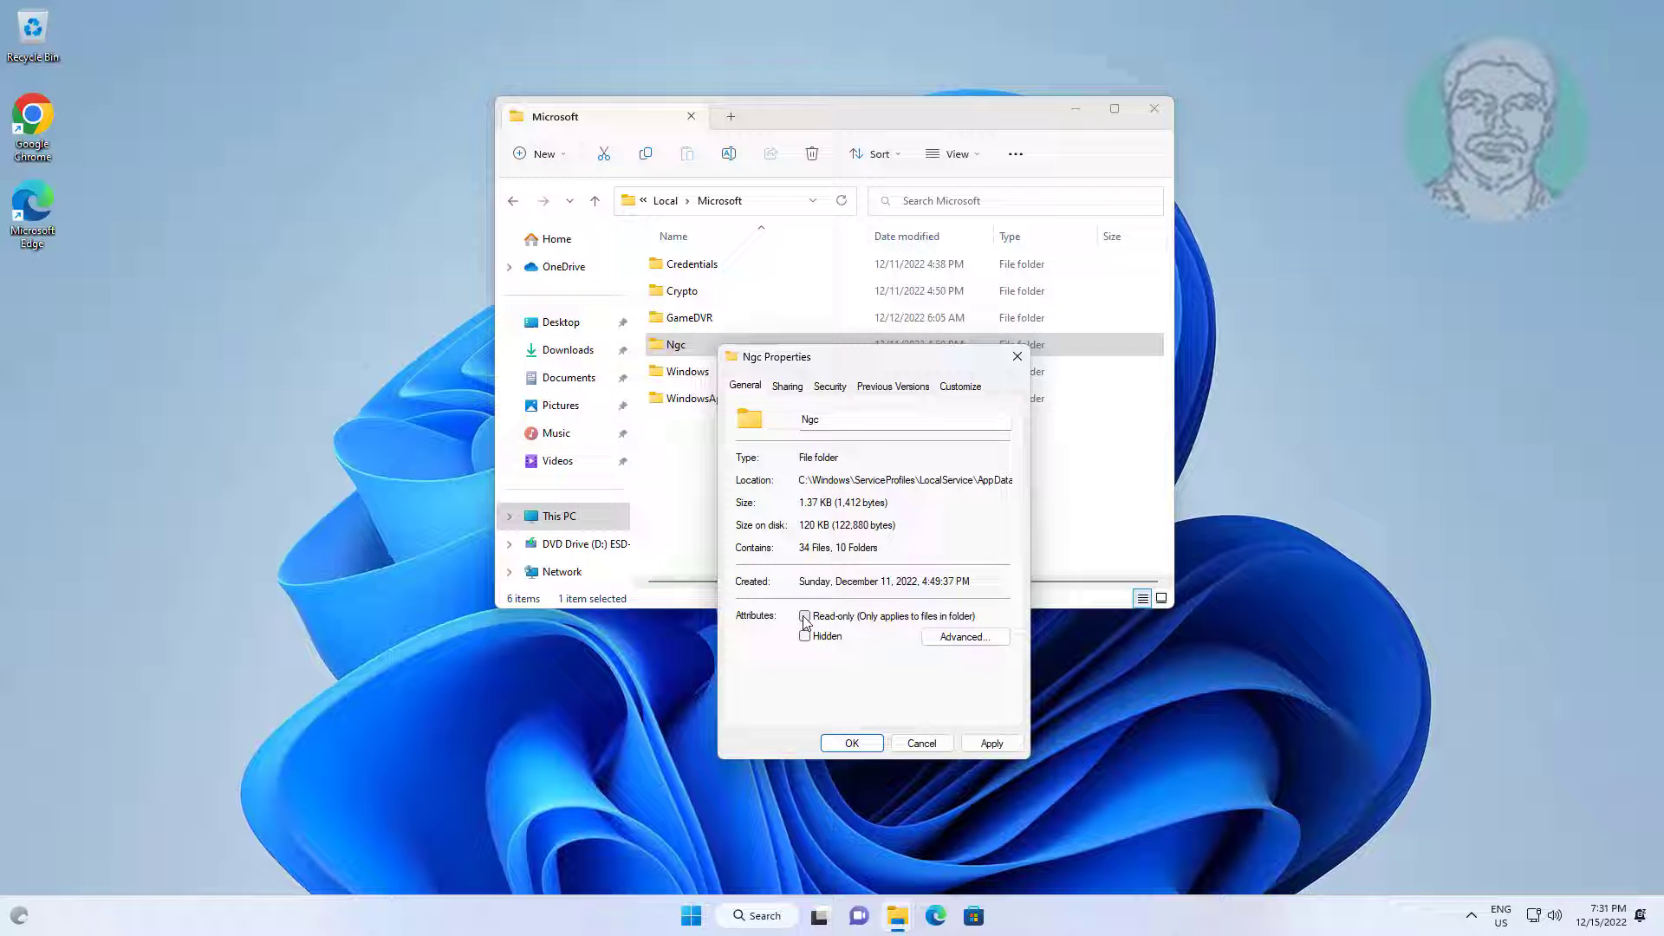
pyautogui.click(804, 616)
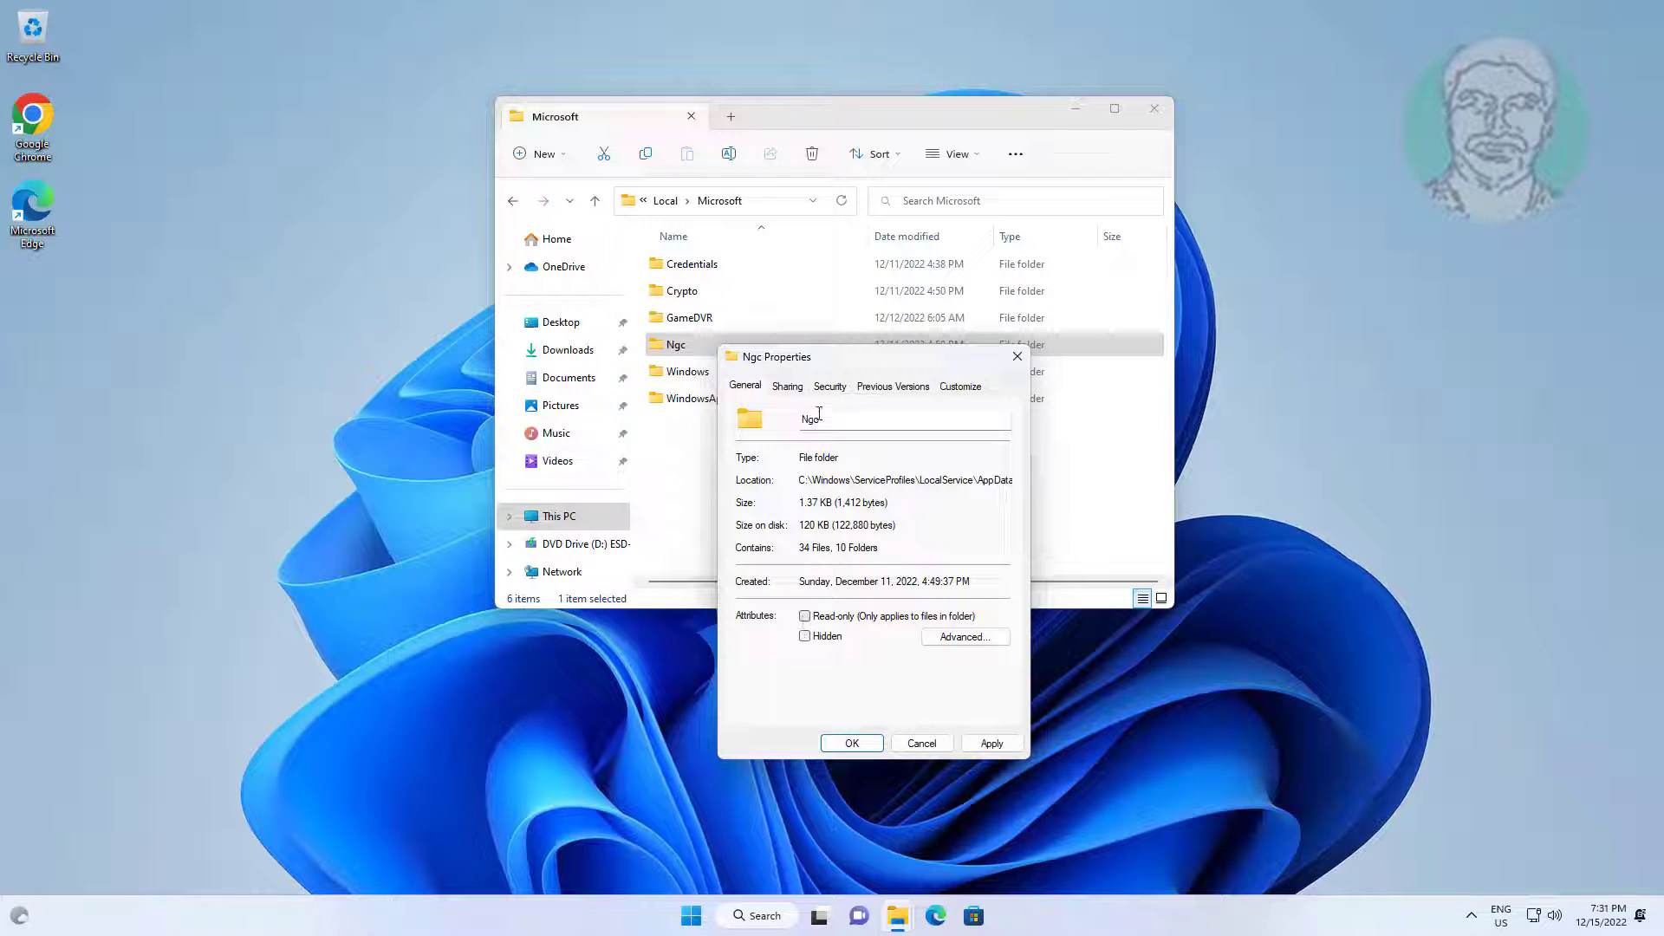
pyautogui.click(828, 384)
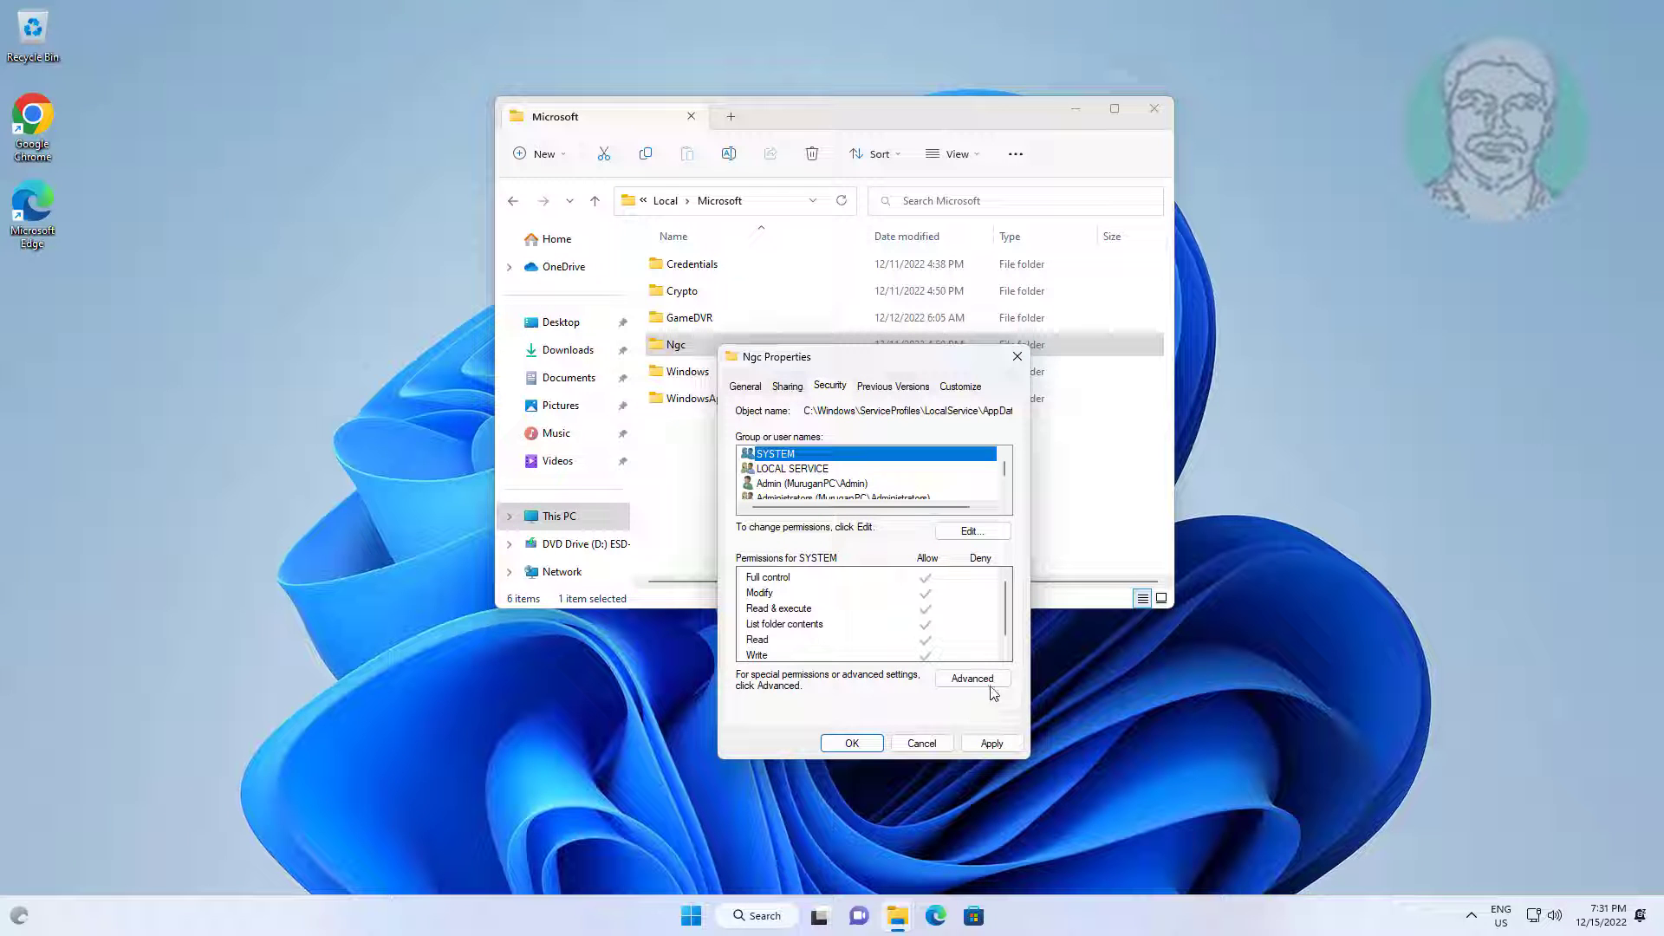
# In Advanced Security Settings, change Ngc's owner from SYSTEM to the Admin account.
pyautogui.click(970, 678)
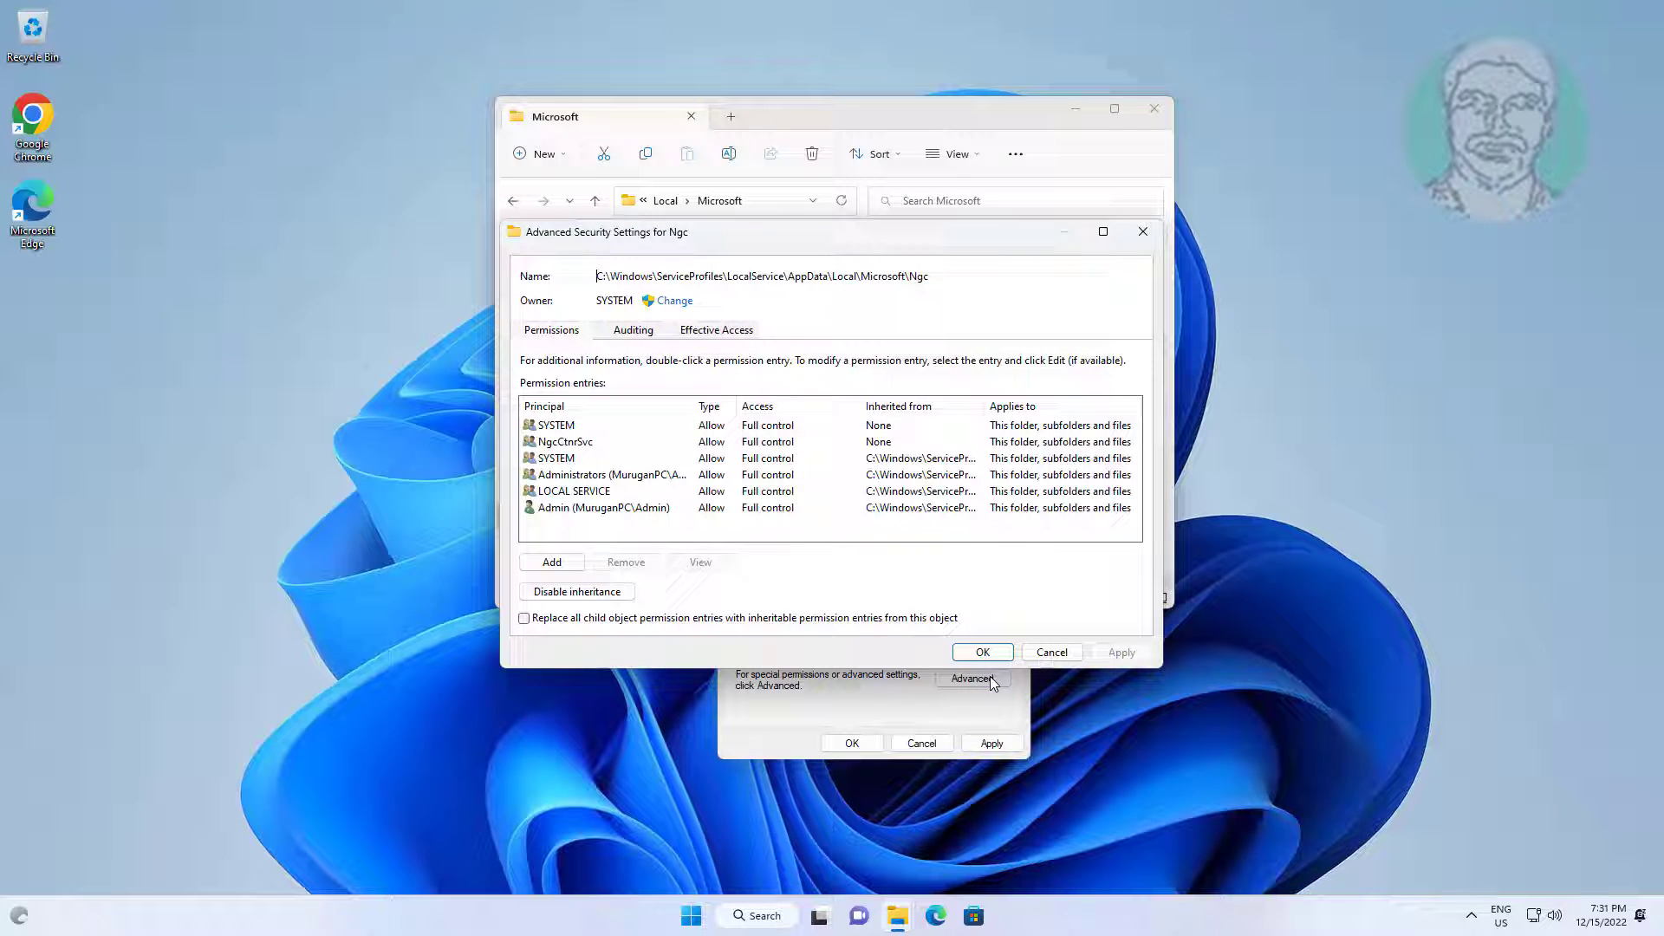
pyautogui.moveTo(674, 300)
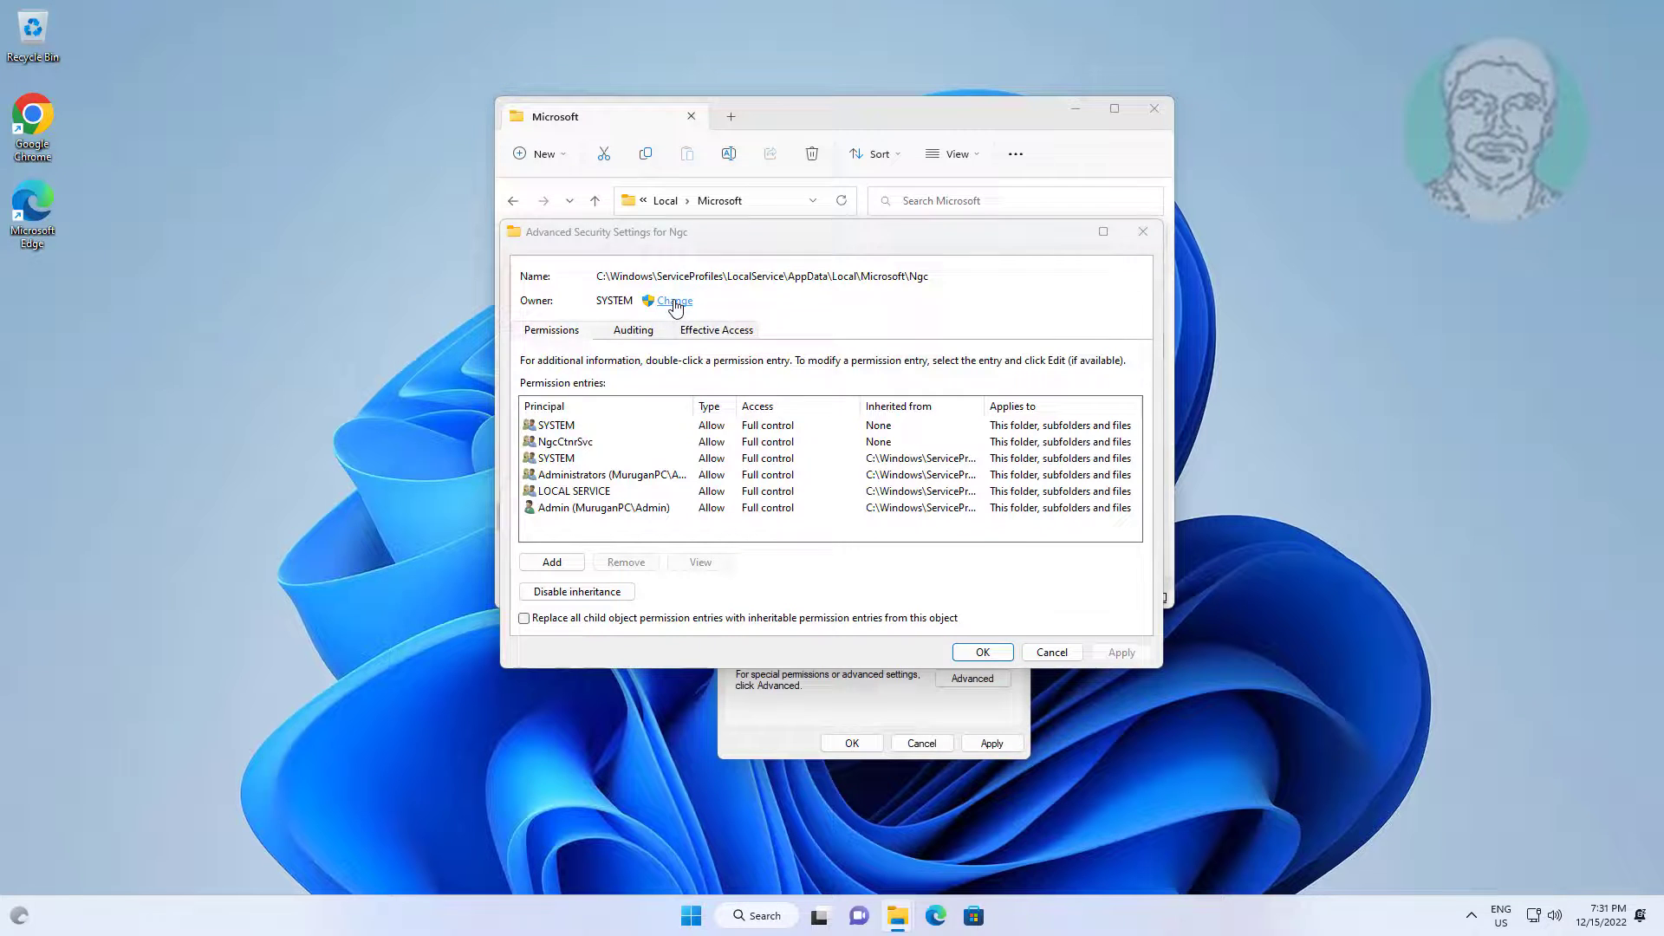
pyautogui.click(671, 300)
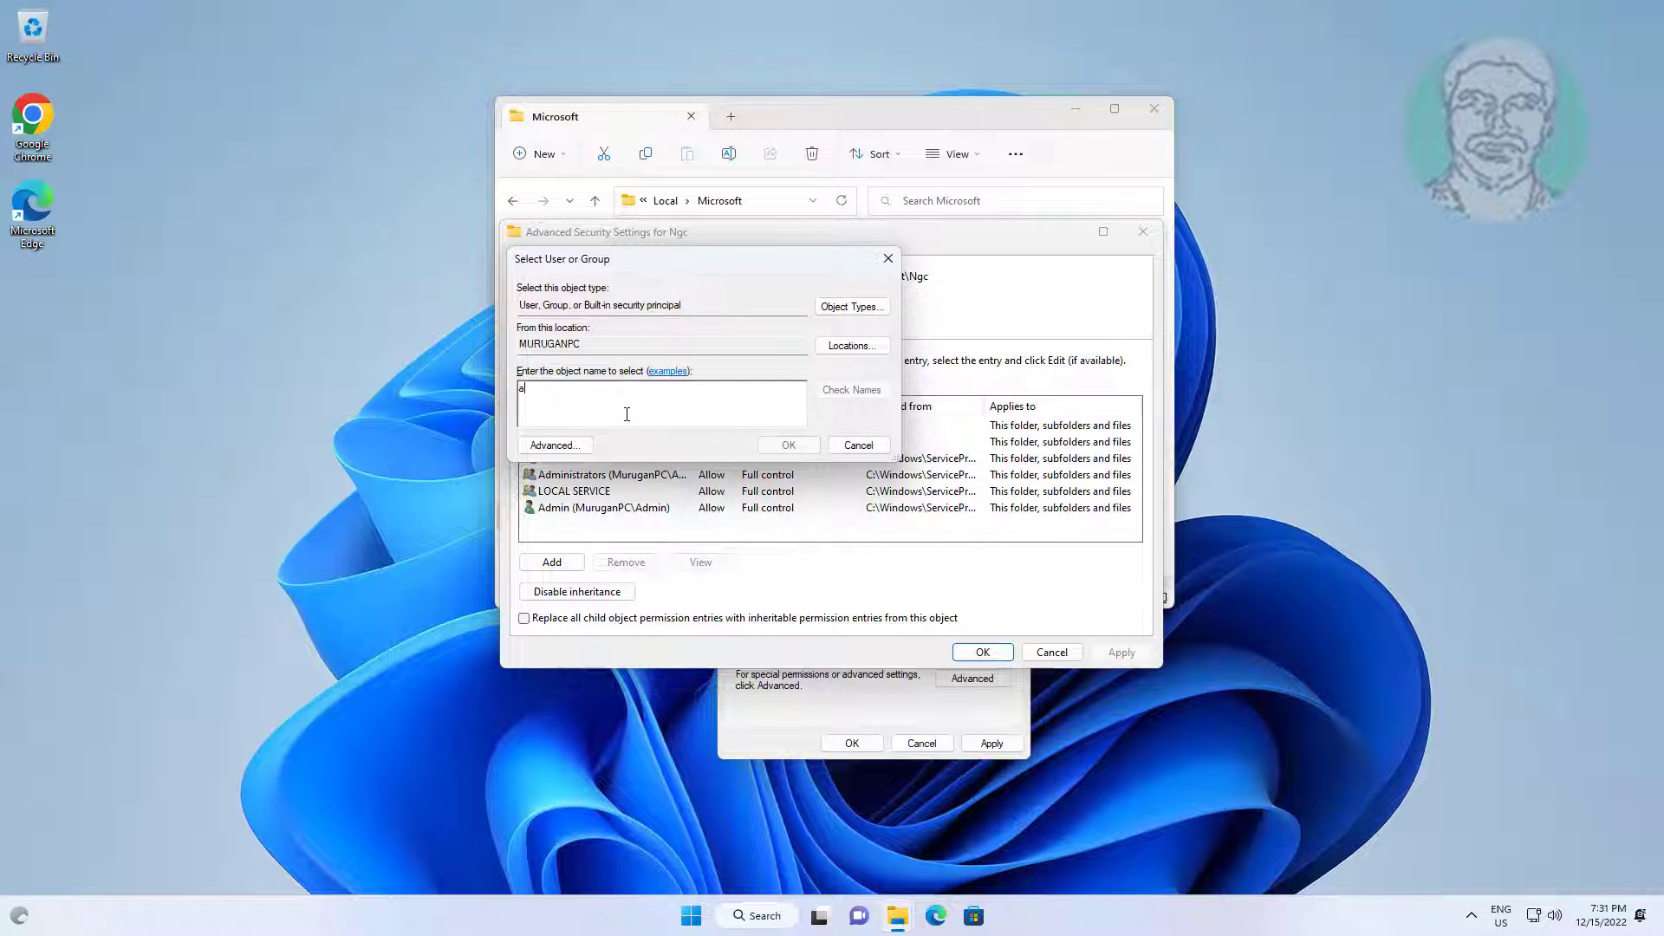
pyautogui.write('dmin')
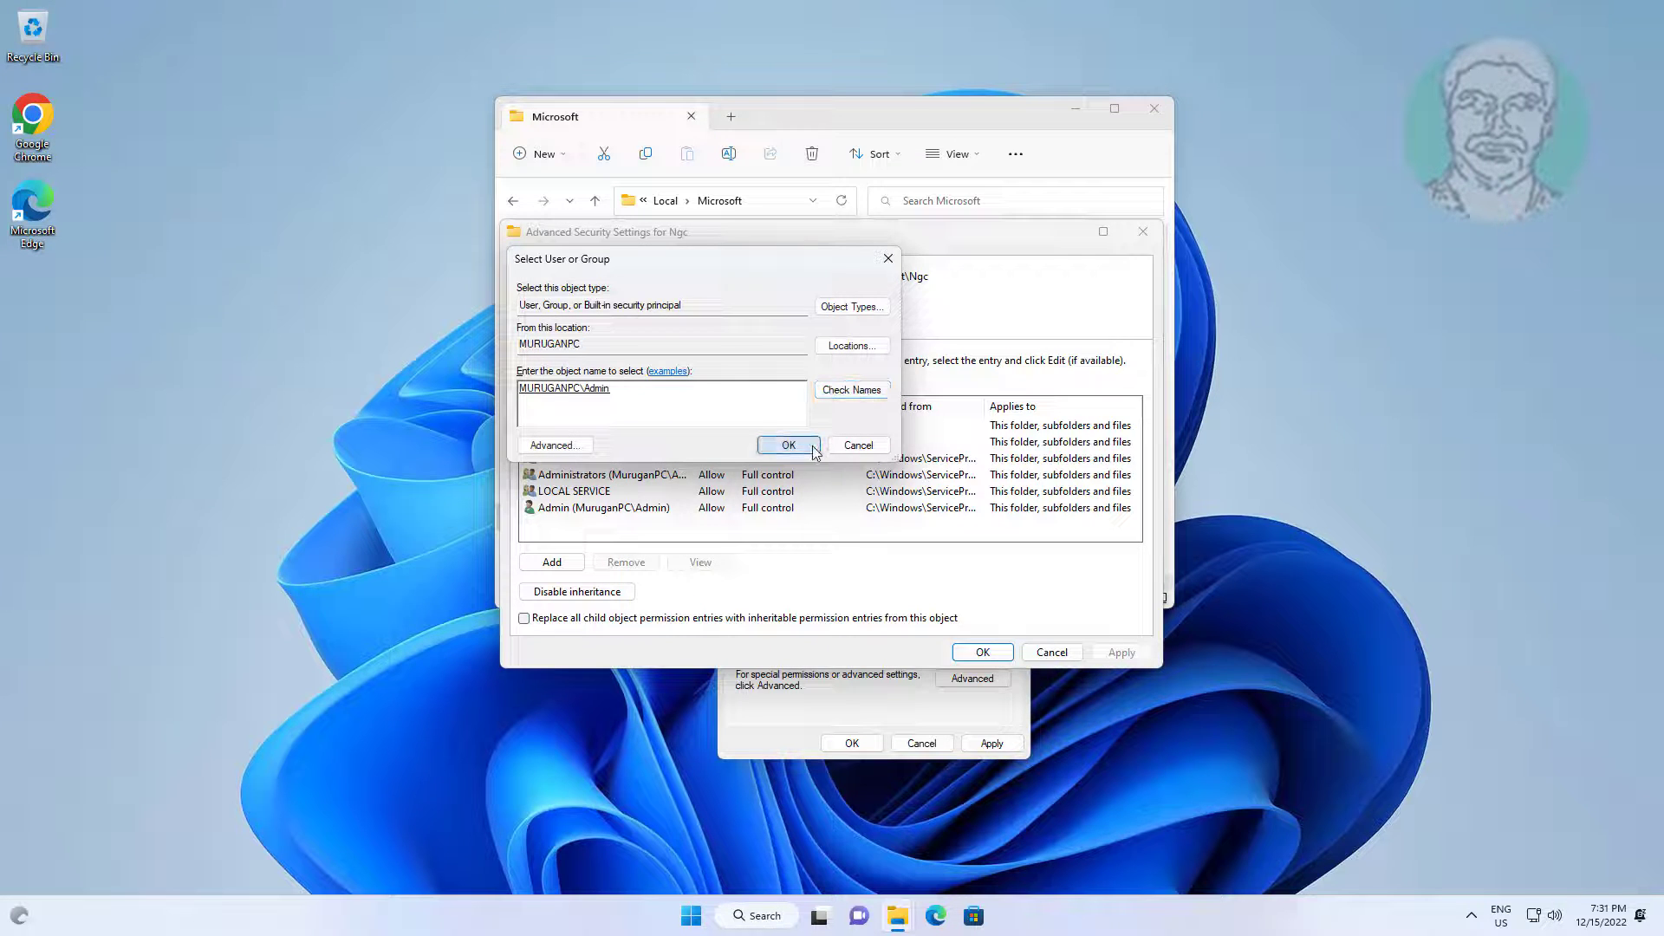
pyautogui.click(788, 445)
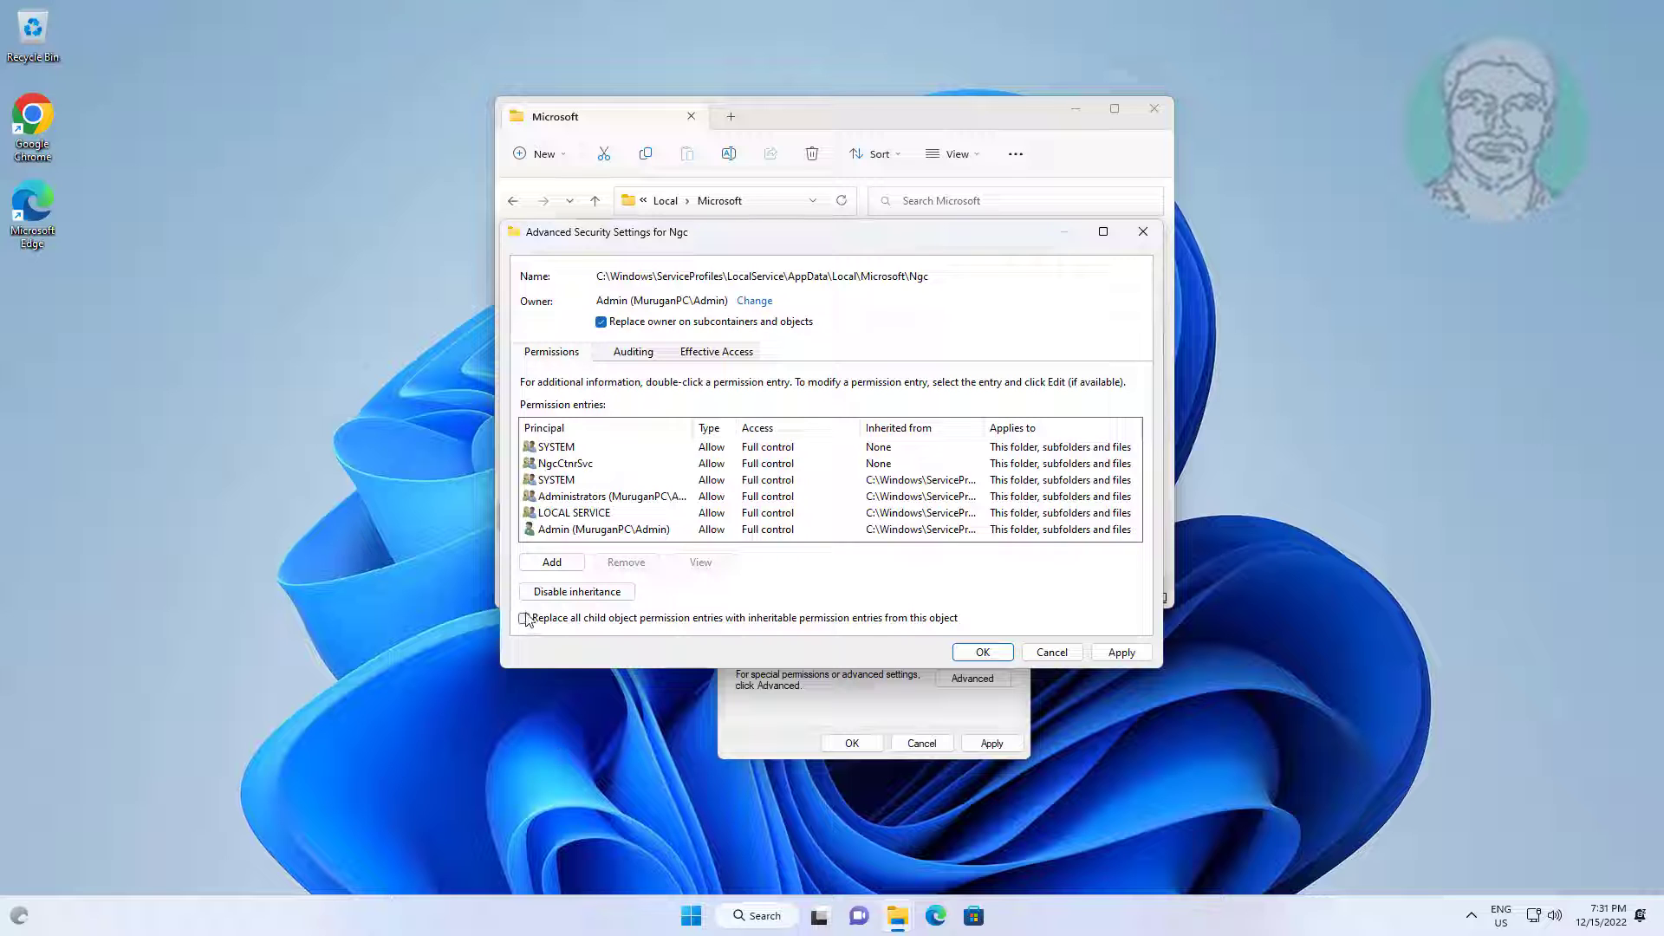
# Replace permissions on all child objects, apply and confirm the change on the system folder.
pyautogui.click(524, 617)
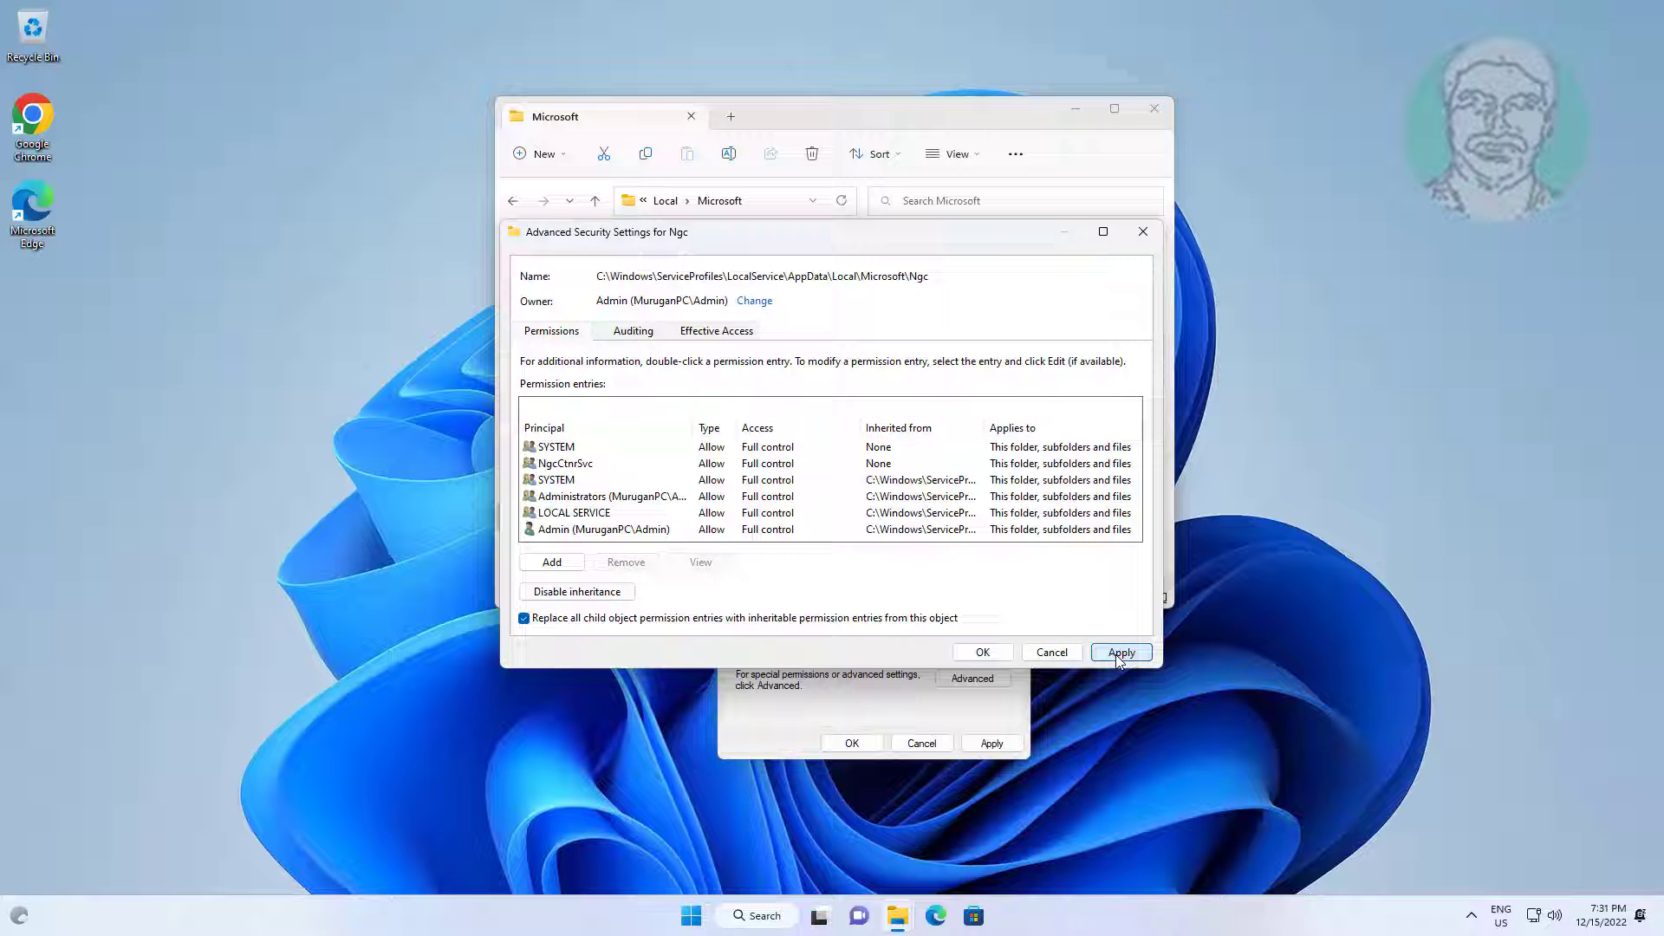
pyautogui.click(1121, 652)
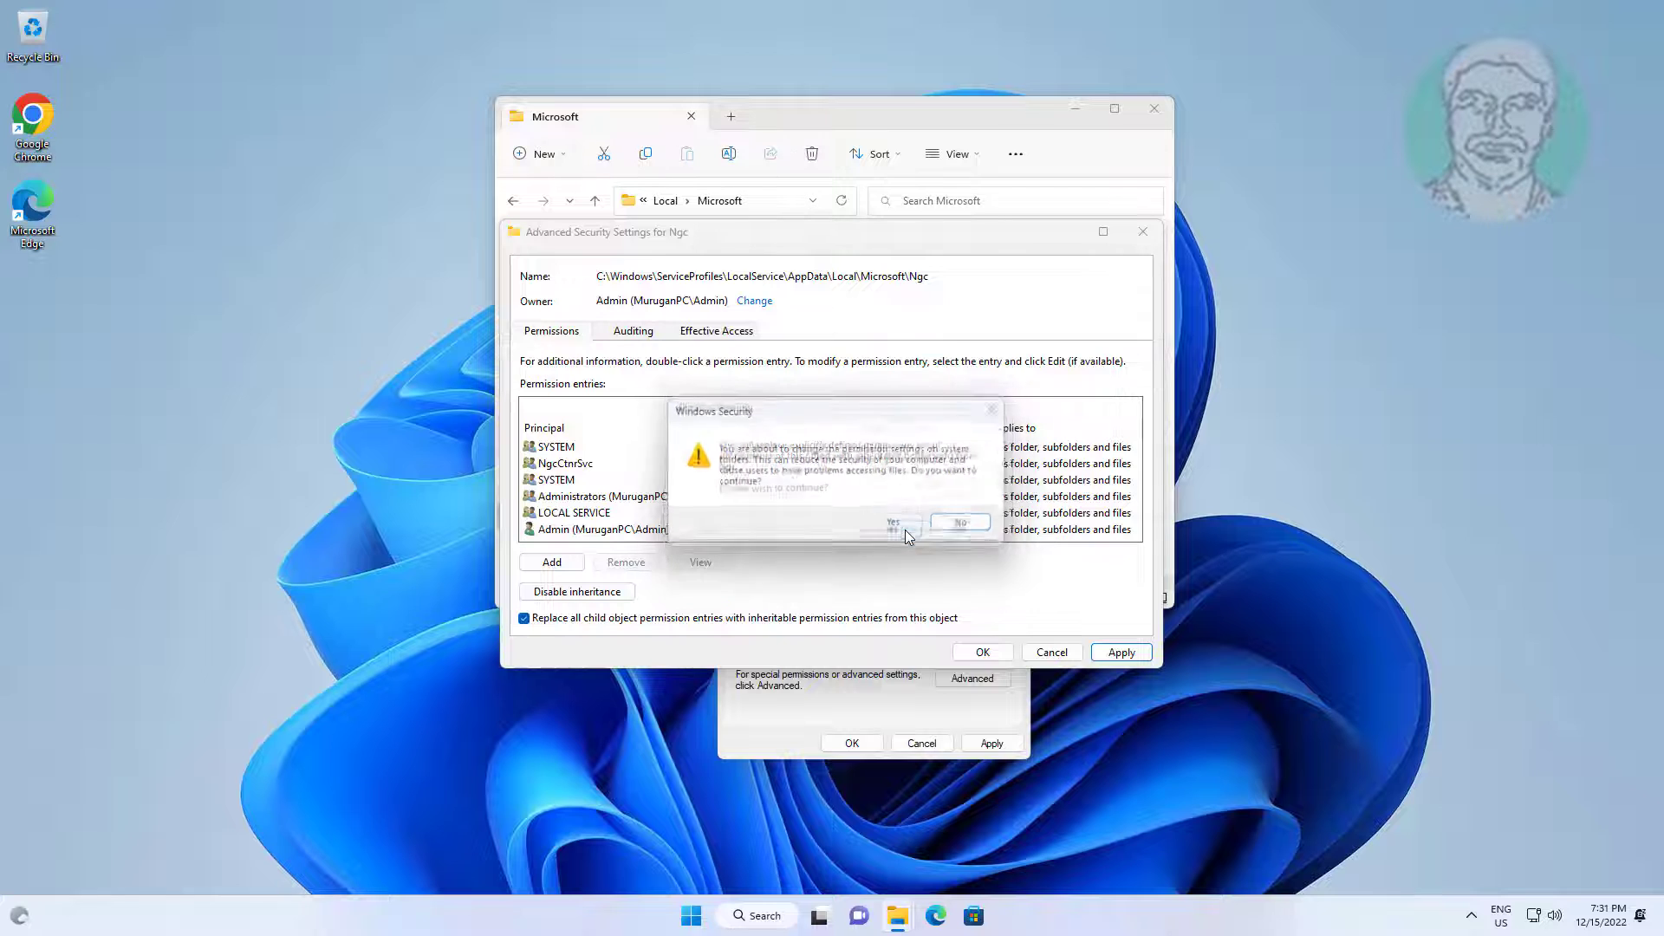
pyautogui.click(893, 521)
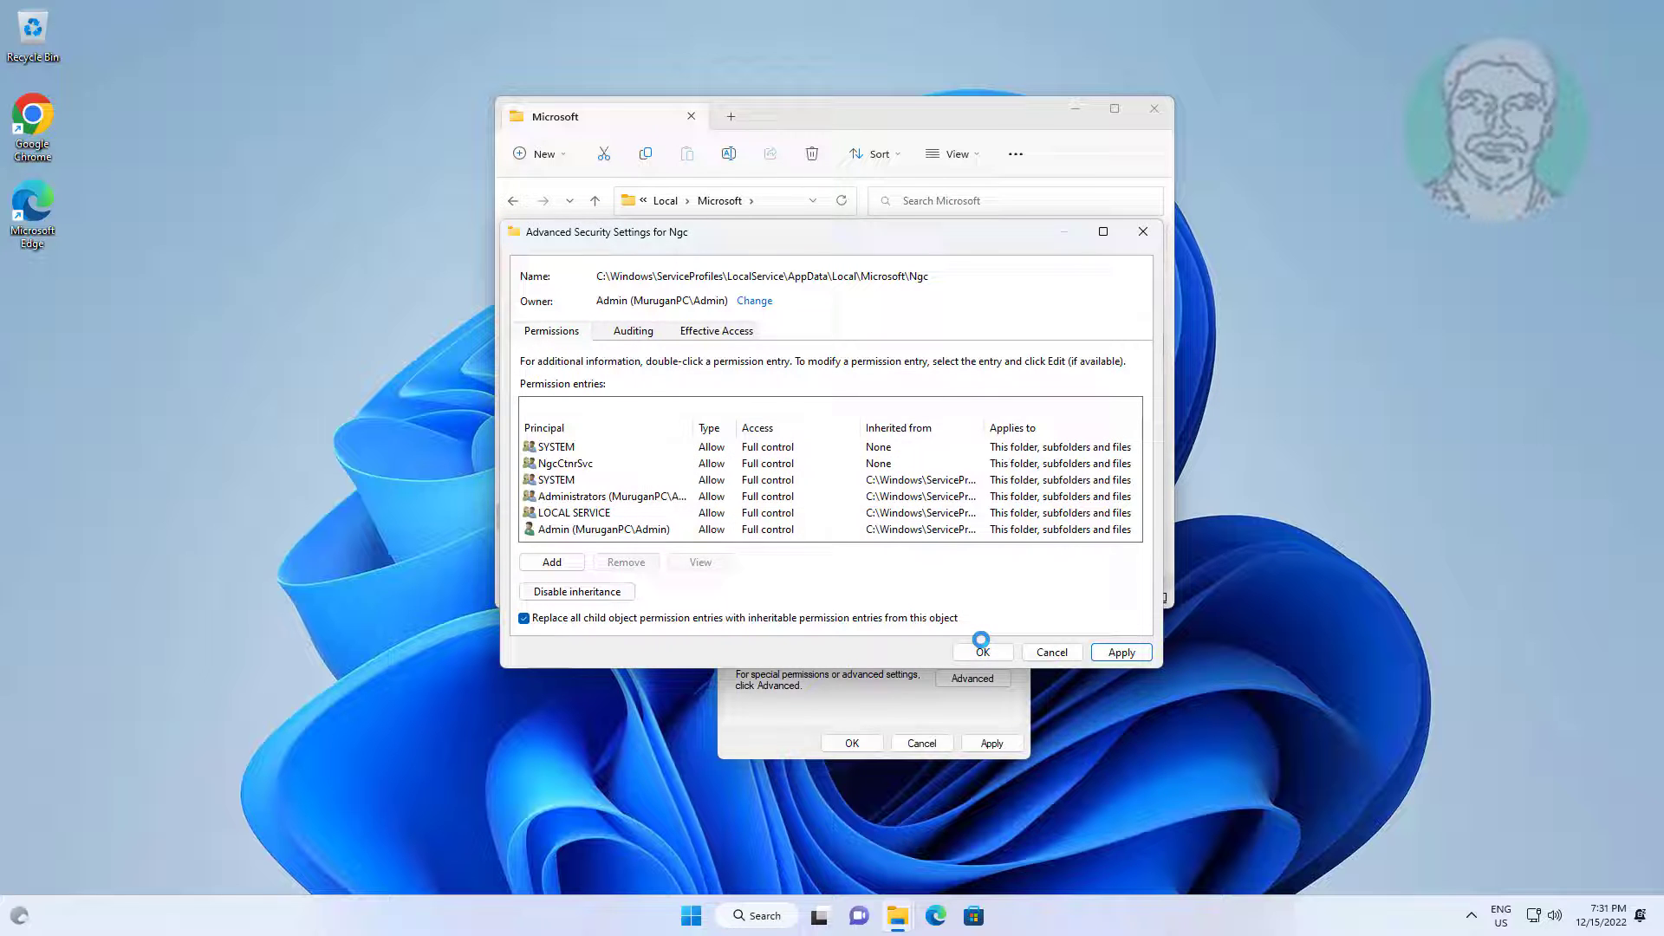
pyautogui.click(523, 617)
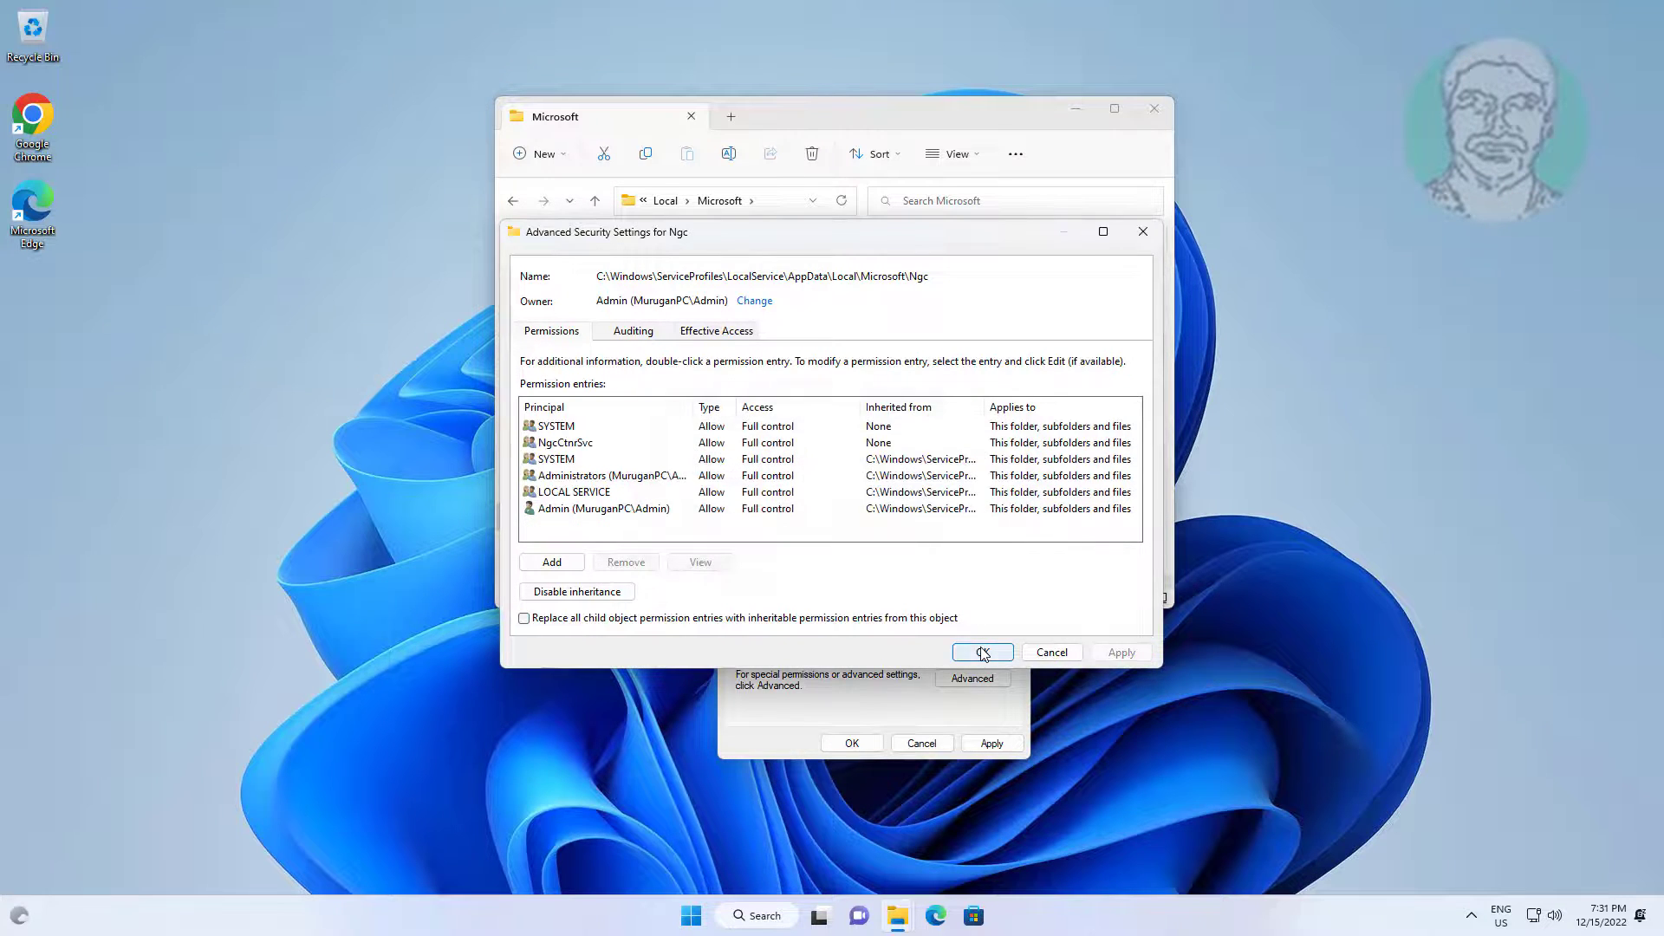
# Accept Ngc's properties, delete the Ngc folder and close the Explorer window.
pyautogui.click(978, 652)
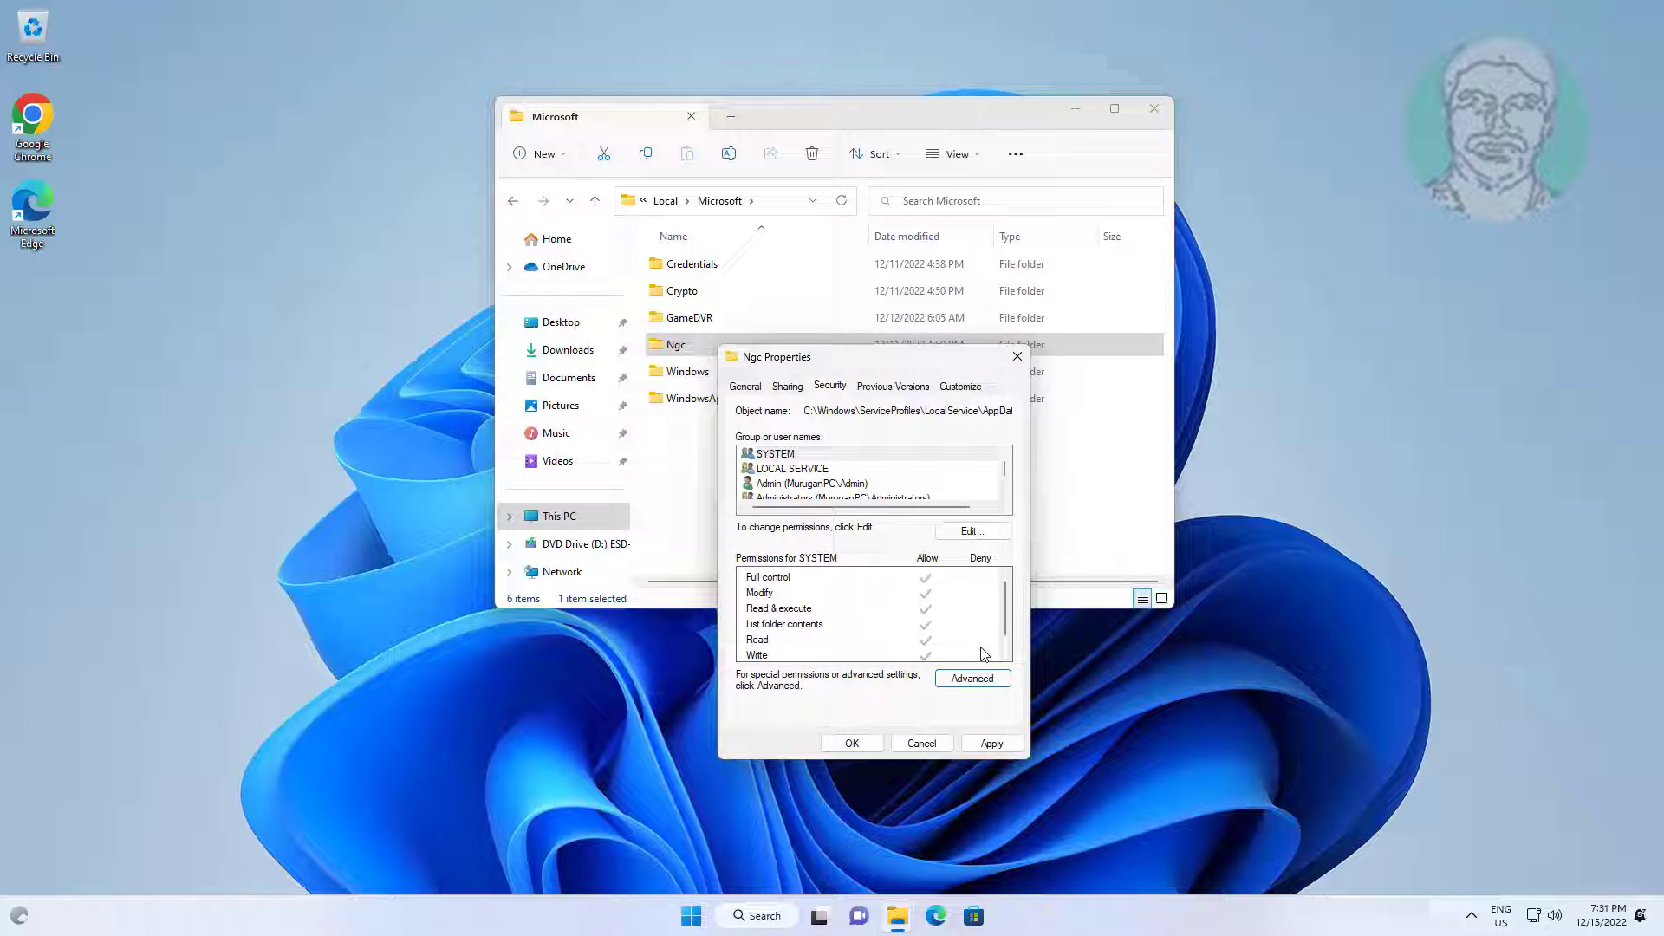
pyautogui.scroll(-3)
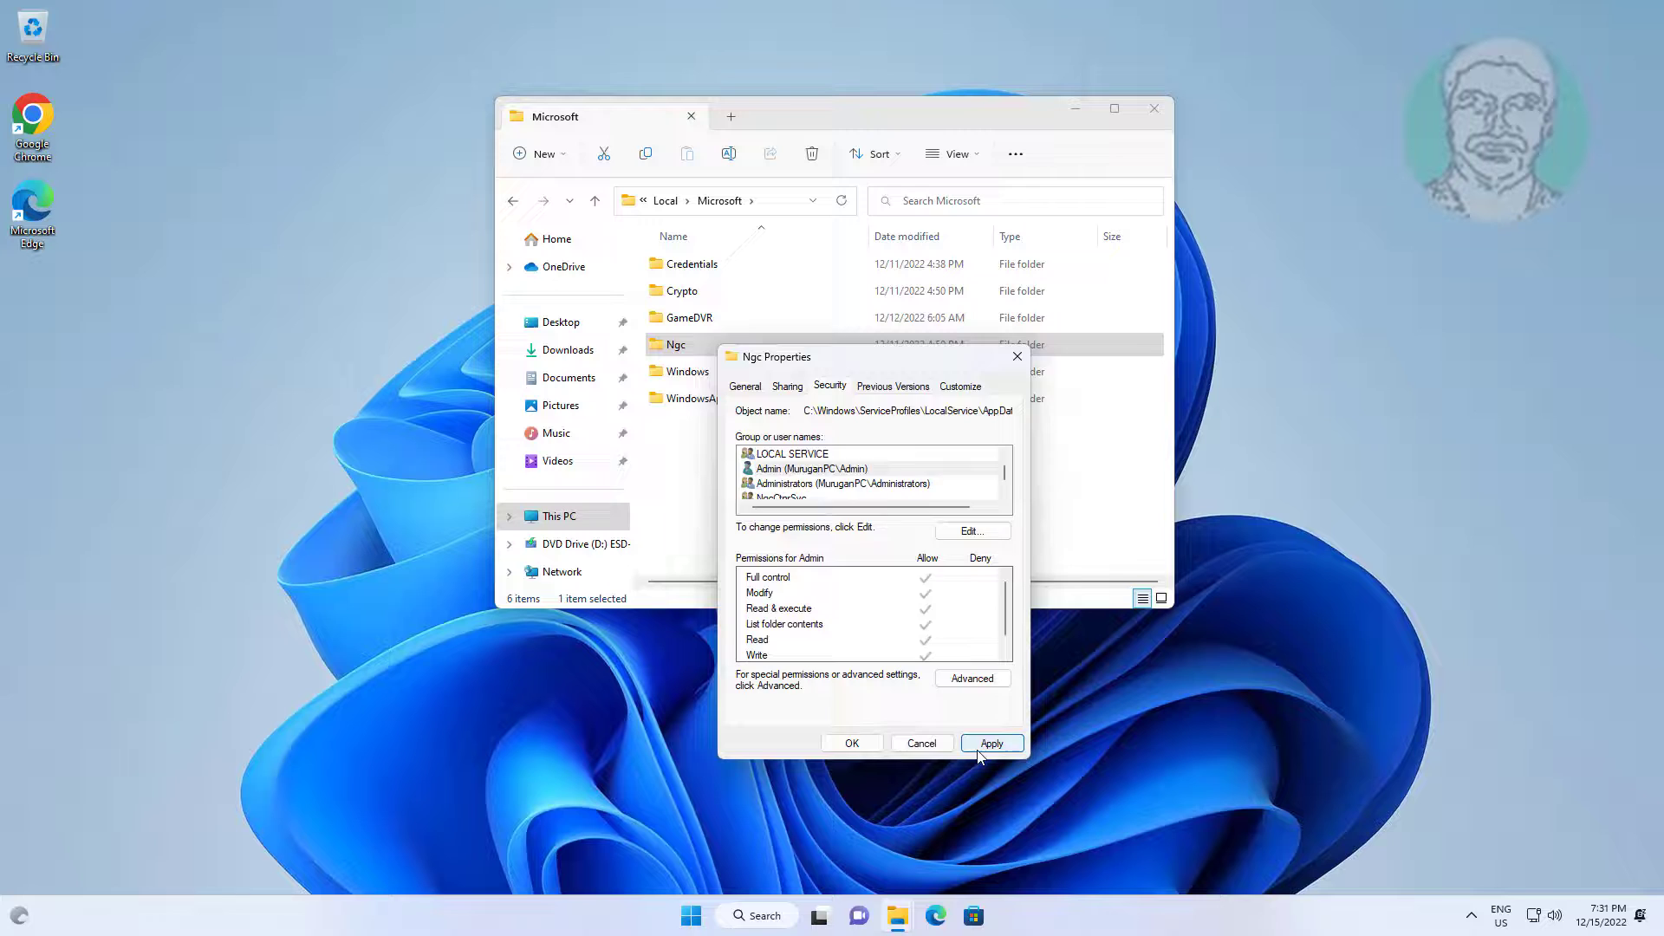
pyautogui.click(990, 741)
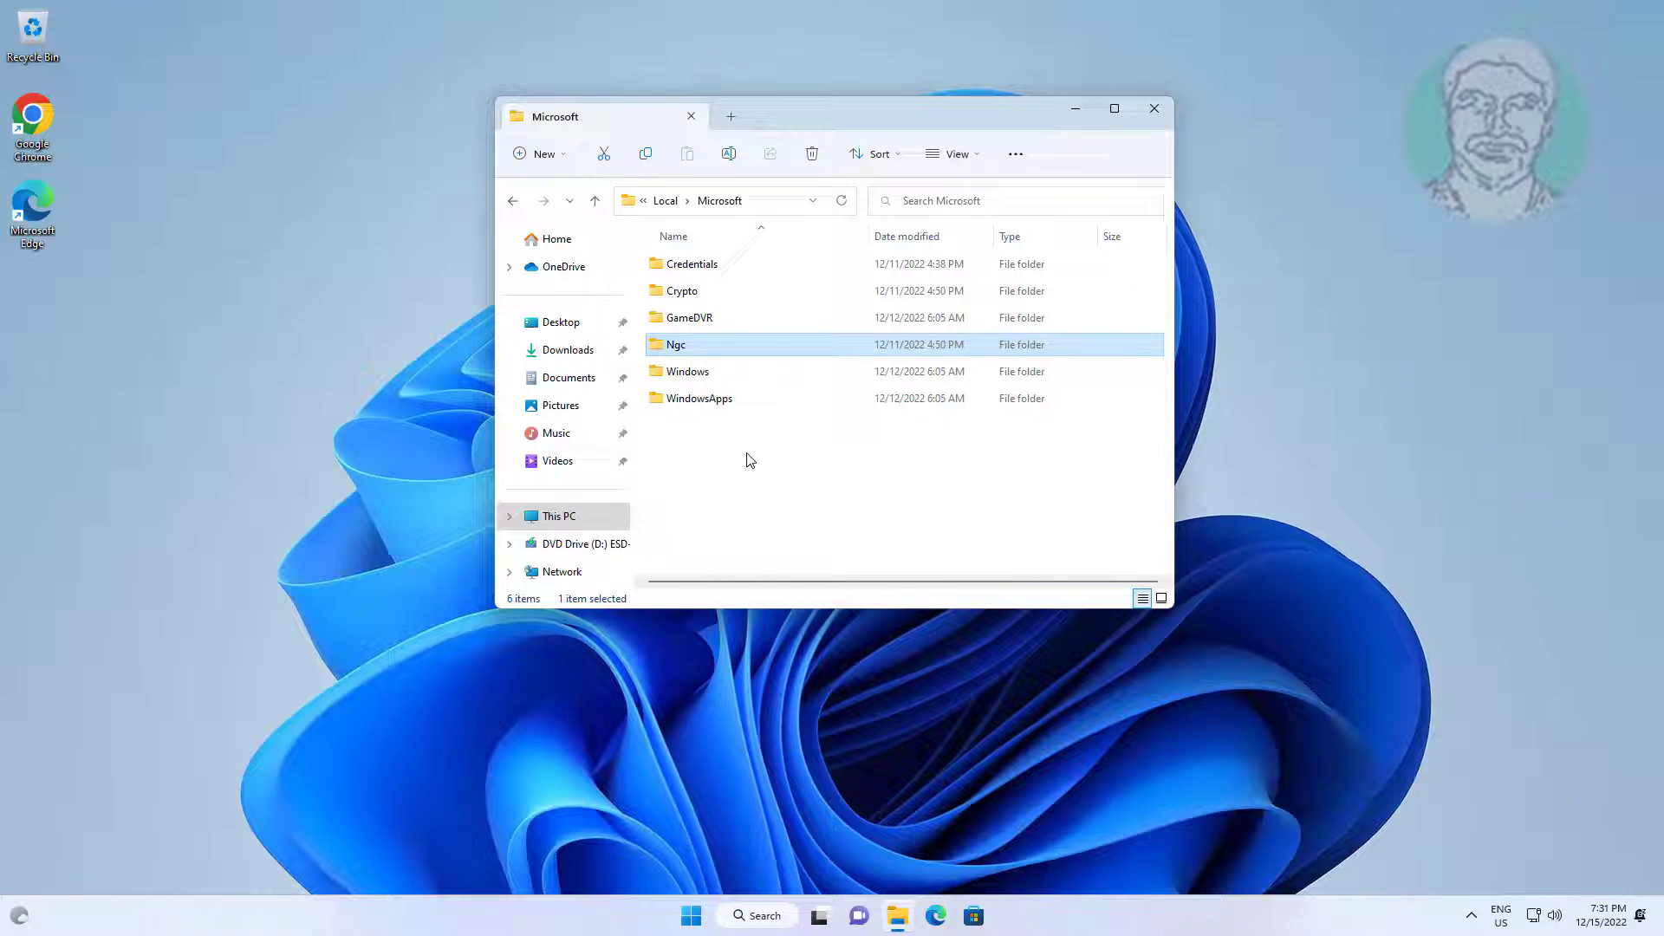
pyautogui.rightClick(675, 344)
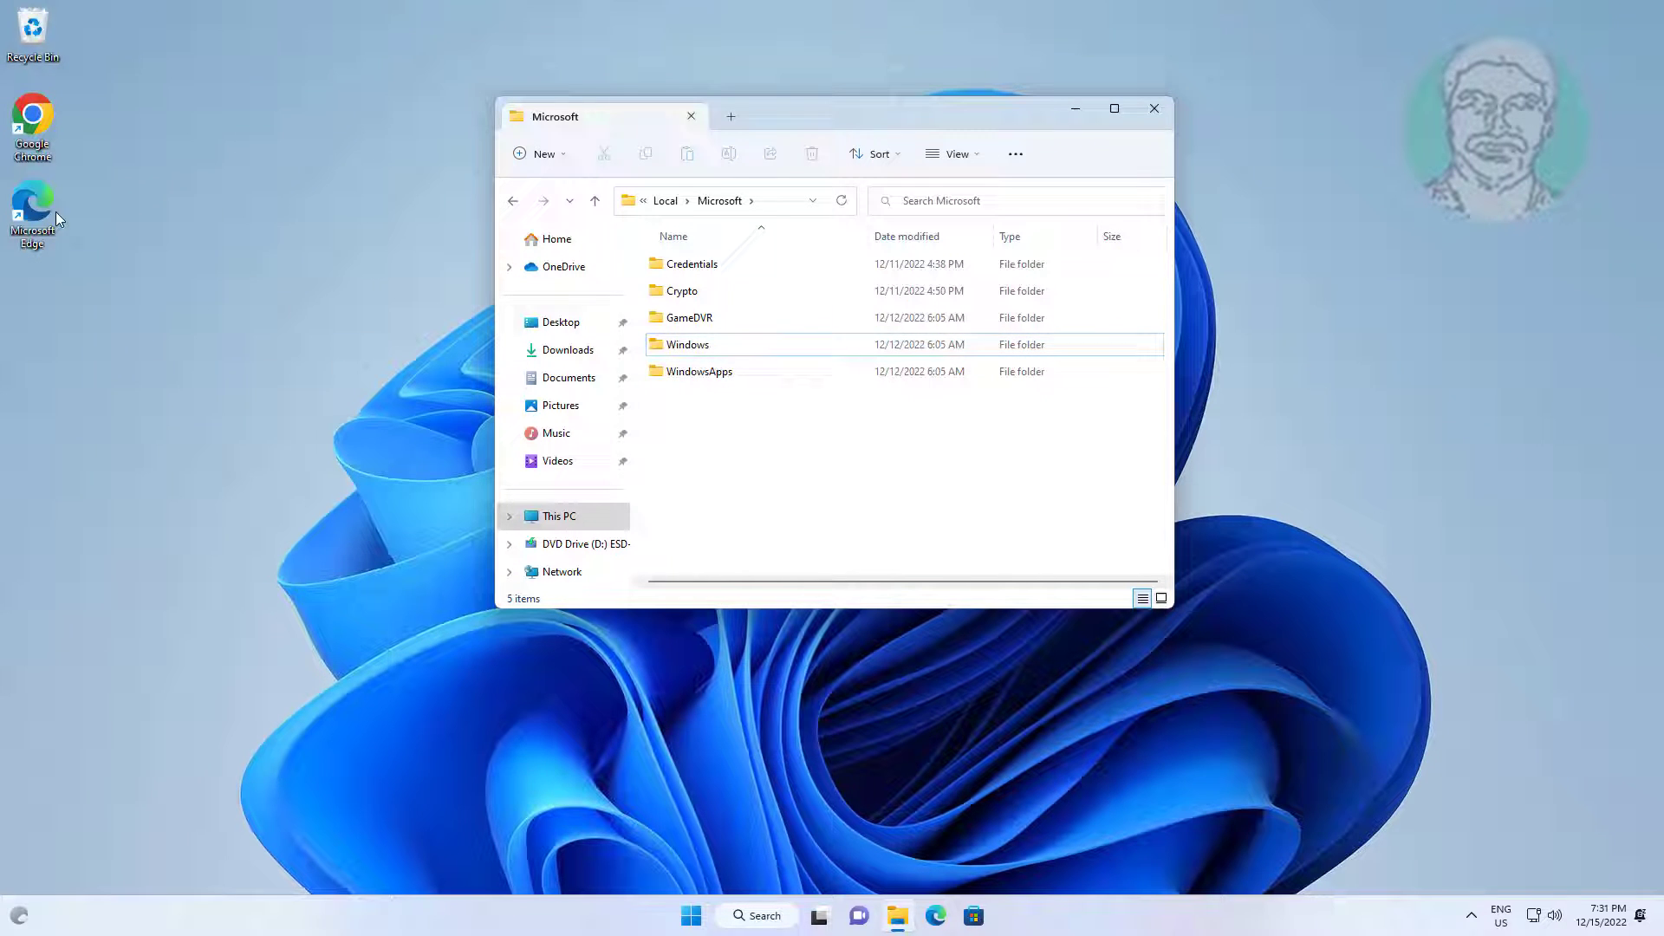
pyautogui.moveTo(1154, 107)
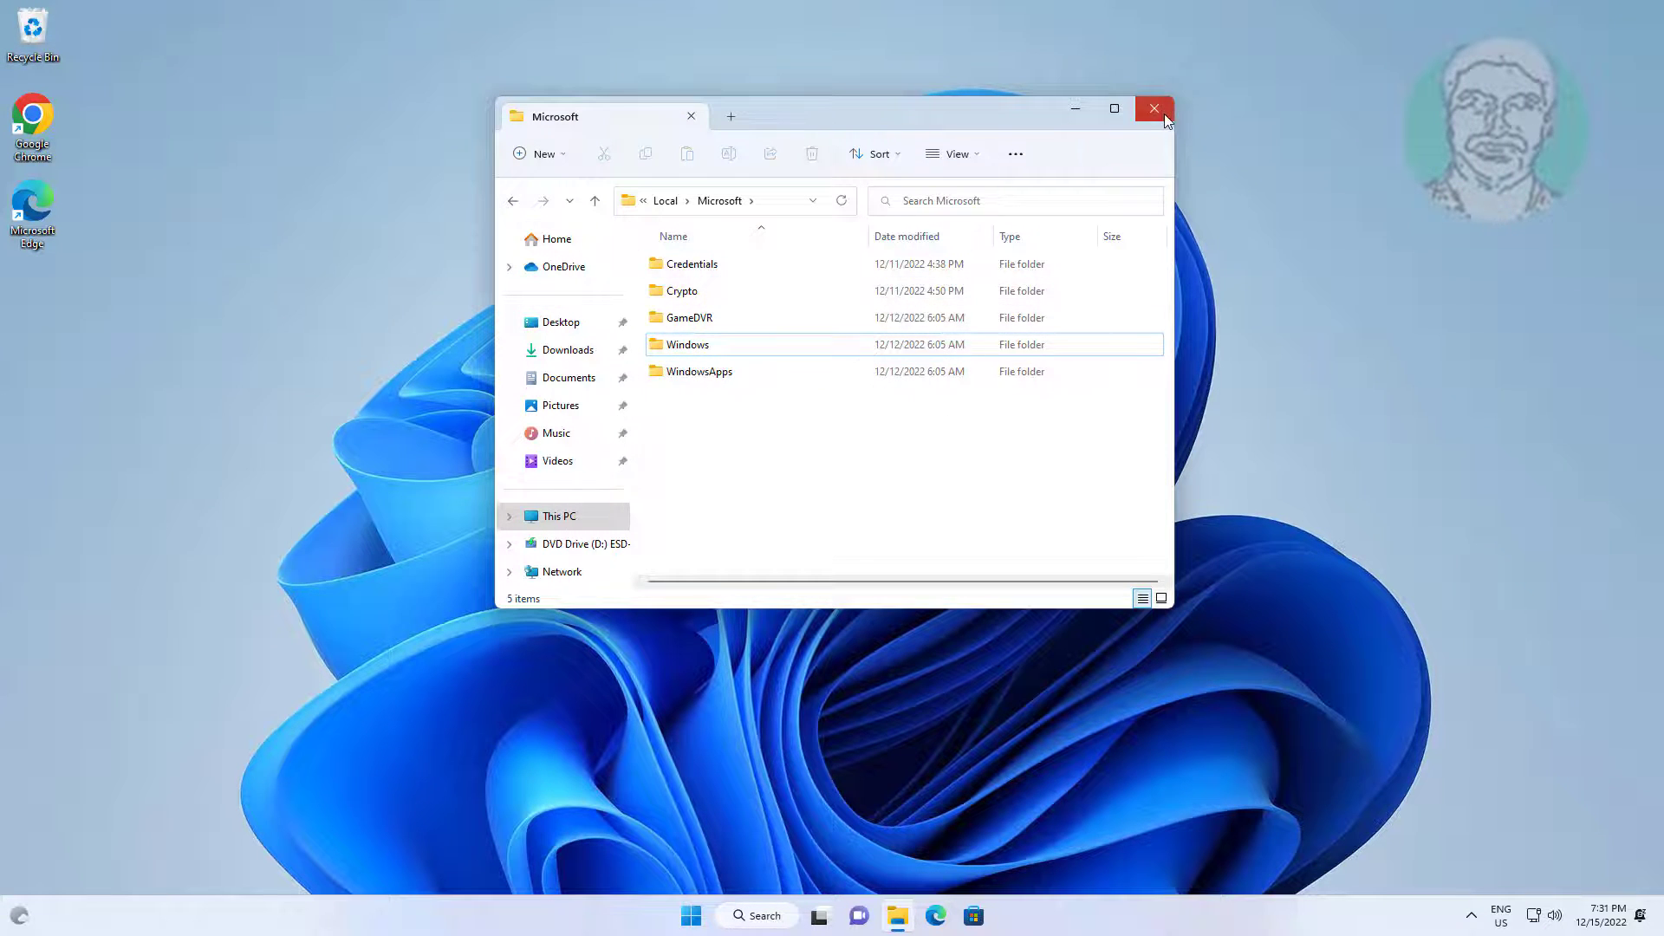
pyautogui.click(1155, 107)
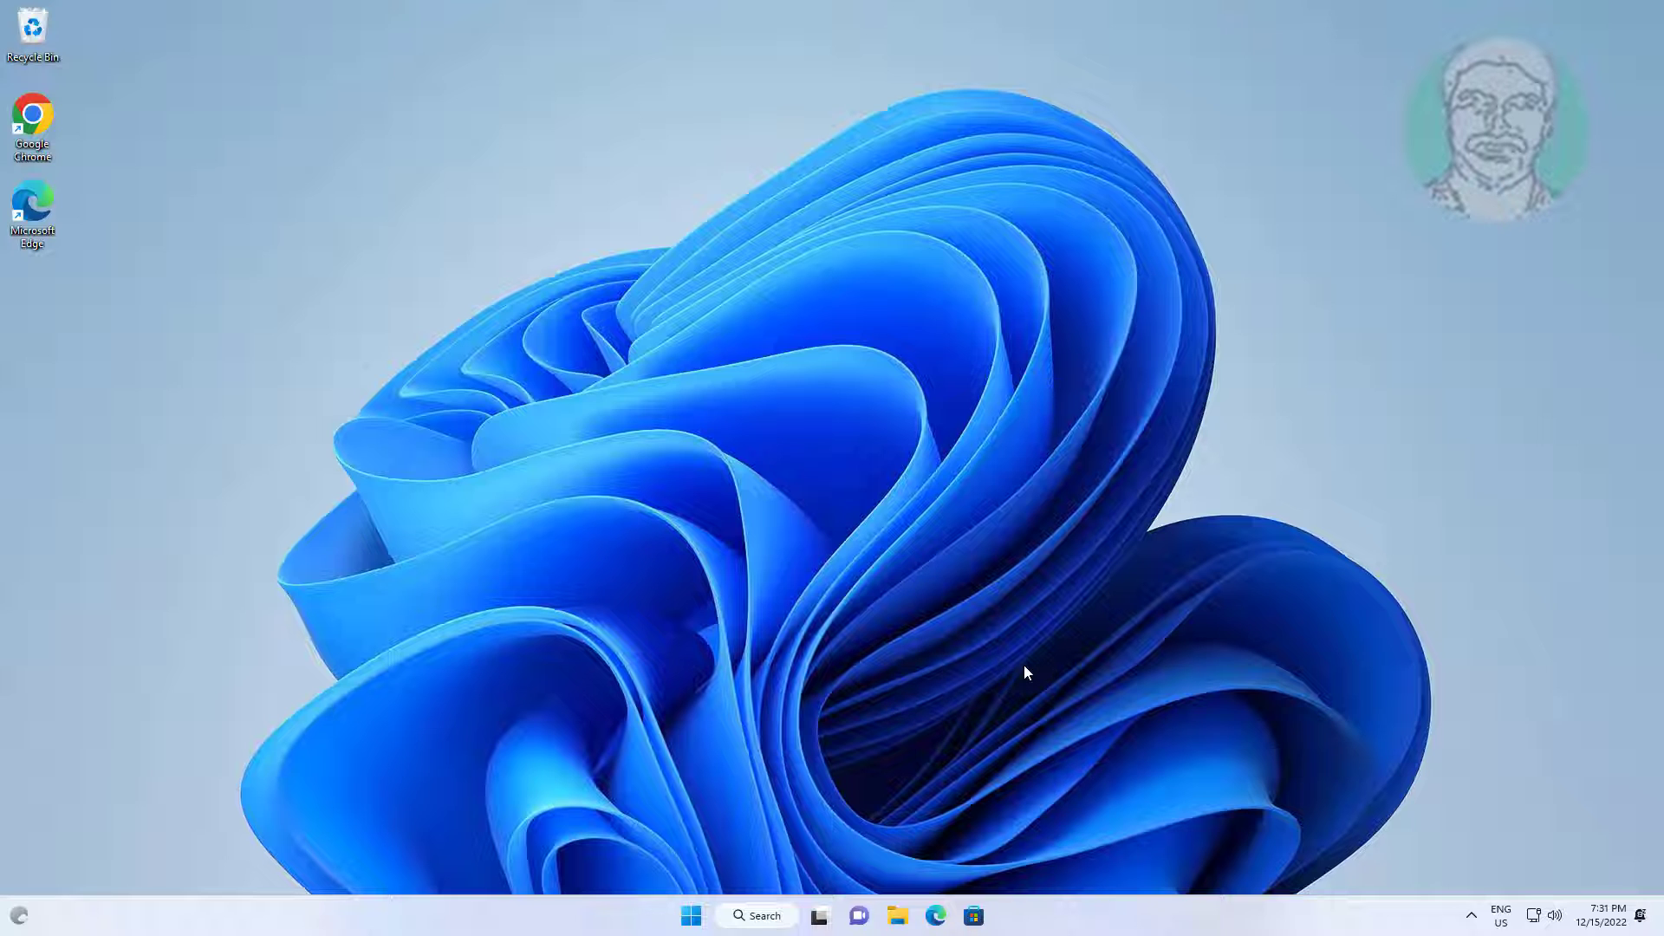
pyautogui.moveTo(729, 867)
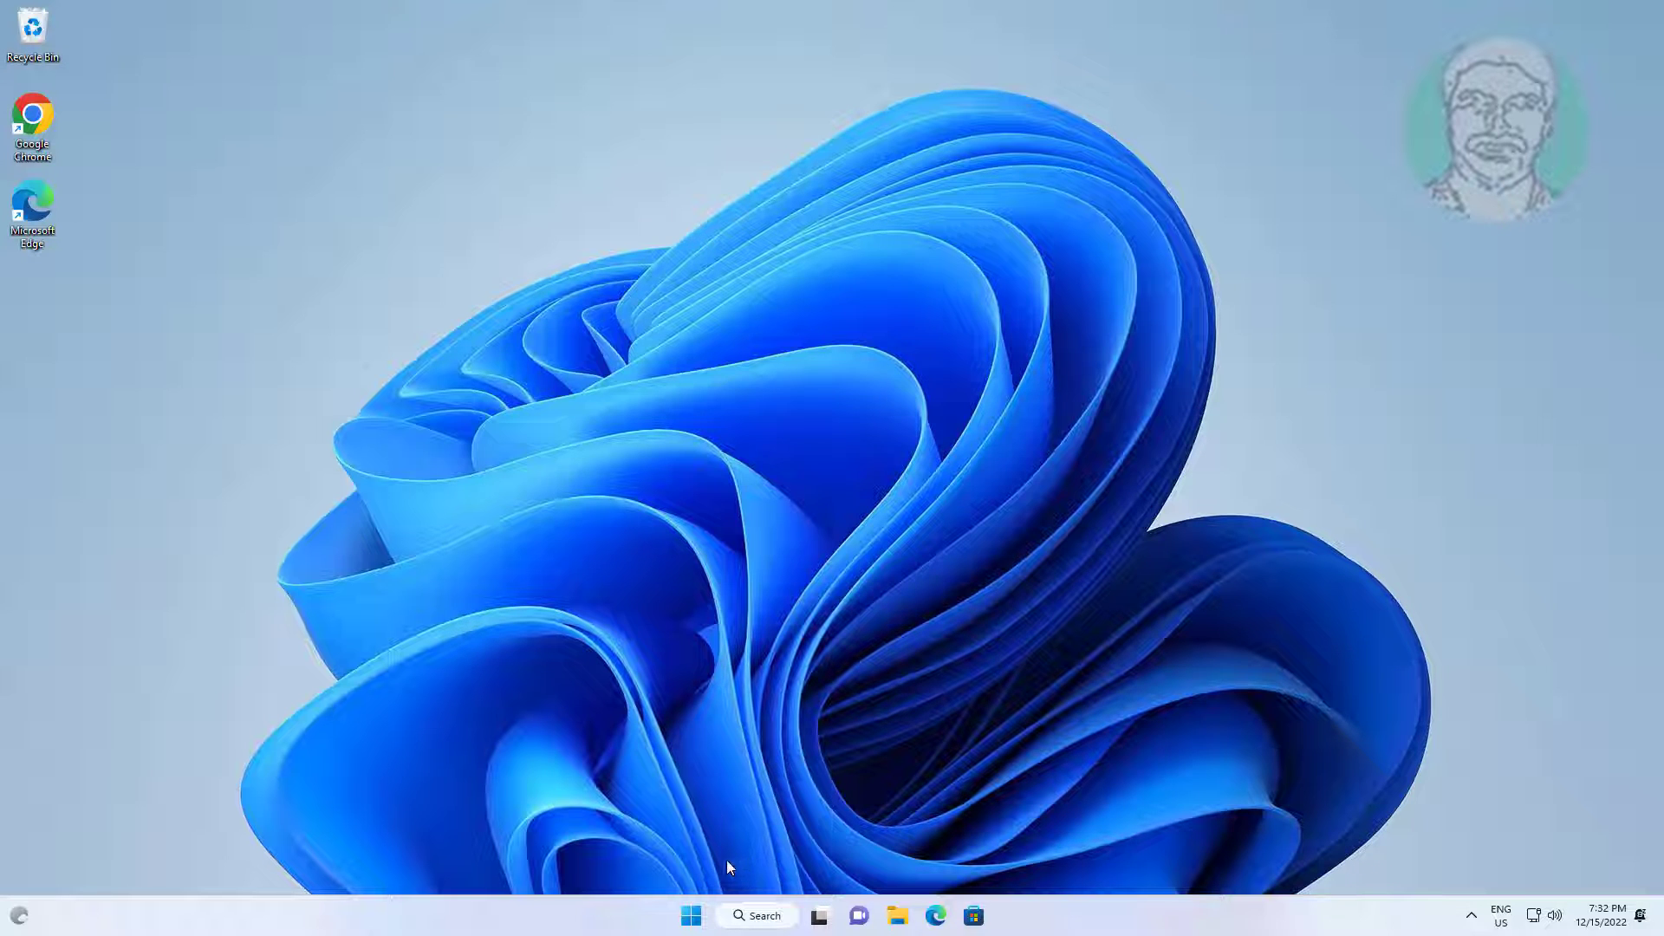
# Launch Settings from the Start menu and go to the Accounts page.
pyautogui.click(690, 915)
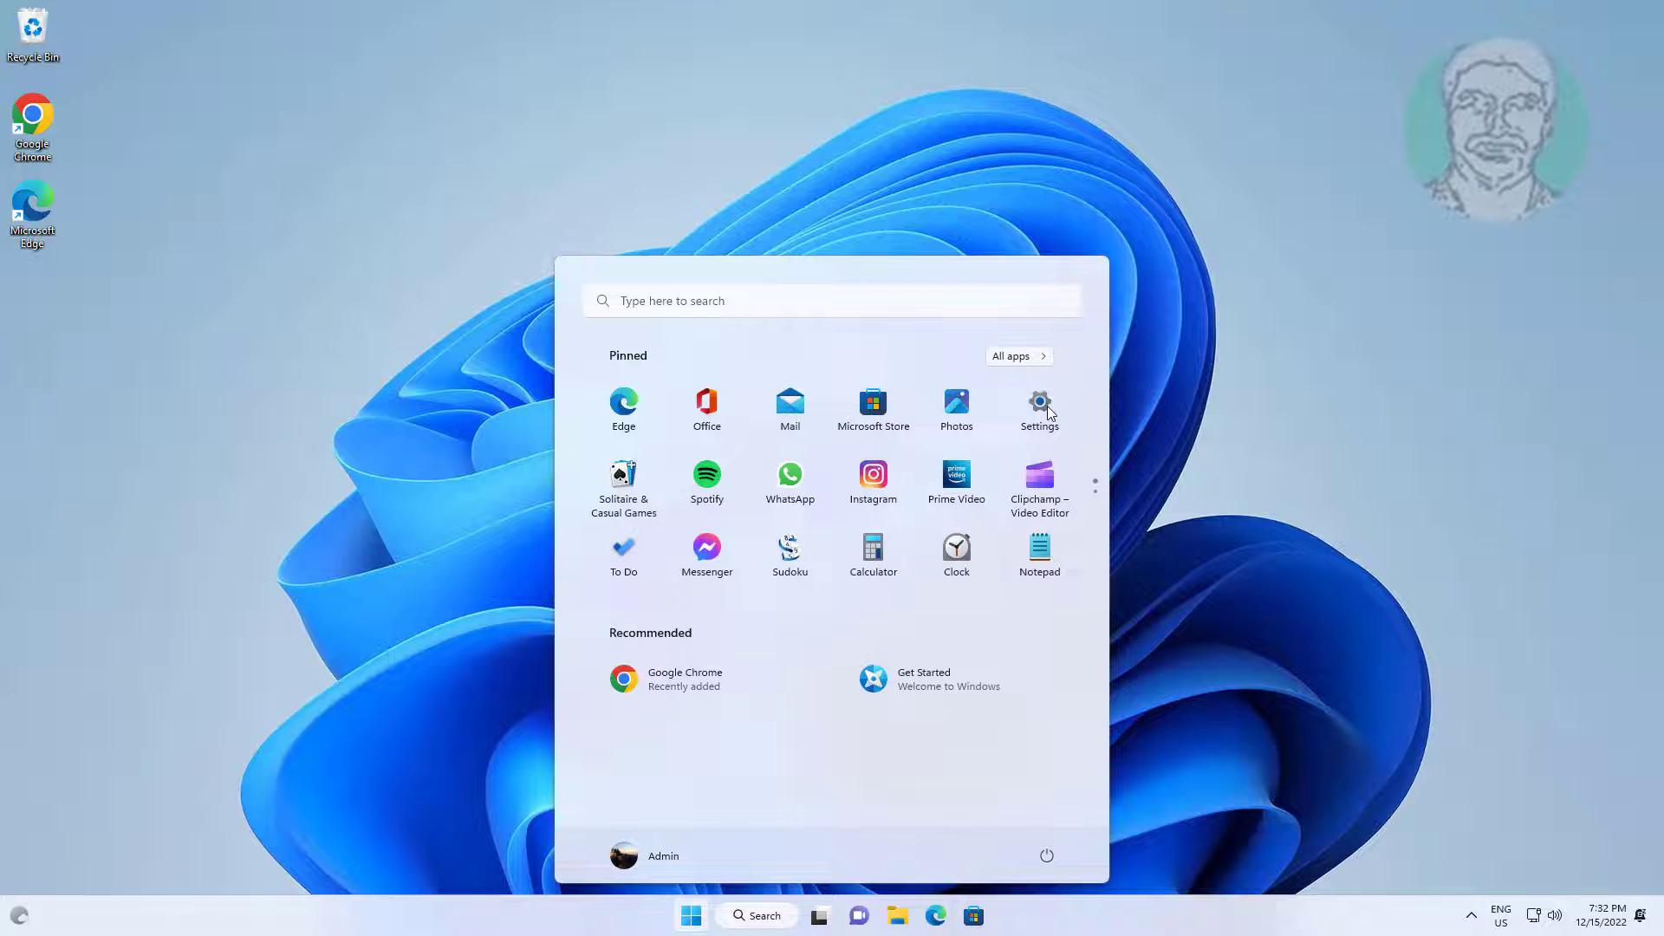
pyautogui.click(1038, 403)
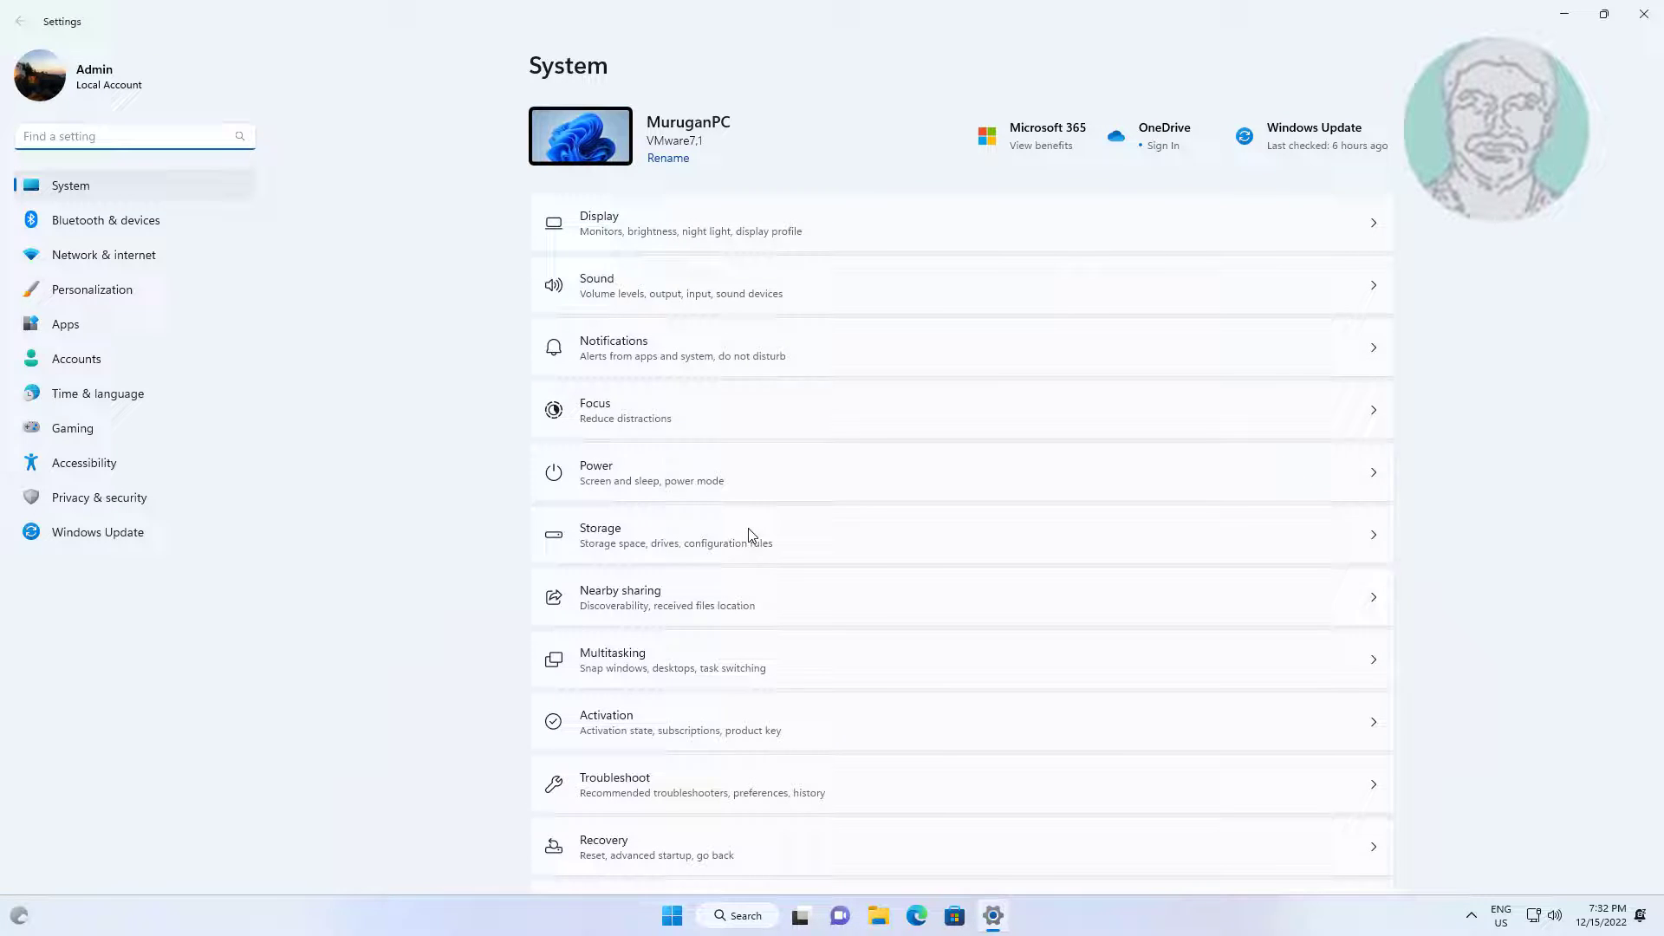
pyautogui.click(76, 359)
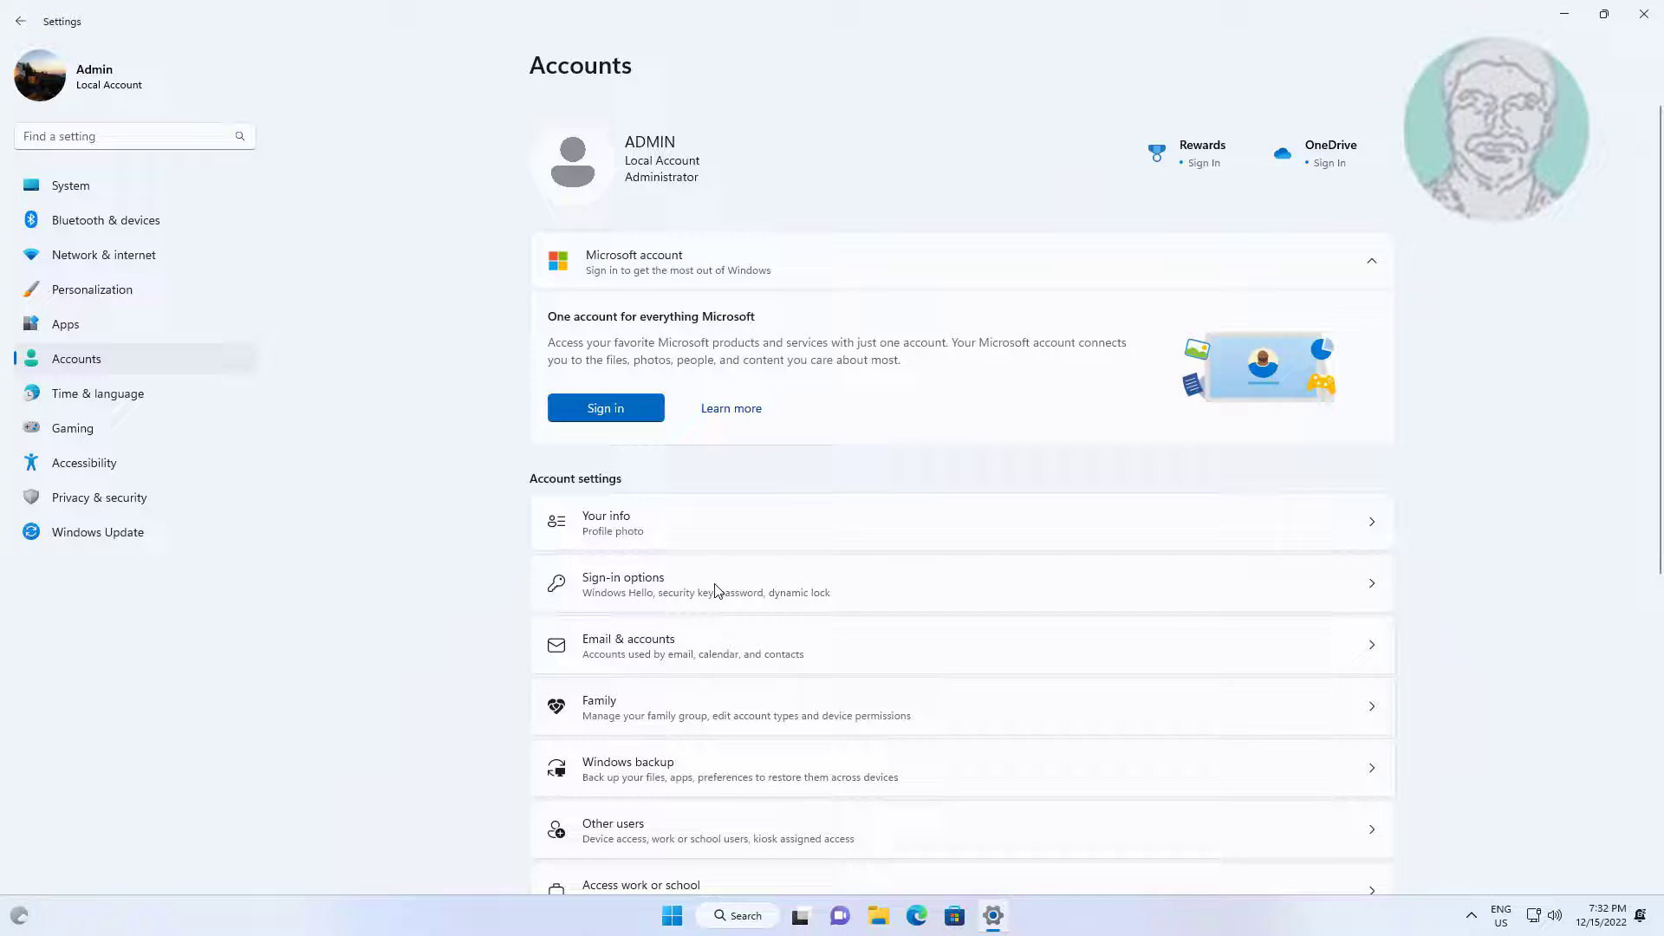
# Under Sign-in options, expand PIN (Windows Hello) and begin its setup.
pyautogui.click(700, 584)
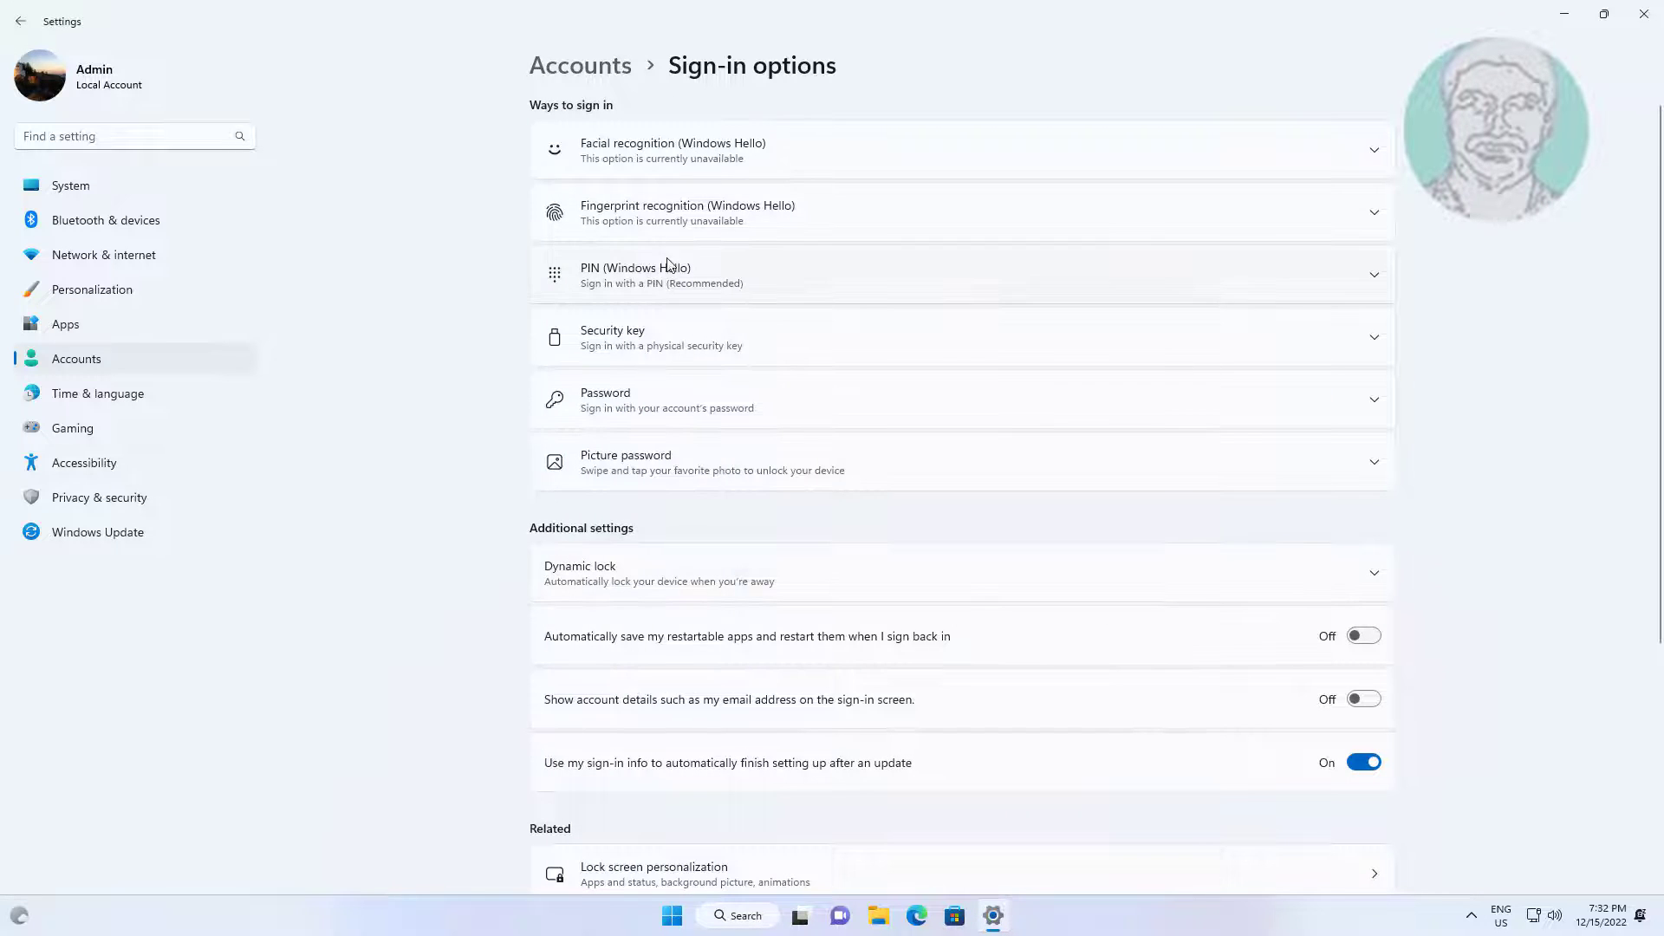
pyautogui.click(954, 274)
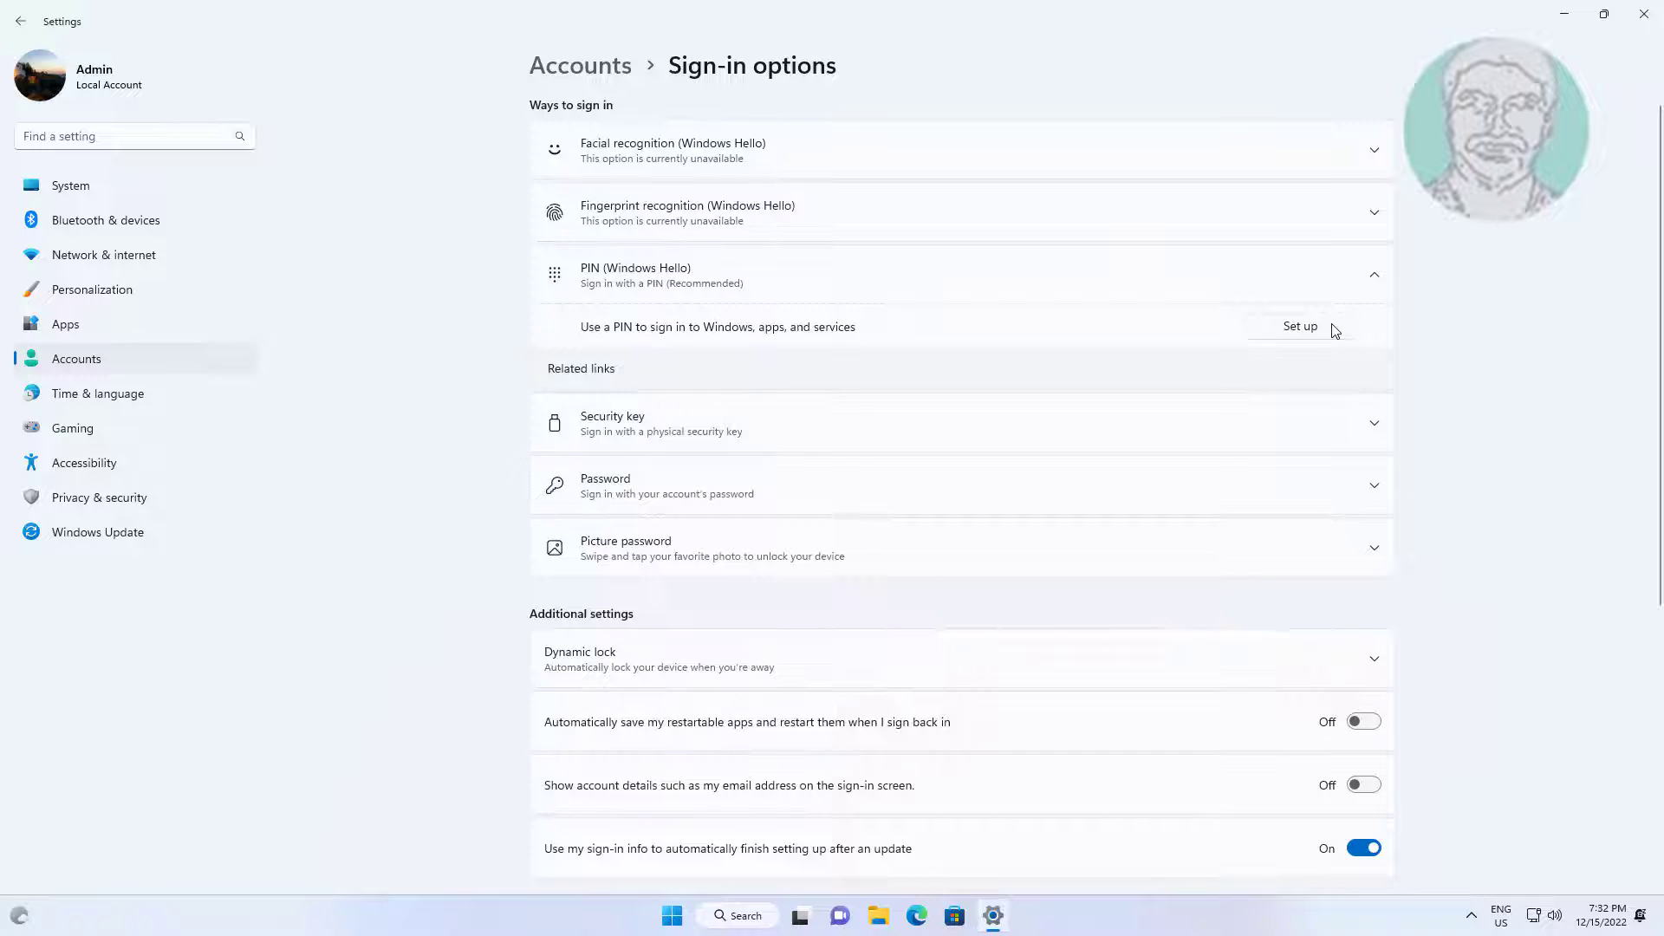
pyautogui.click(1298, 328)
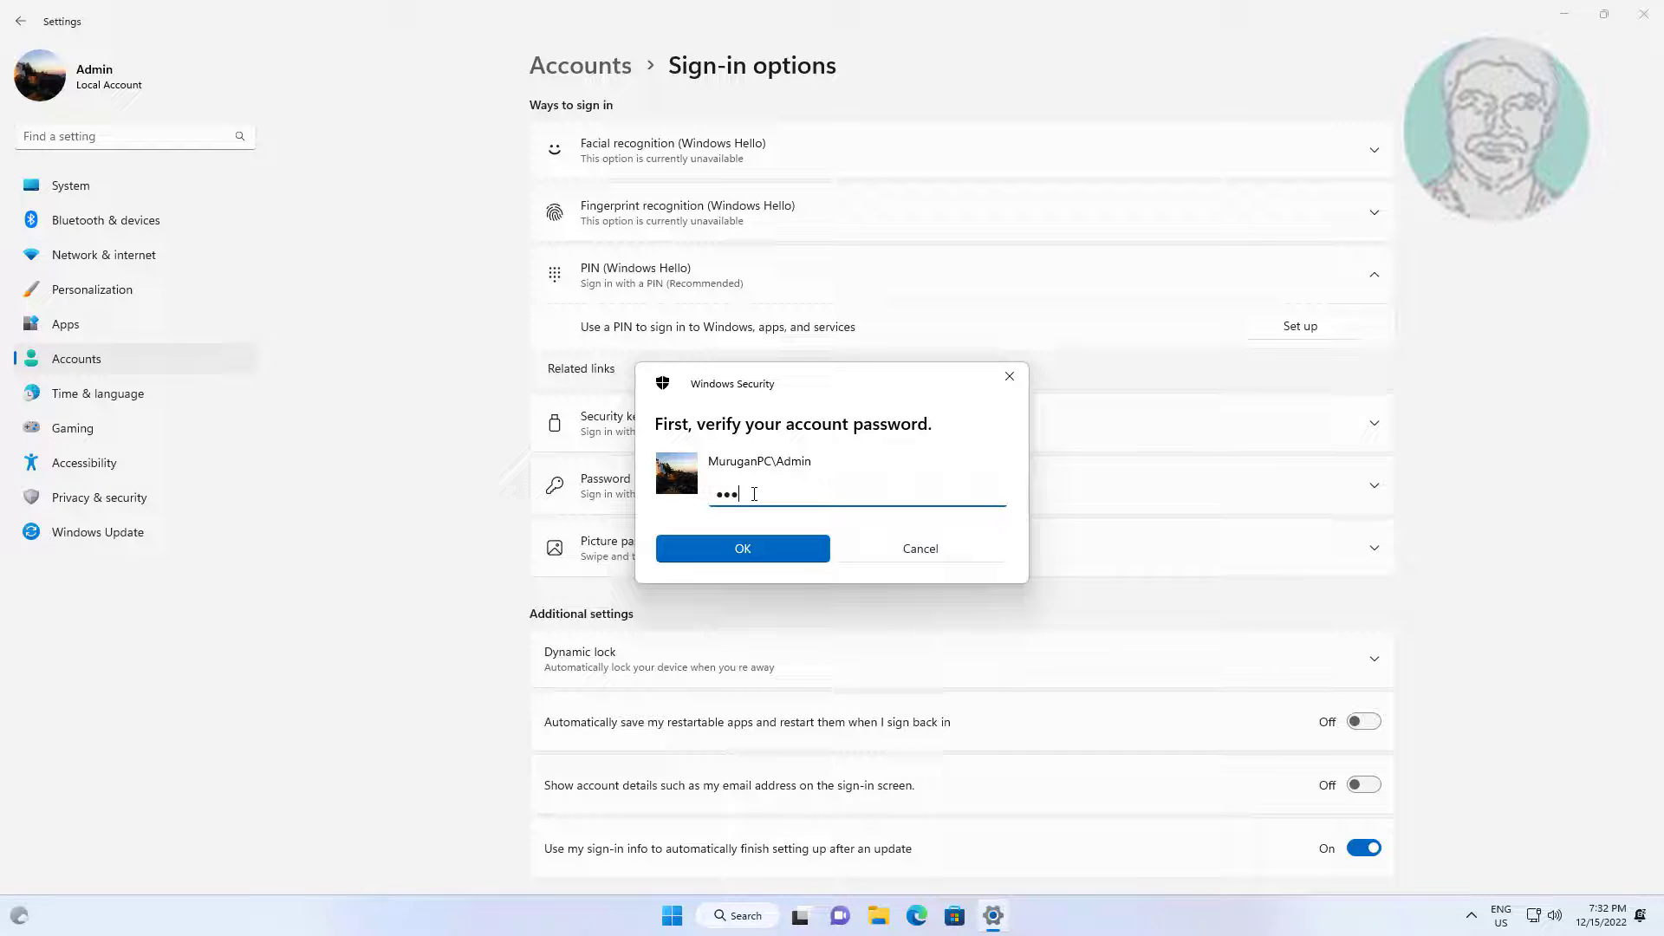
# Verify the account password and start entering the new PIN.
pyautogui.write('••••')
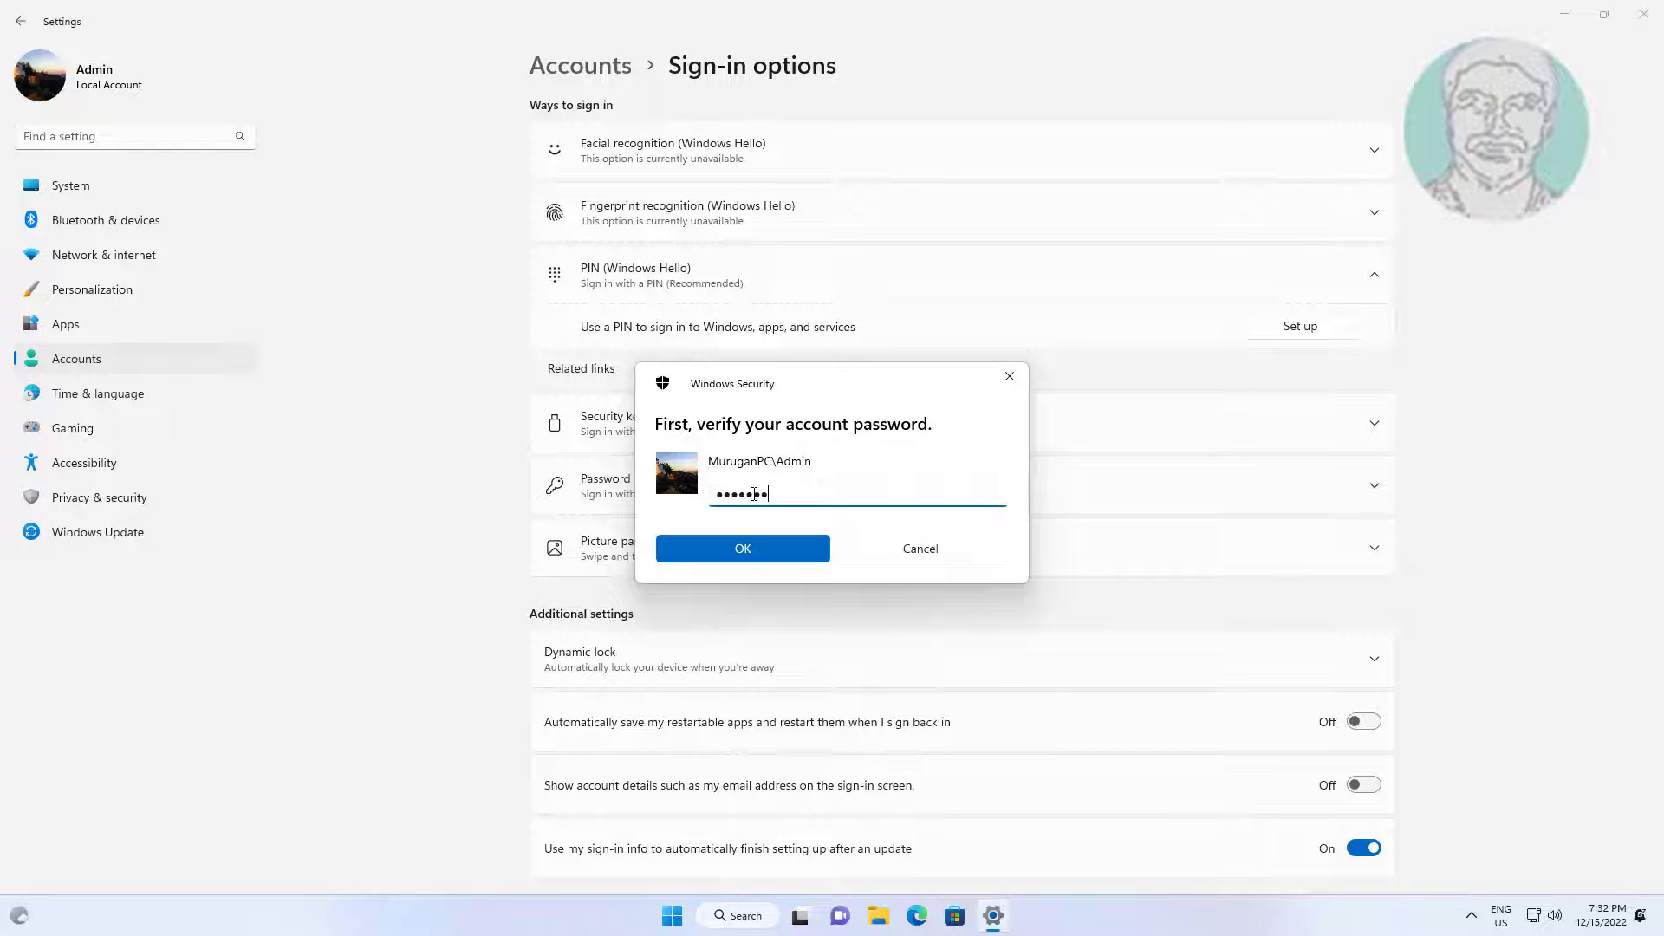
pyautogui.press('Backspace')
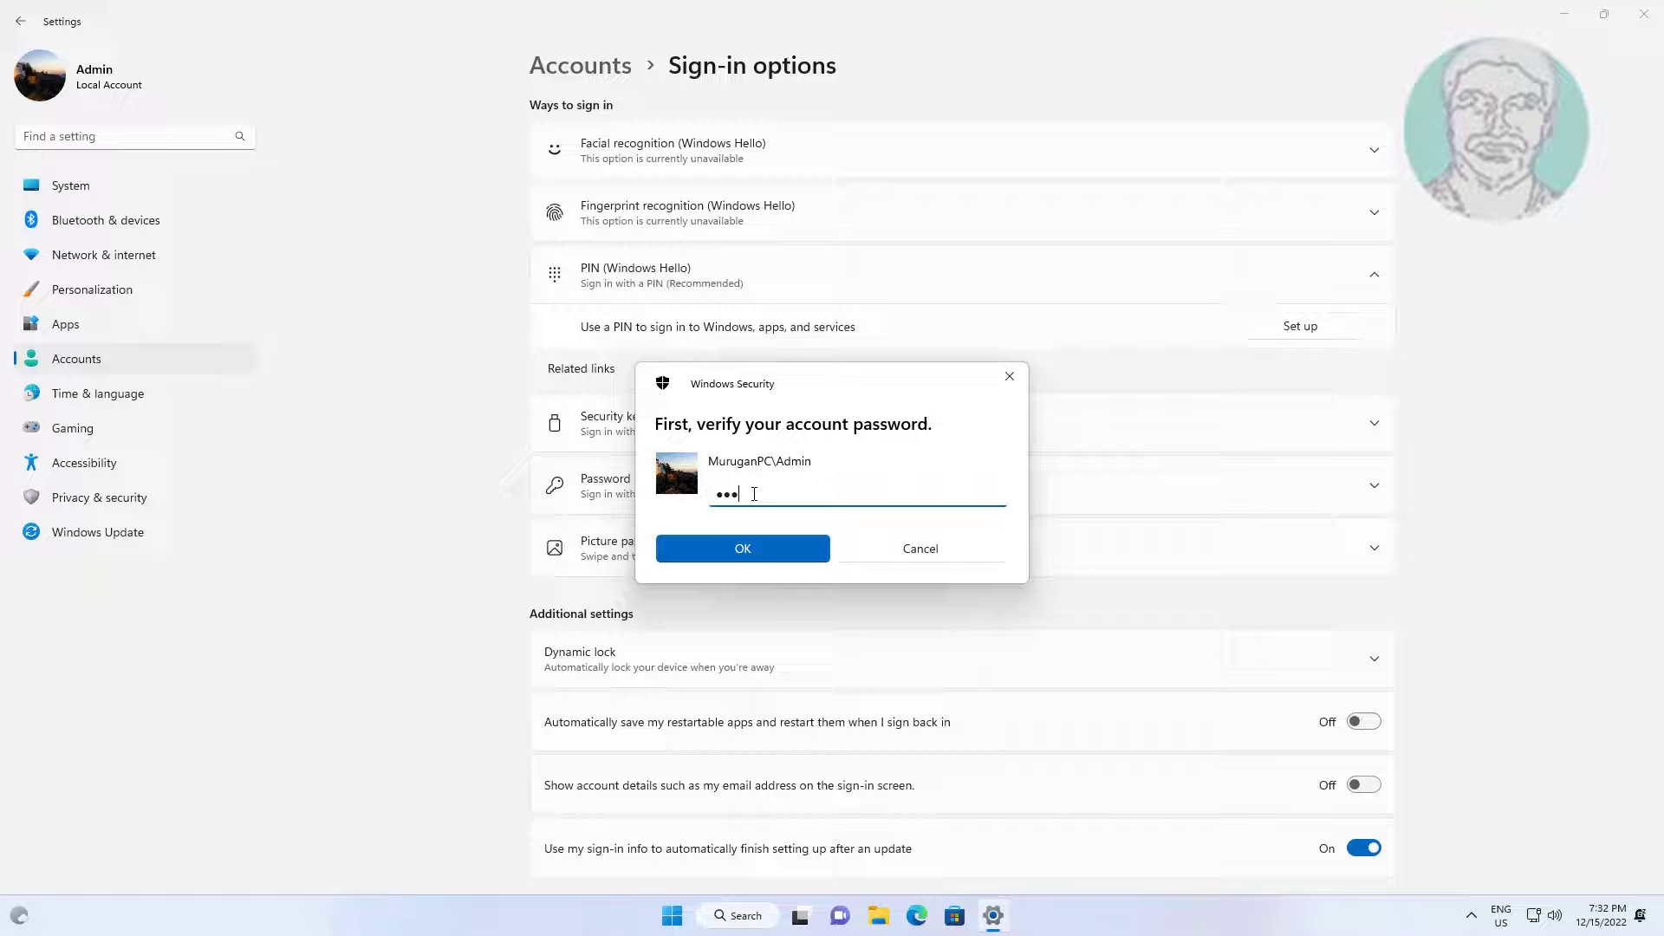
pyautogui.click(741, 550)
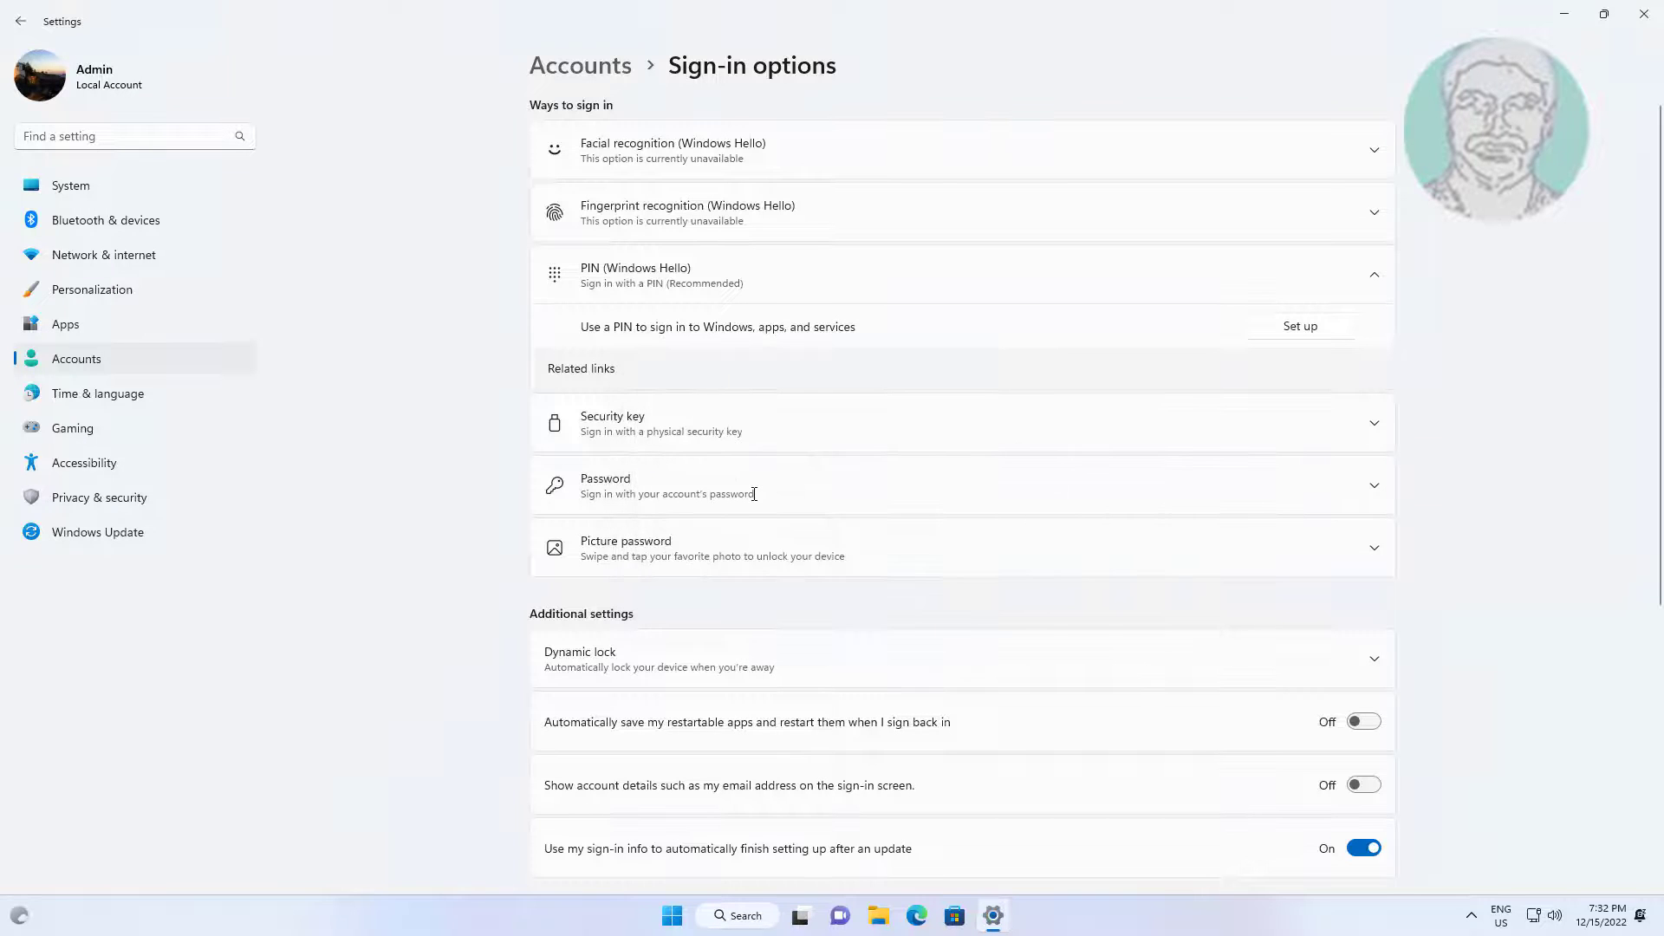
pyautogui.click(1298, 326)
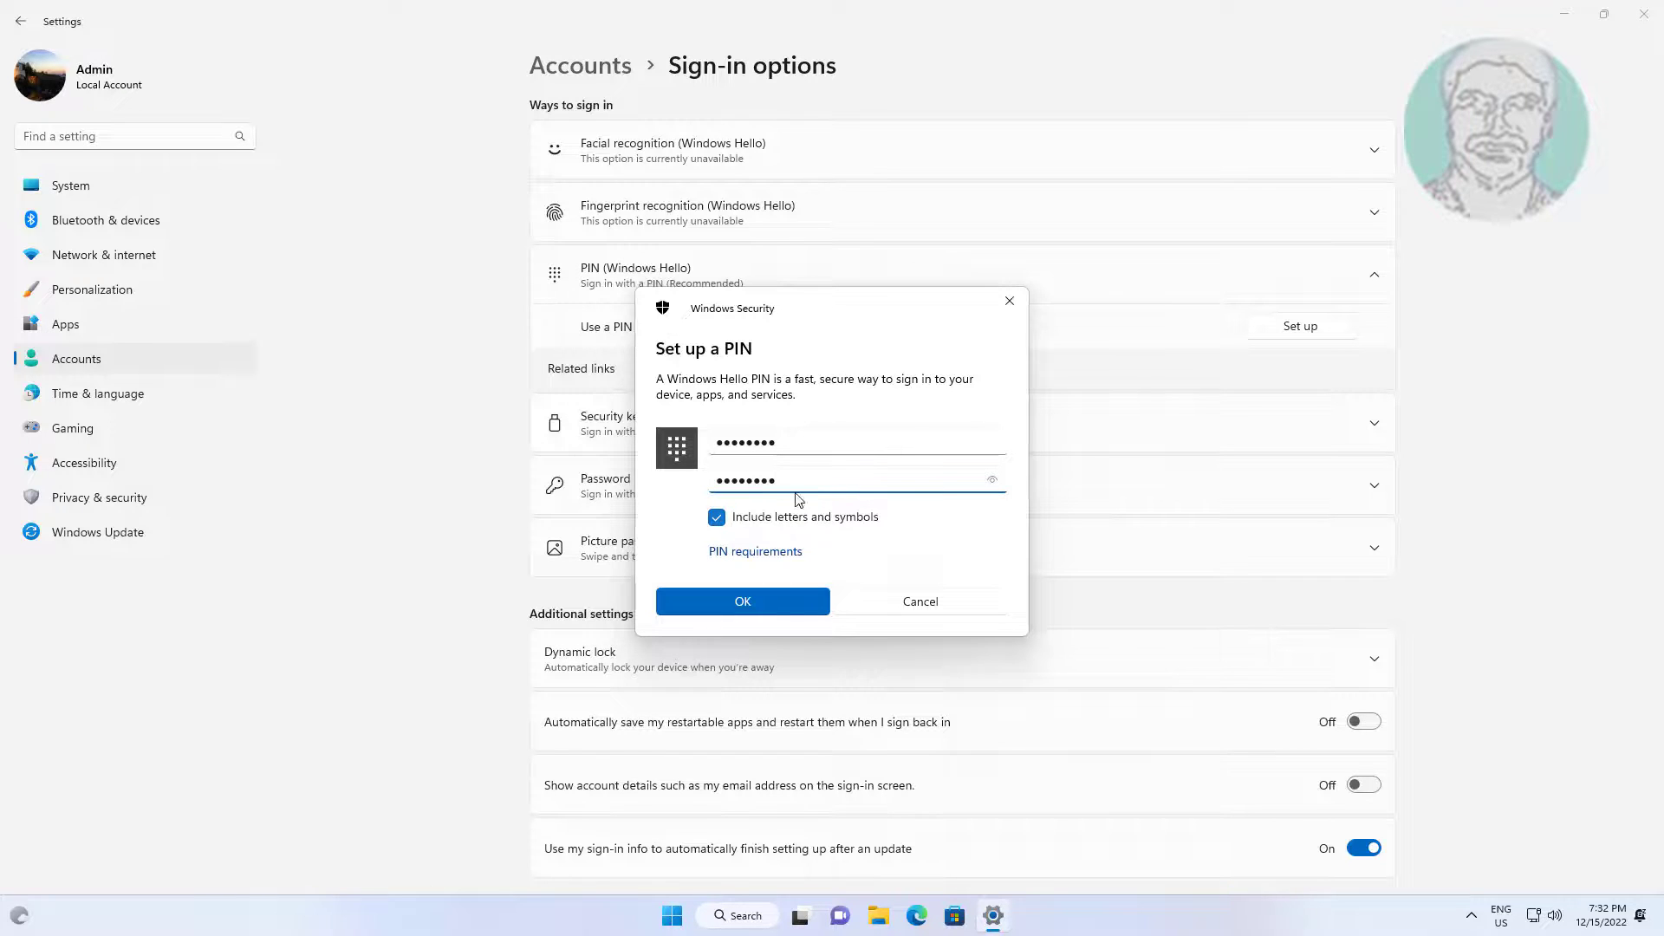
# Save the new Windows Hello PIN including letters and symbols.
pyautogui.click(742, 601)
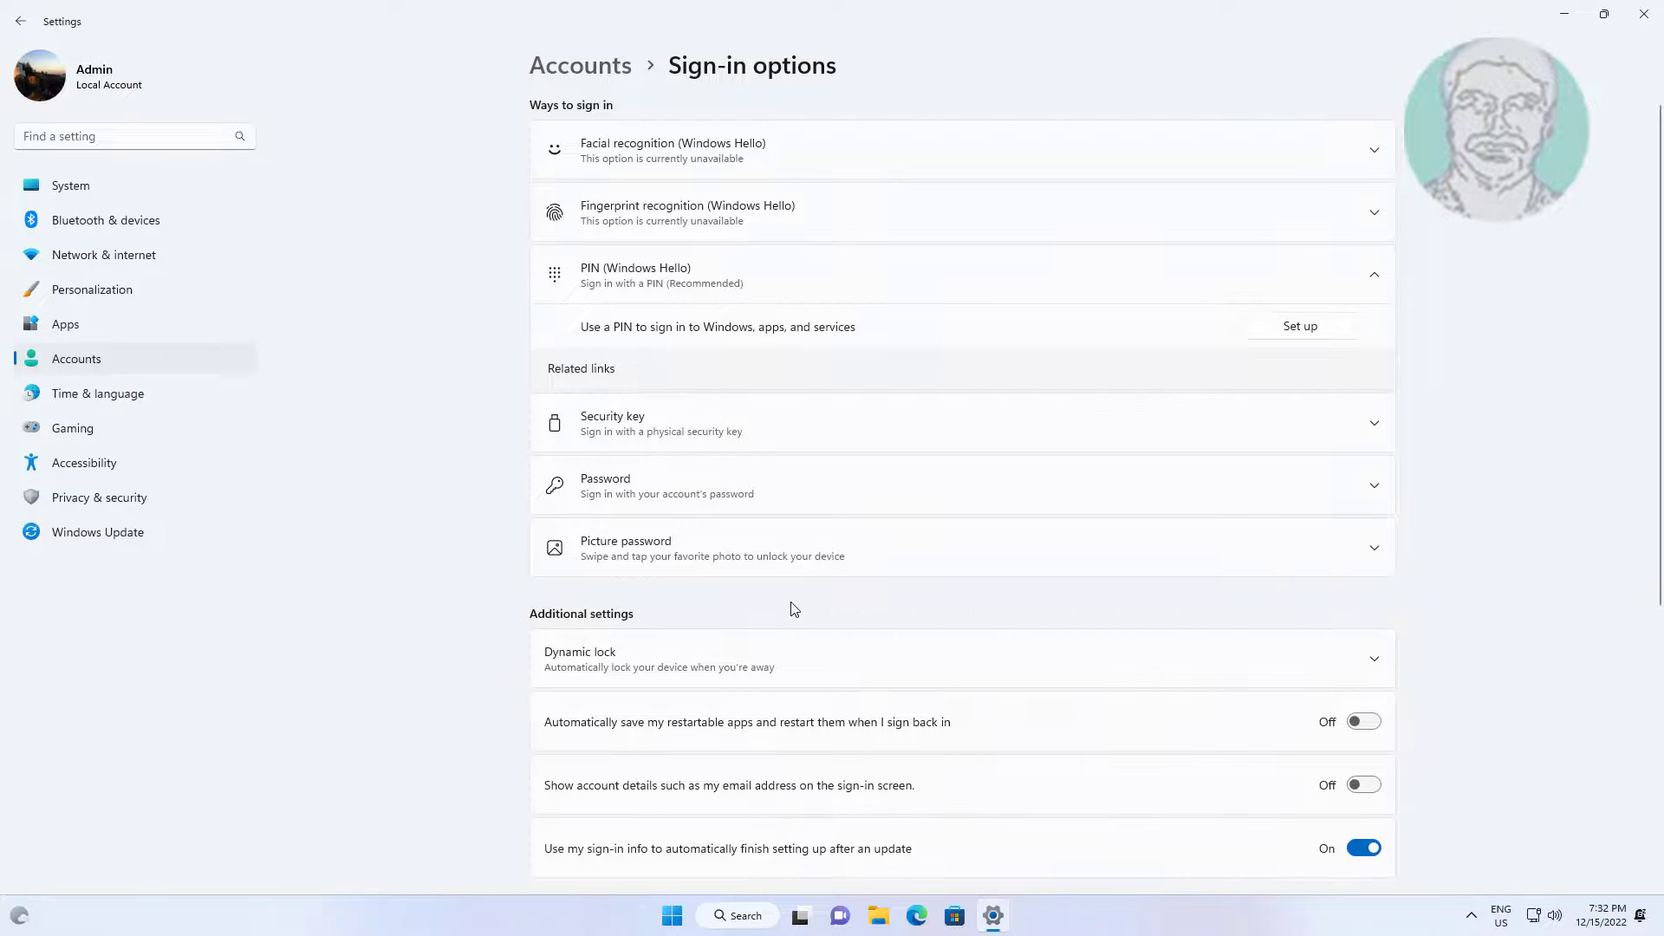